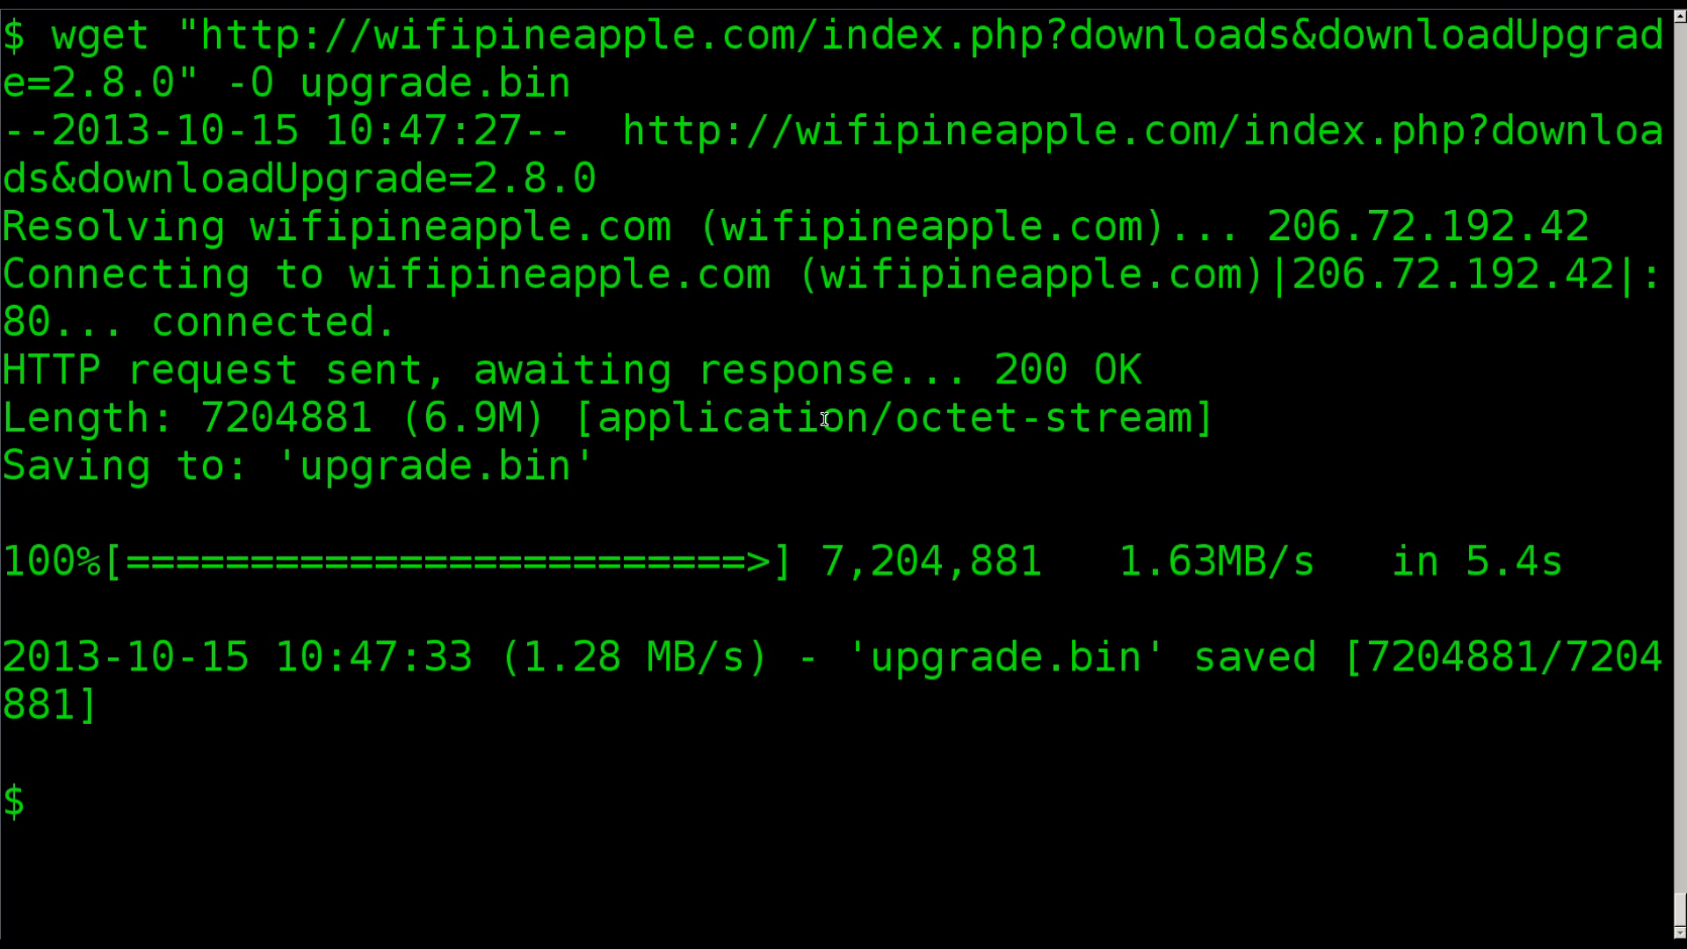
Step: Create a pineapple directory and move upgrade.bin into it
{"action": "type", "text": "mkdir pi"}
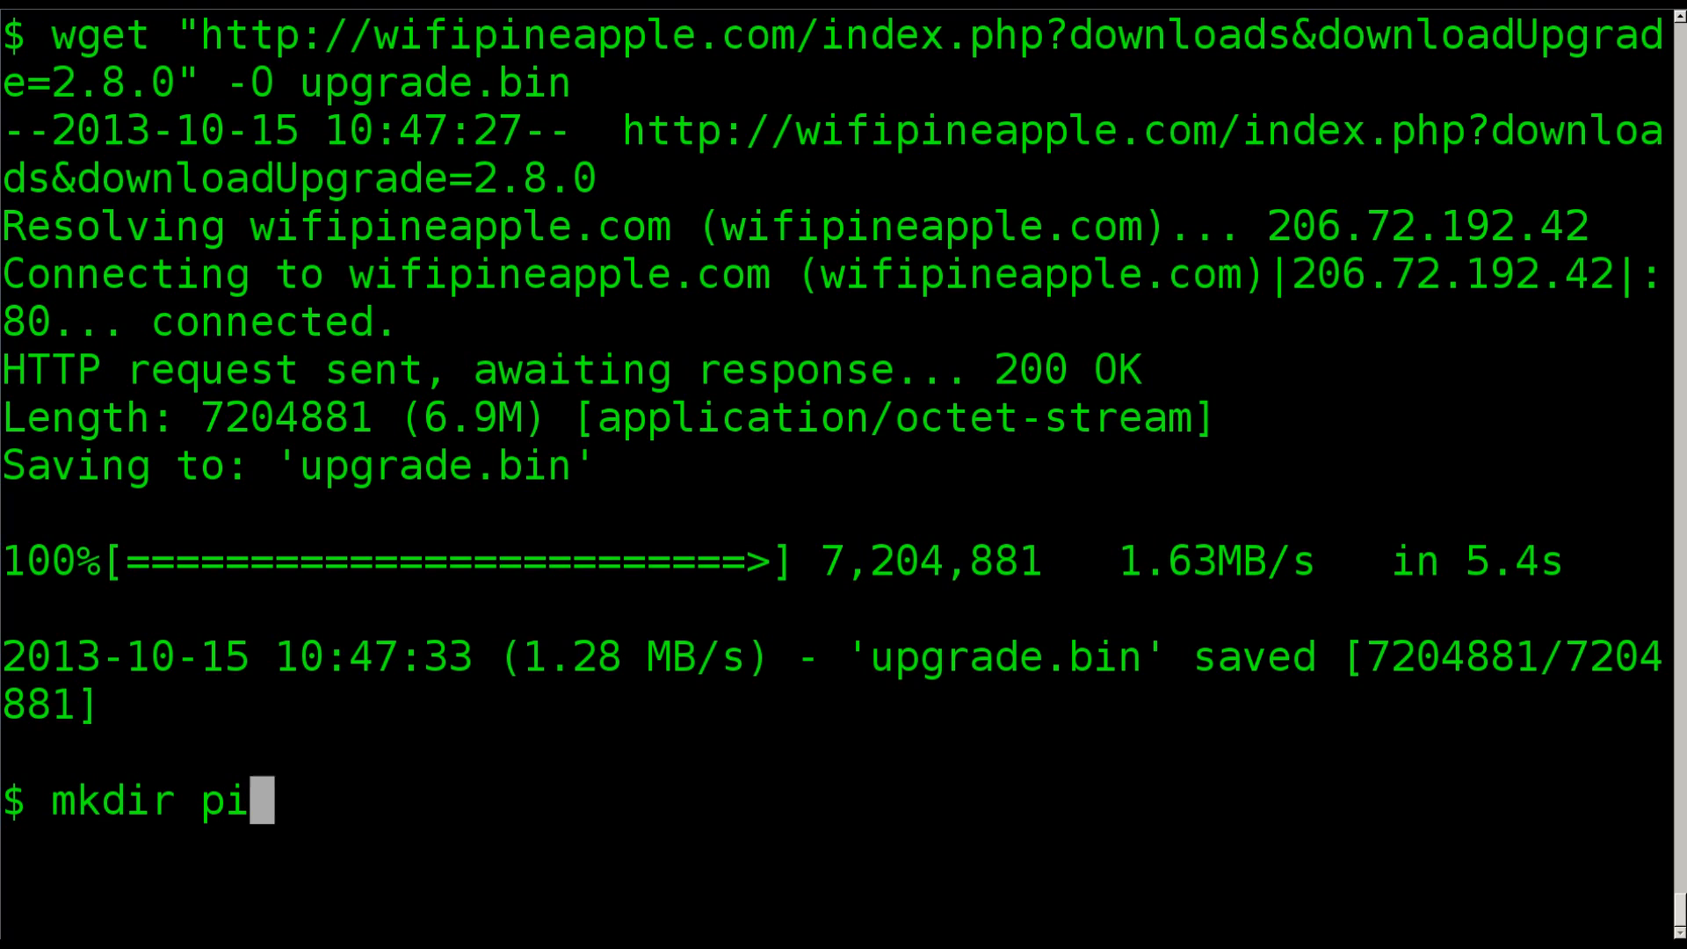
{"action": "type", "text": "neappl"}
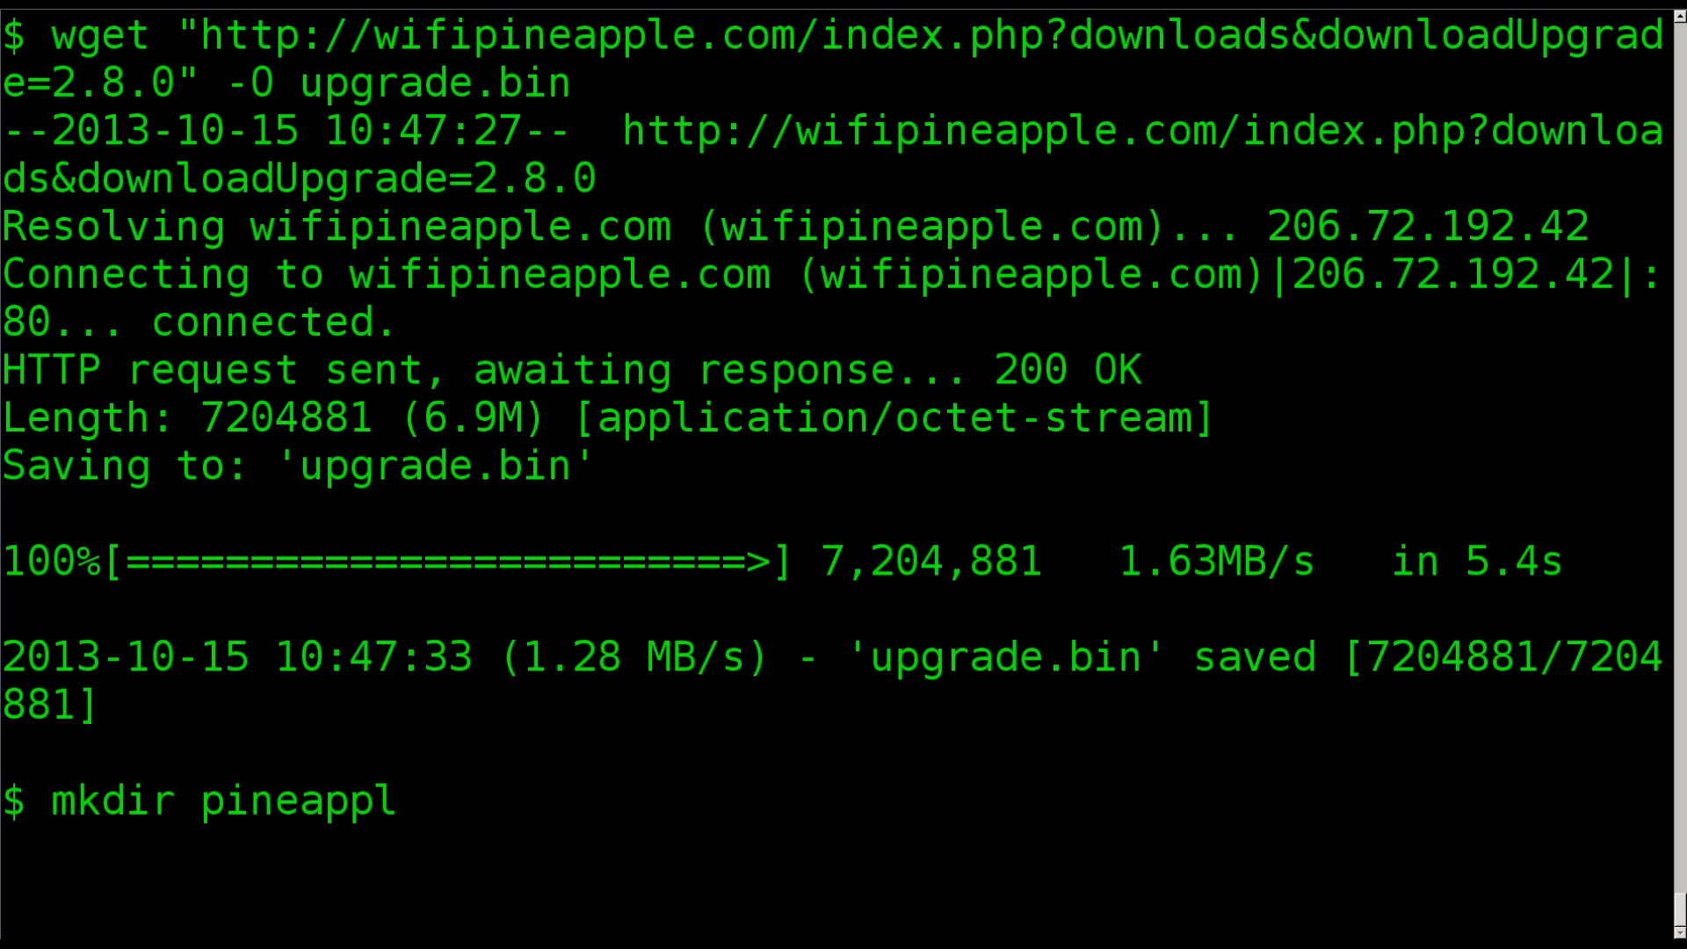
{"action": "type", "text": "m"}
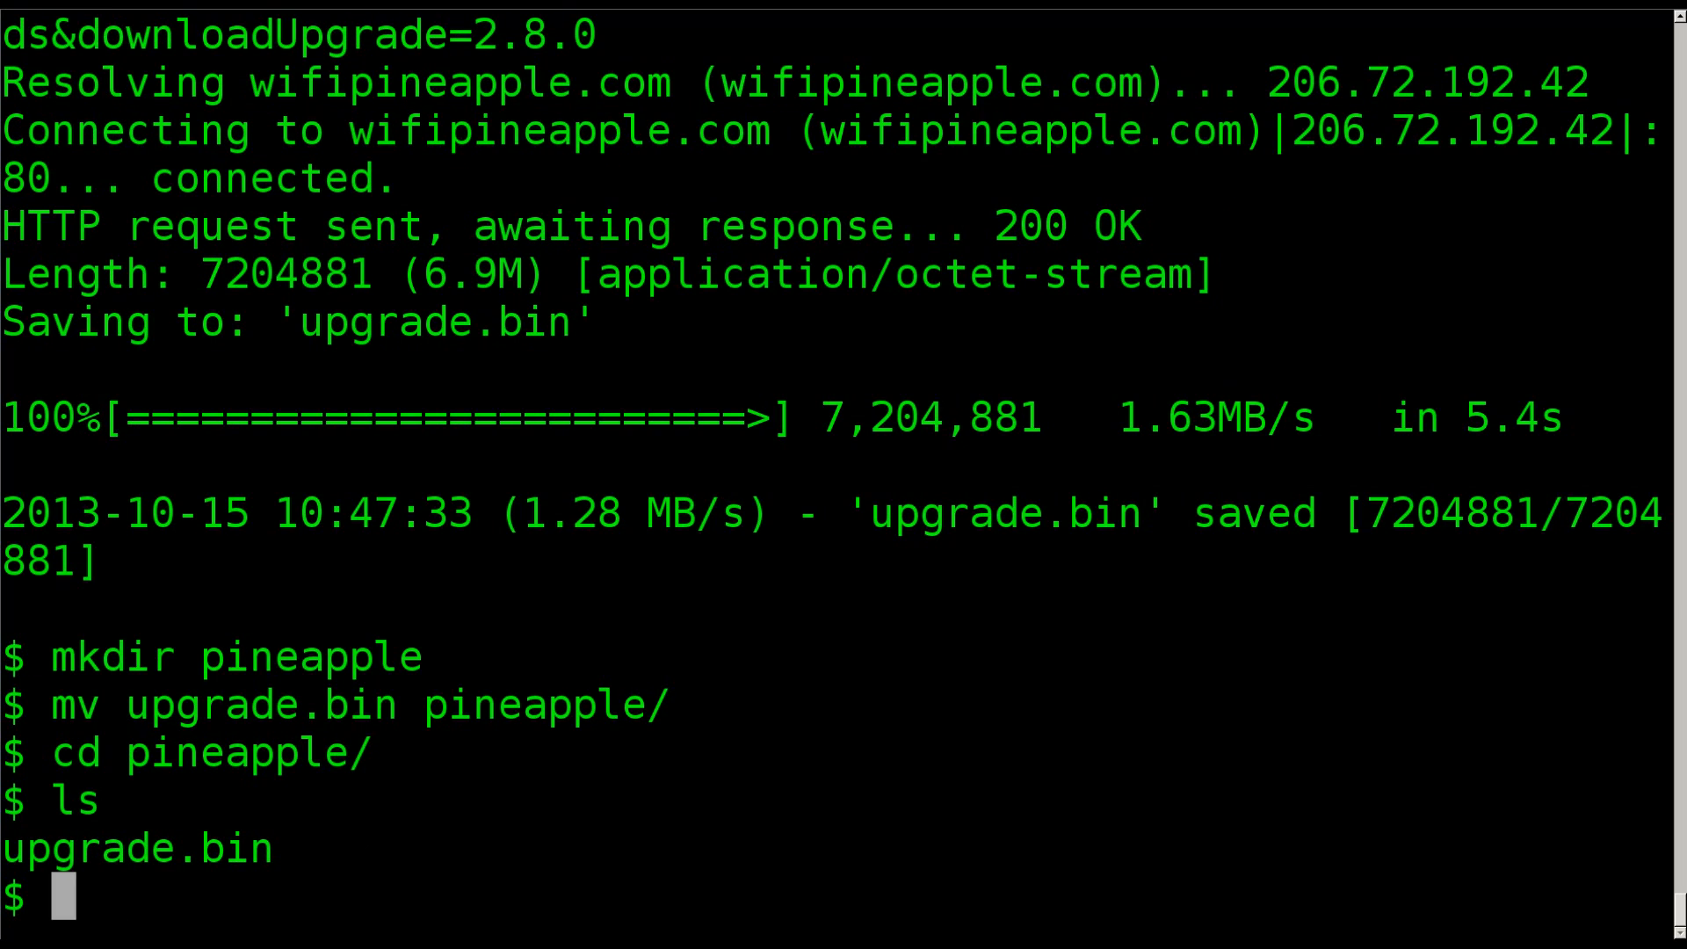
Step: Run file upgrade.bin and highlight 'Squashfs filesystem' and 'little endian' in the report
{"action": "type", "text": "fi"}
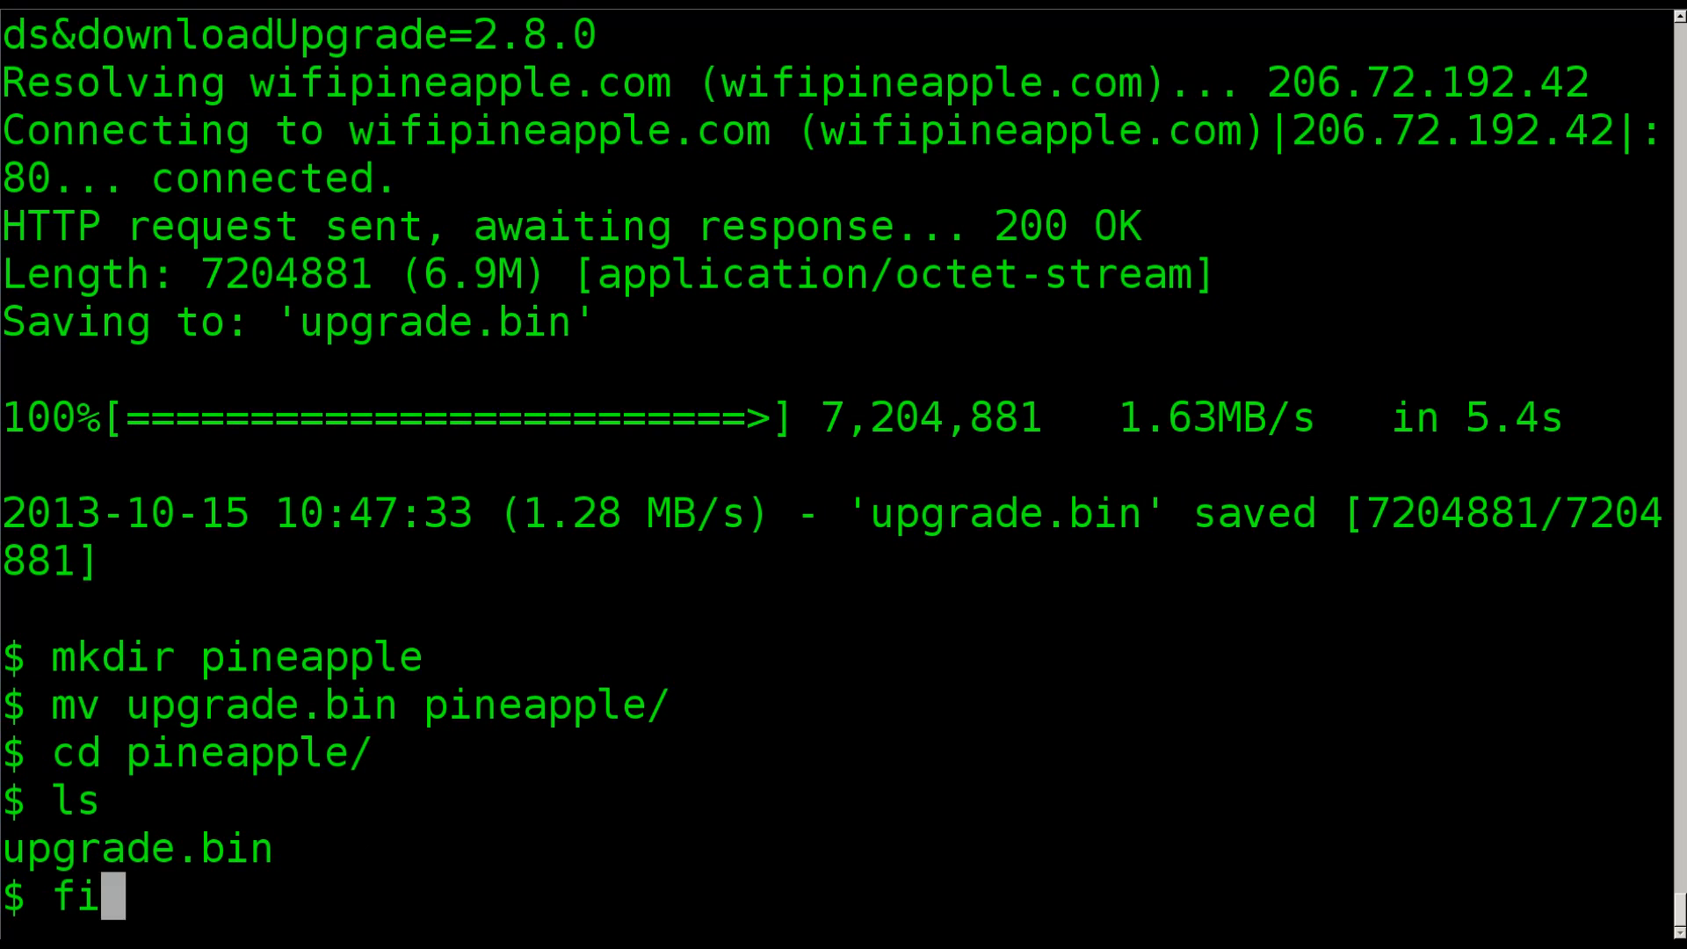
{"action": "type", "text": "le"}
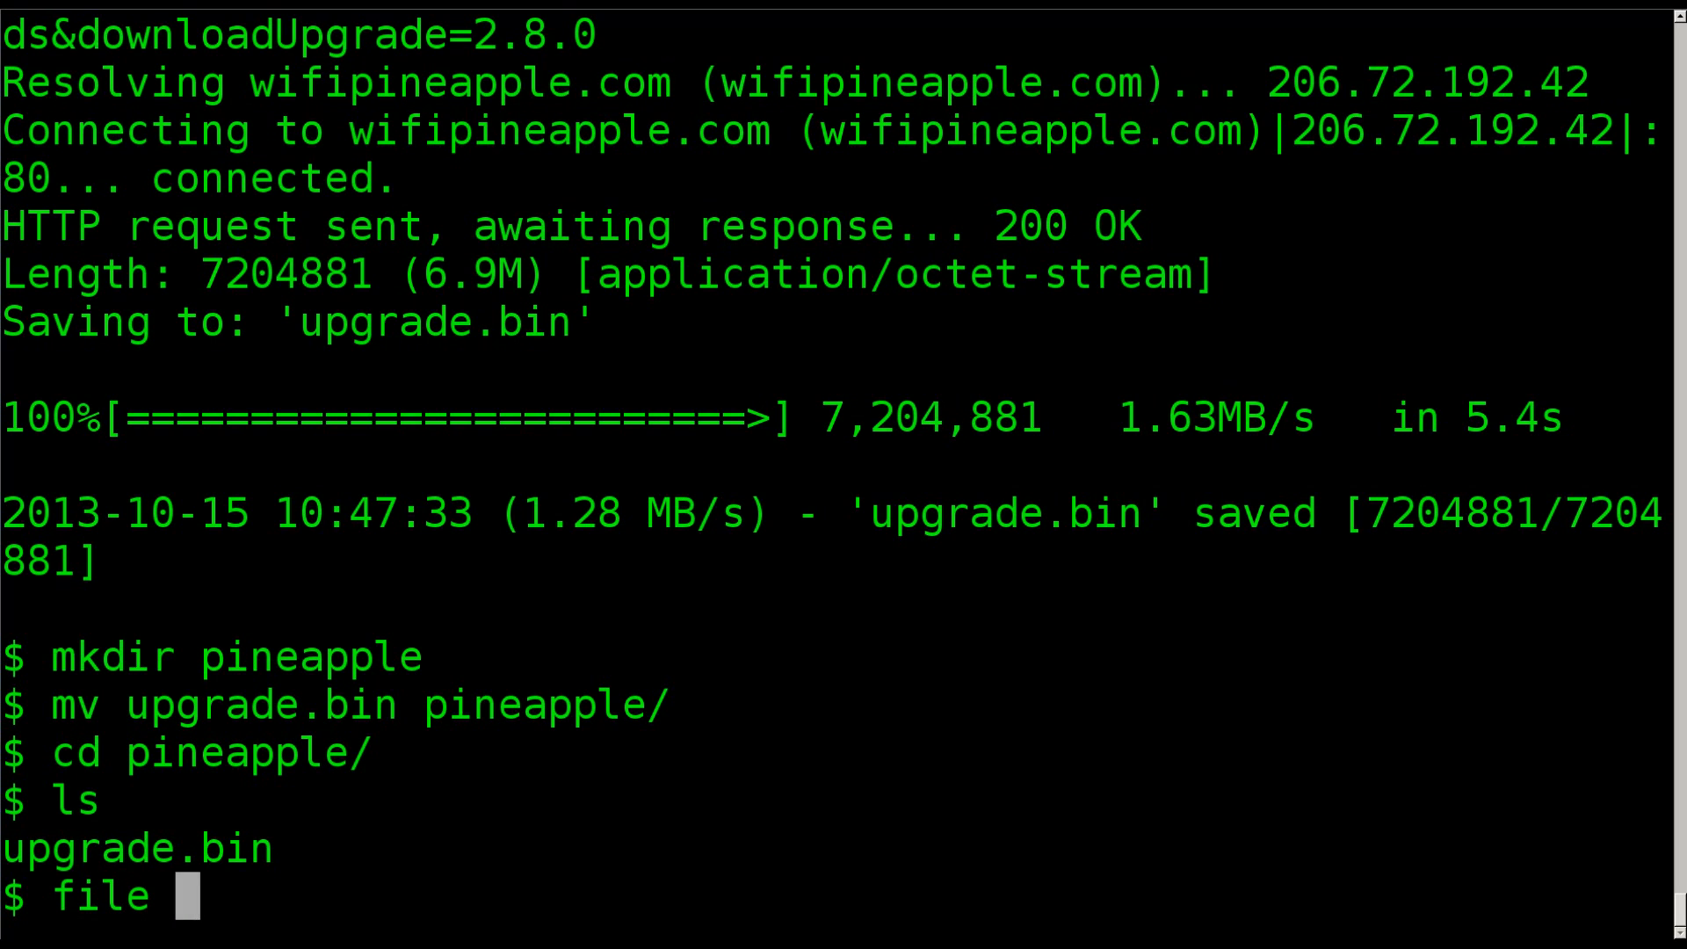
{"action": "type", "text": "upgrade.bin"}
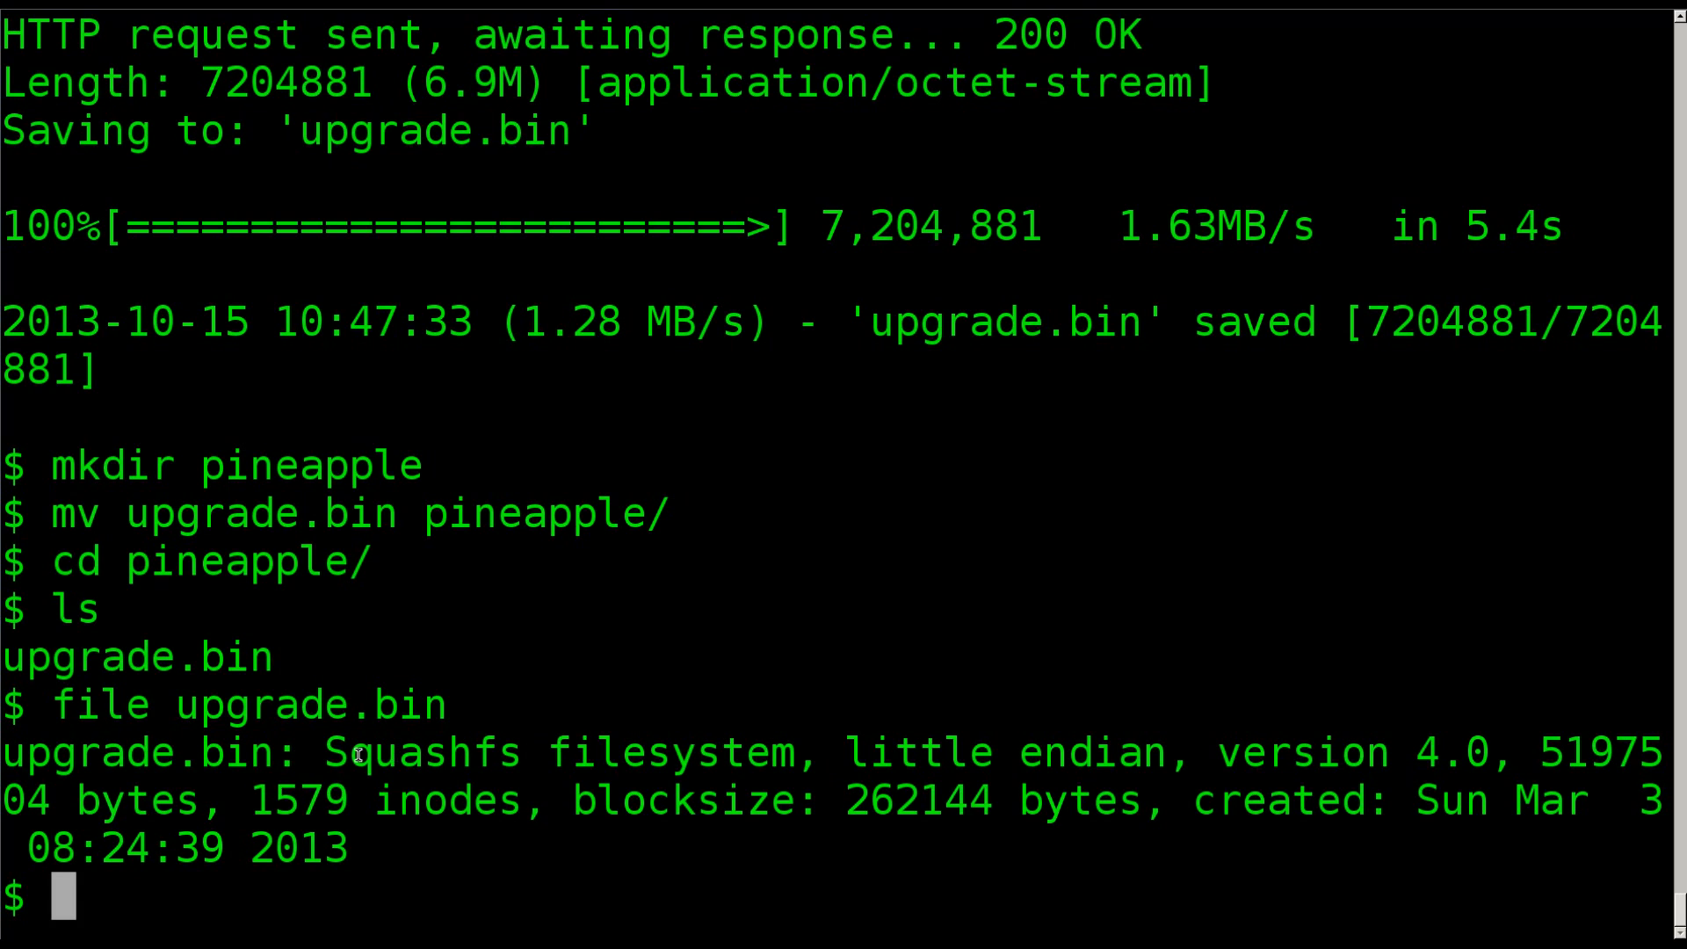
{"action": "left_click_drag", "start_coordinate": [325, 753], "coordinate": [796, 752]}
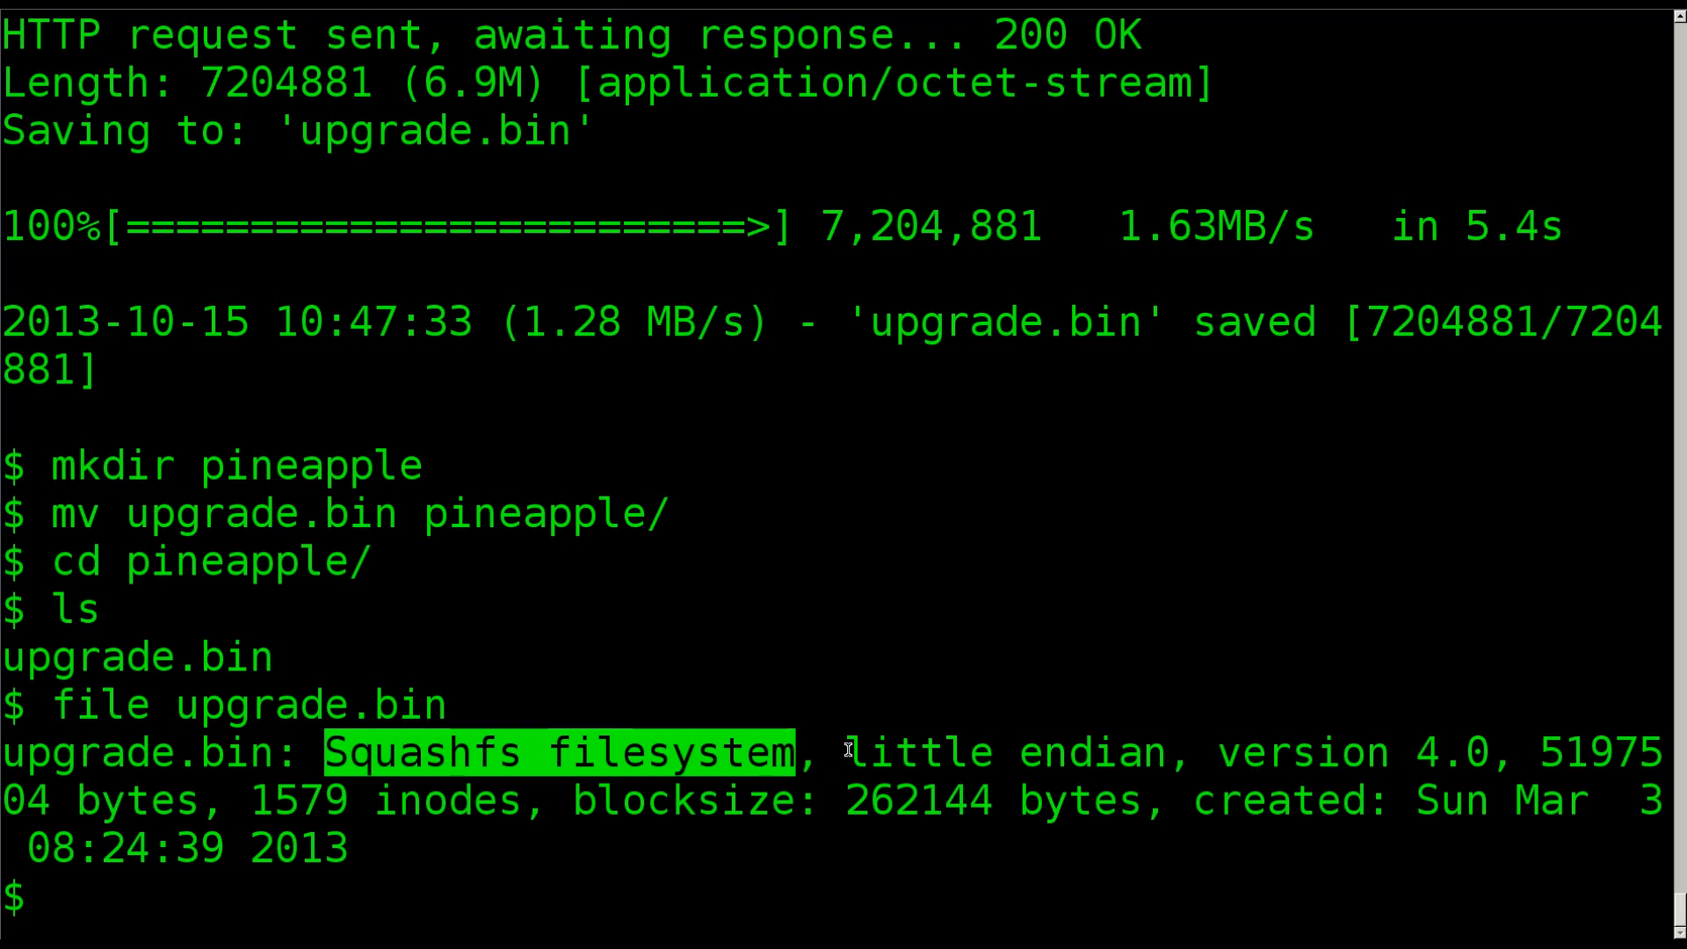
{"action": "double_click", "coordinate": [1005, 750]}
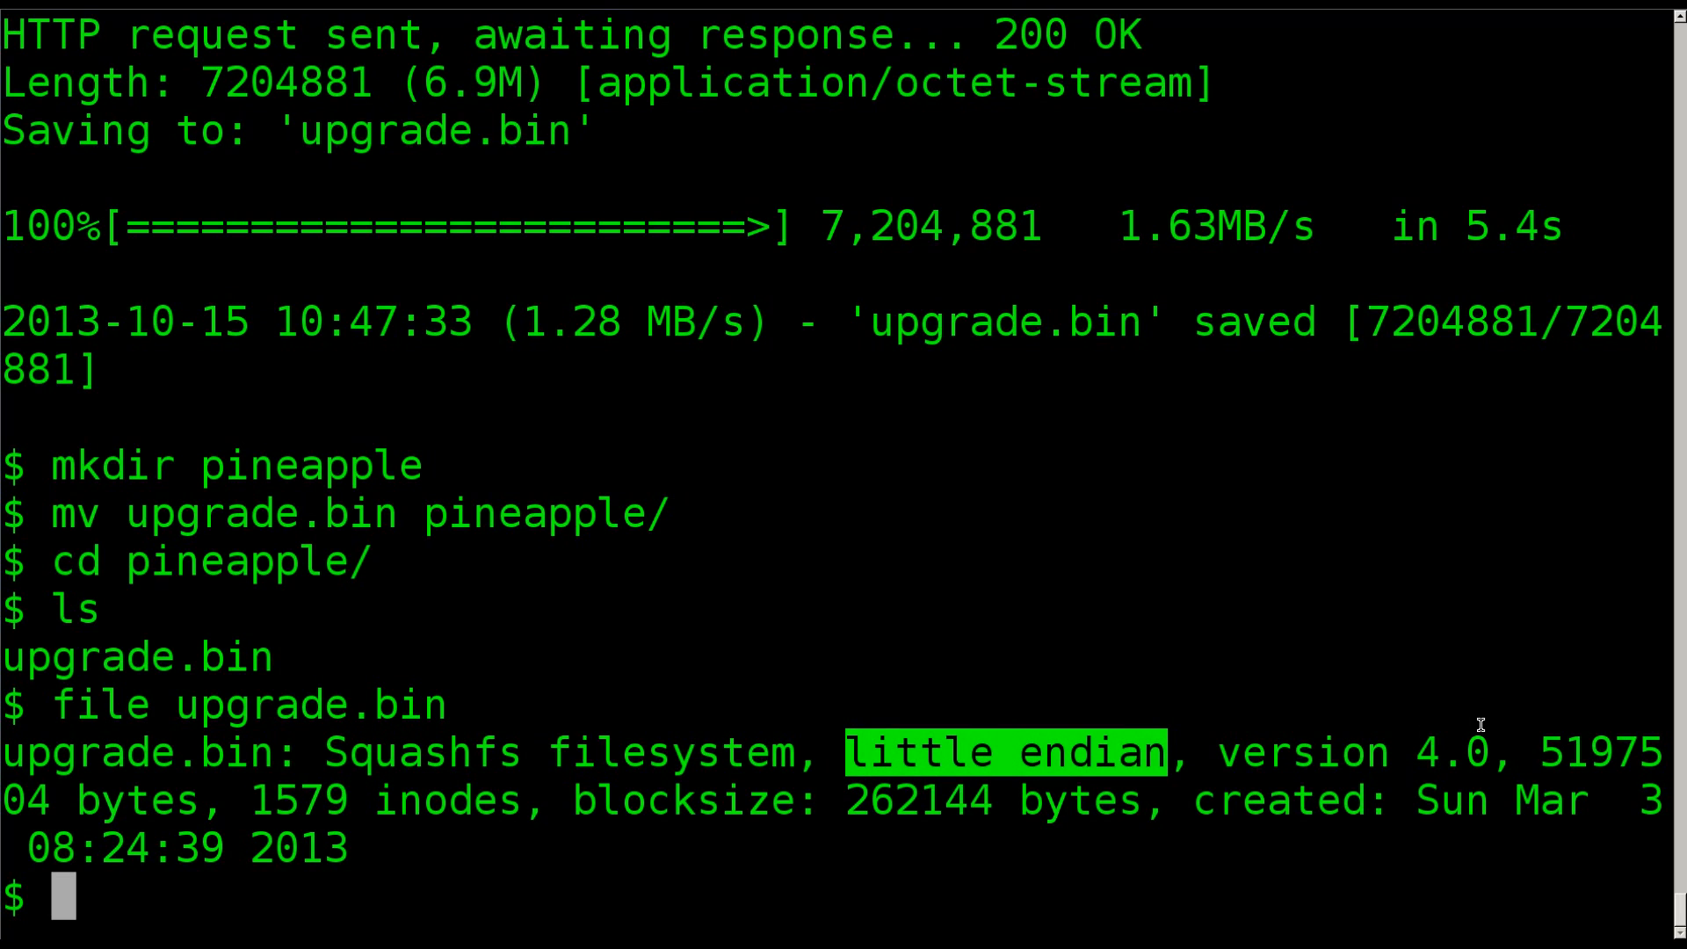
{"action": "mouse_move", "coordinate": [613, 539]}
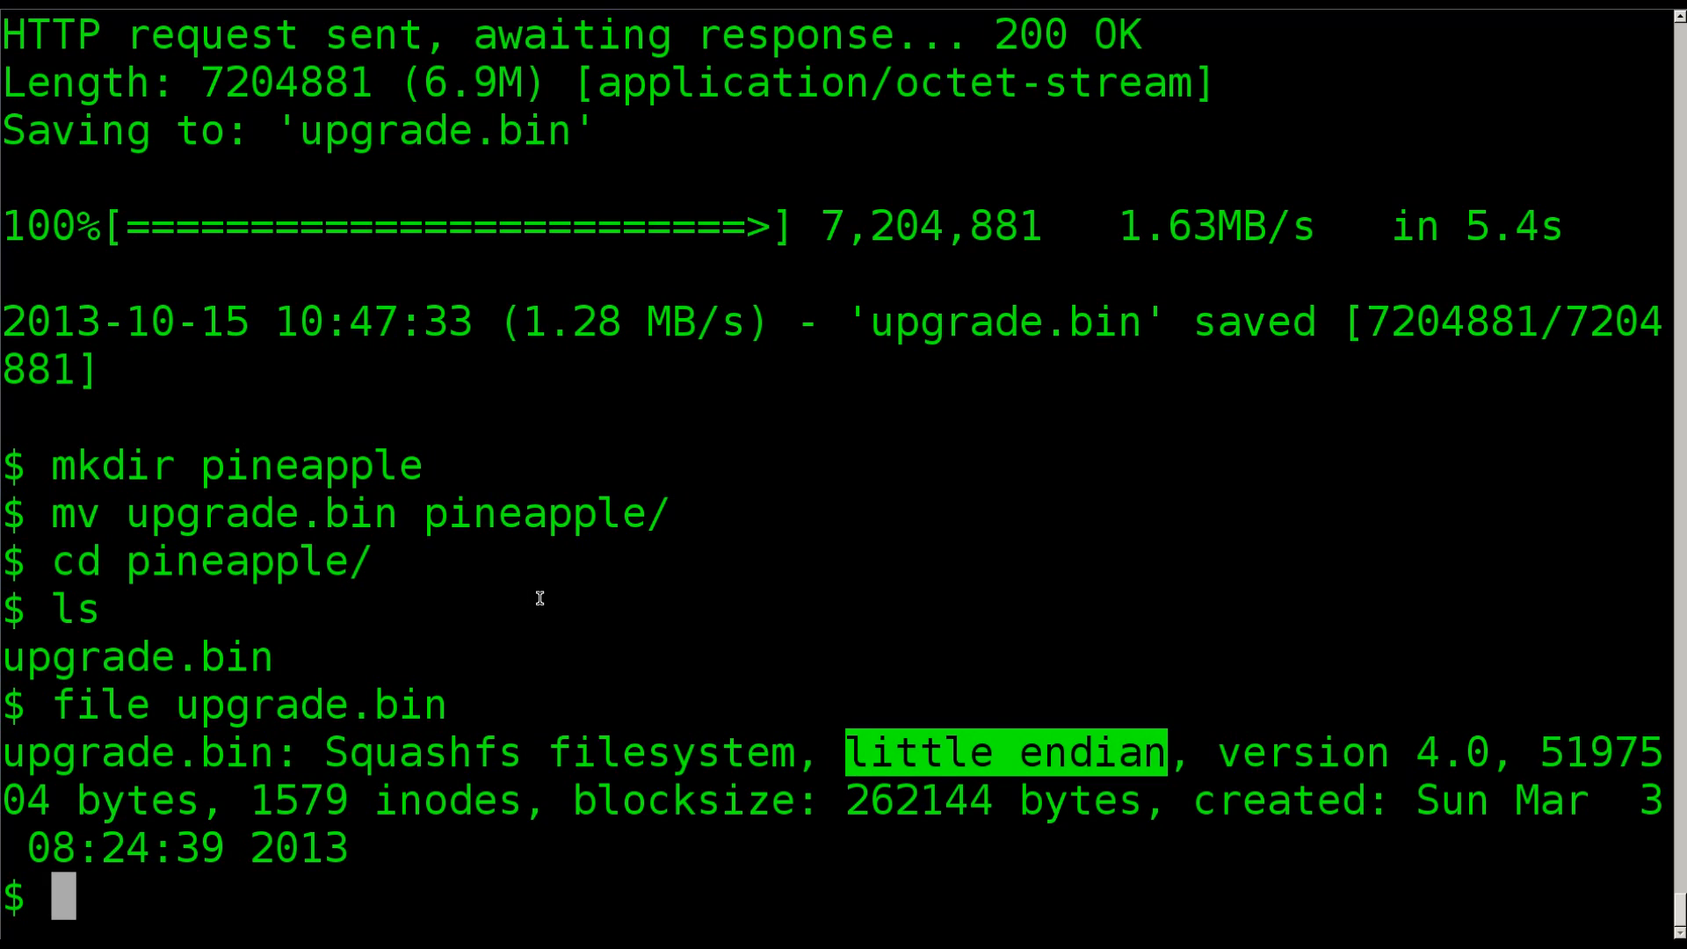
Step: Run sudo fdisk -l upgrade.bin to check for a partition table, then begin a binwalk command
{"action": "type", "text": "sudo fd"}
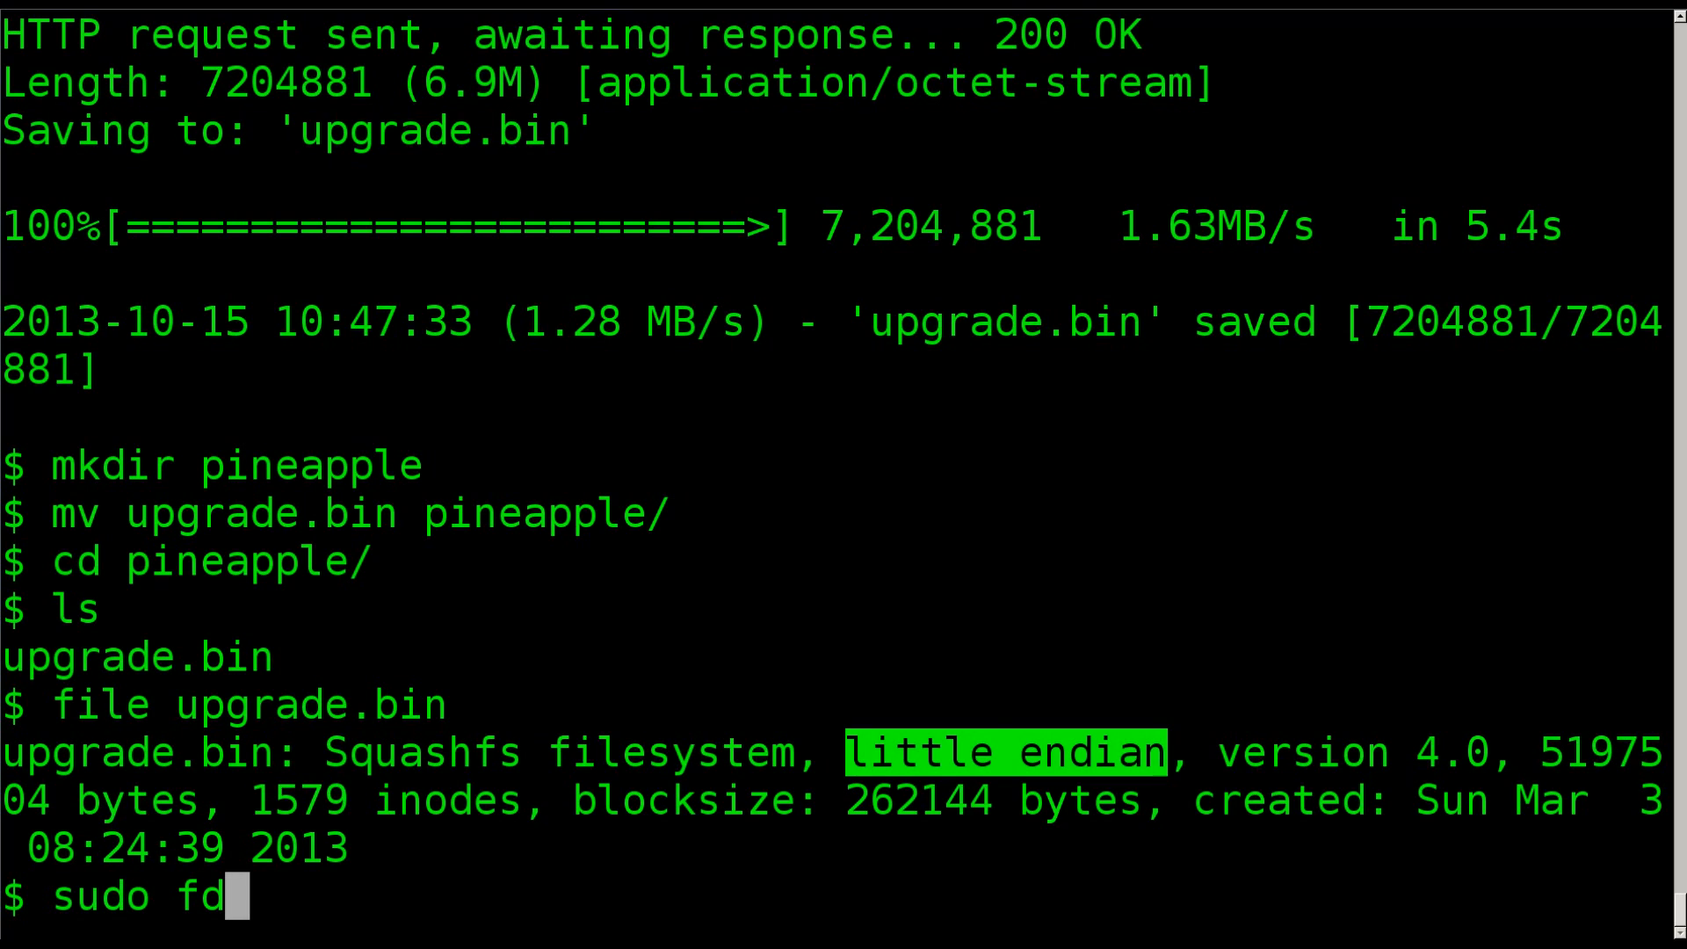
{"action": "type", "text": "isk -l l"}
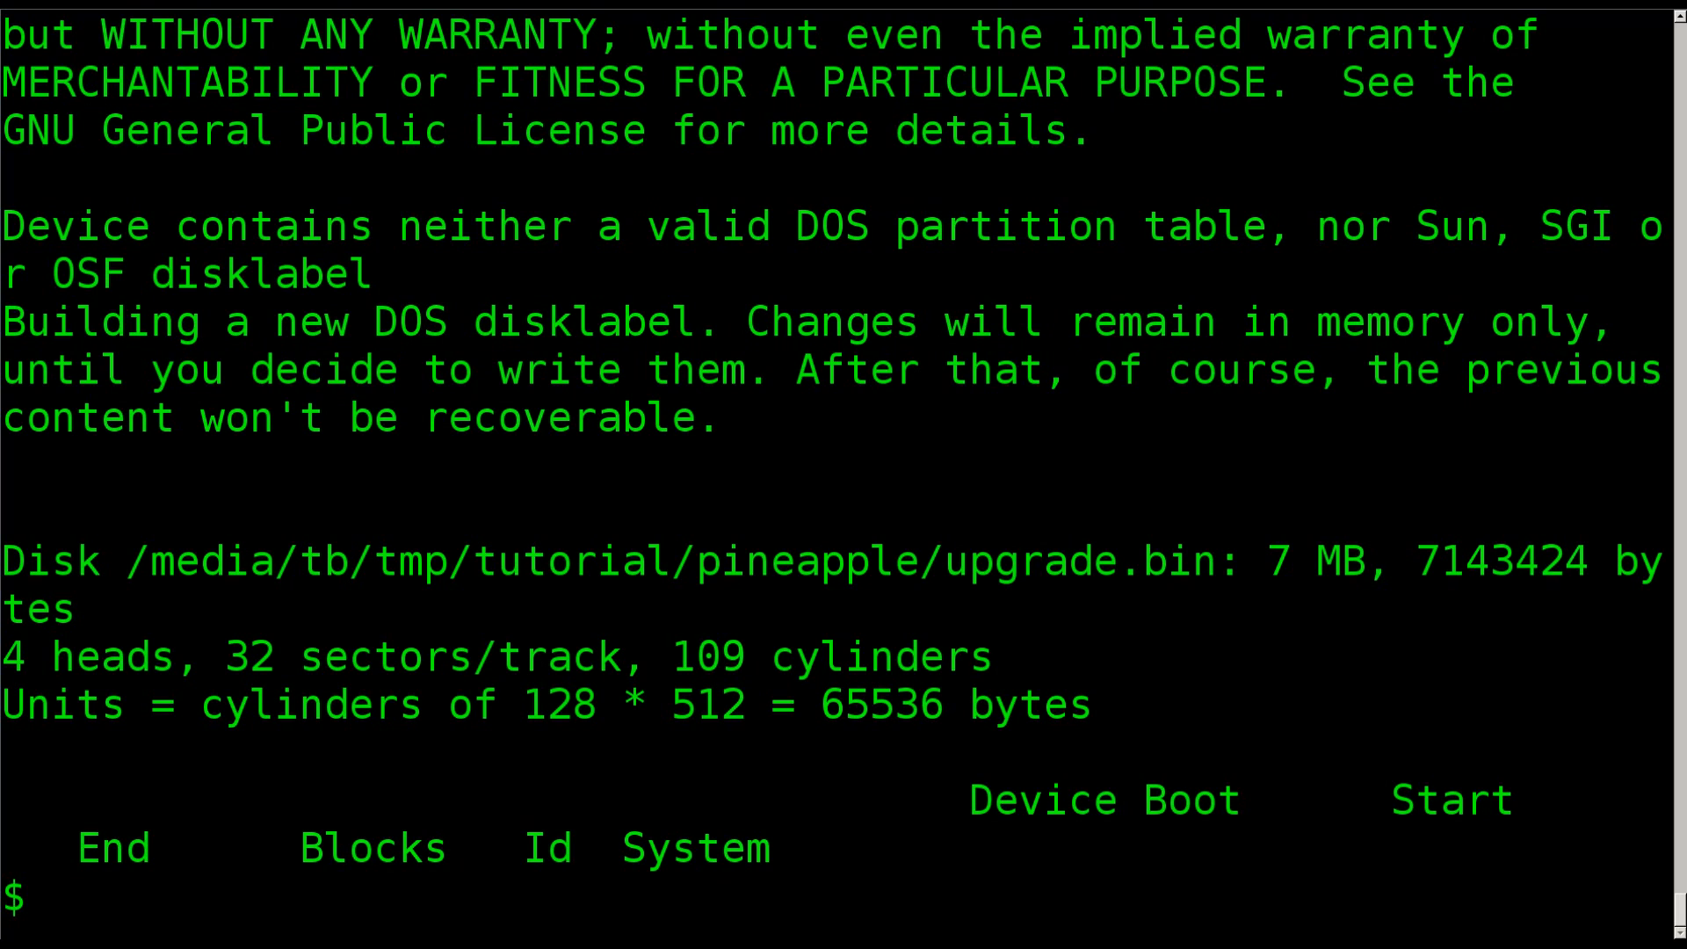
{"action": "type", "text": "binwalk"}
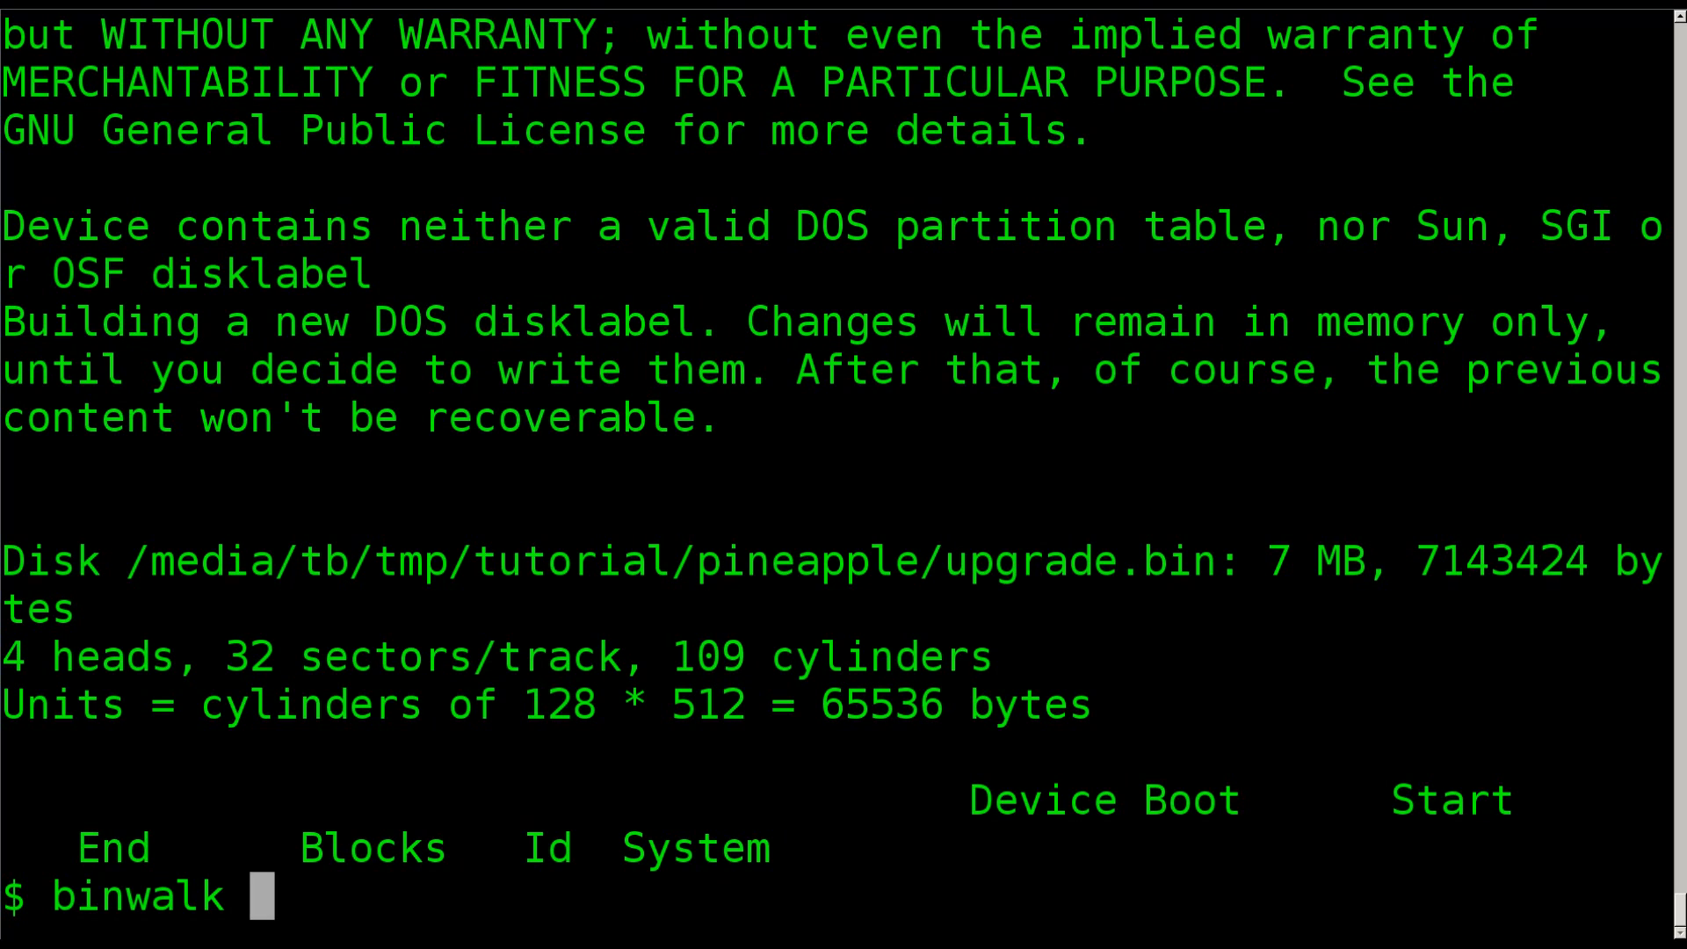
Step: Run binwalk upgrade.bin and highlight the Squashfs entry at 0x0 in the results
{"action": "type", "text": "upgrade.bin"}
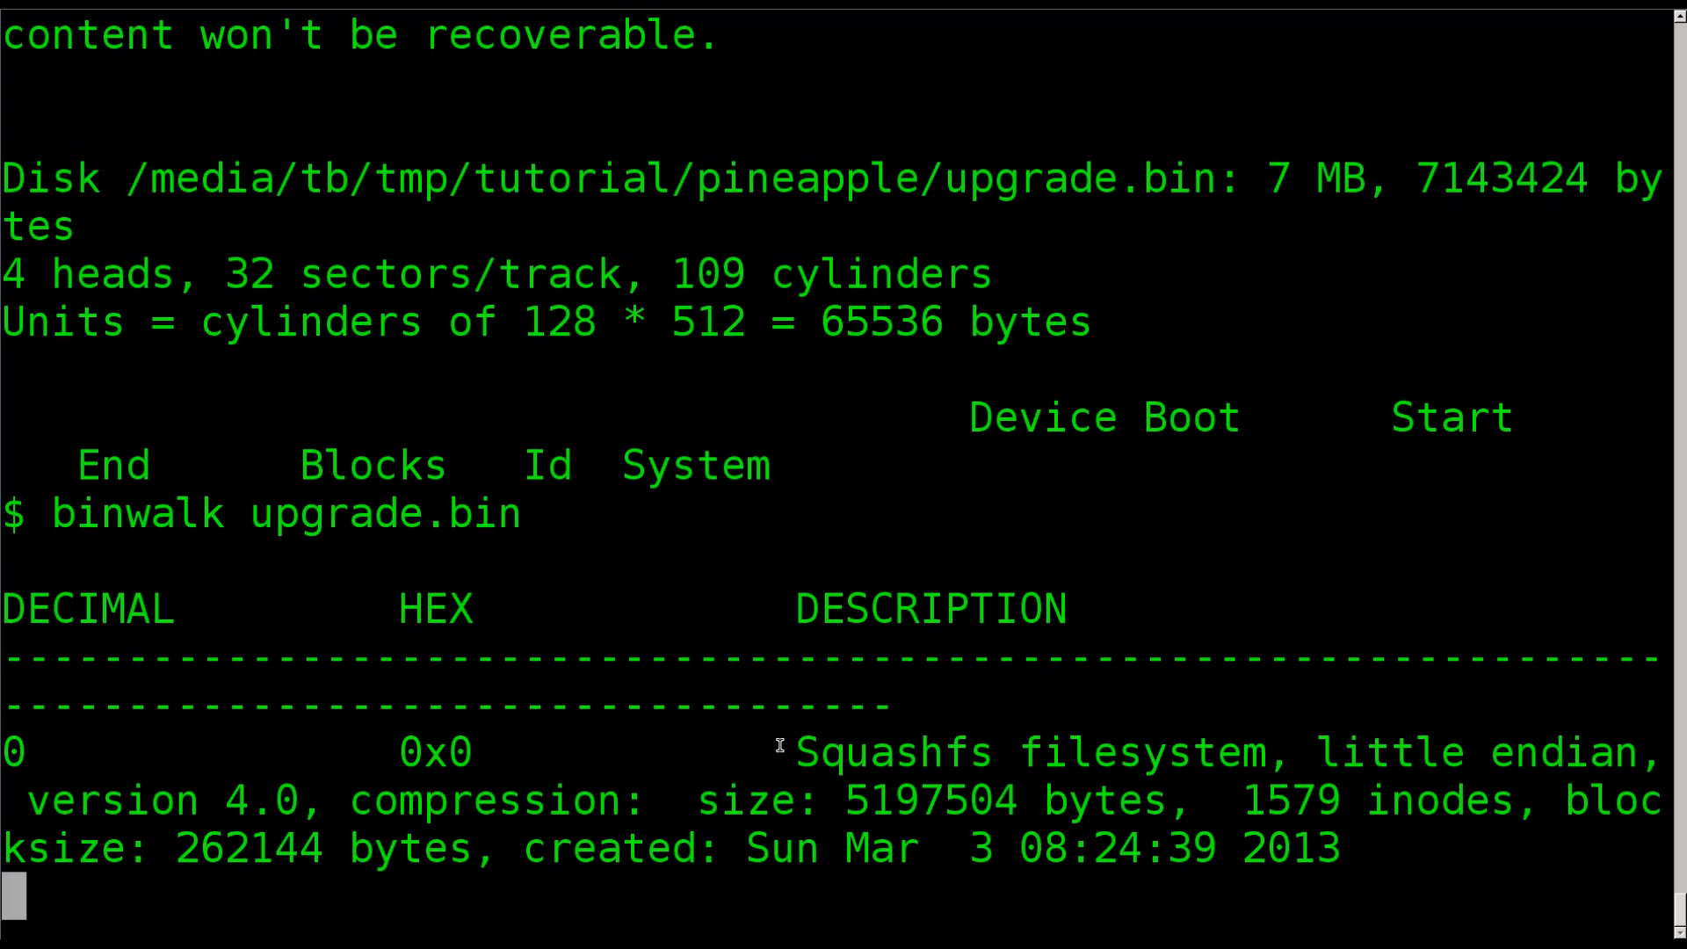
{"action": "mouse_move", "coordinate": [805, 760]}
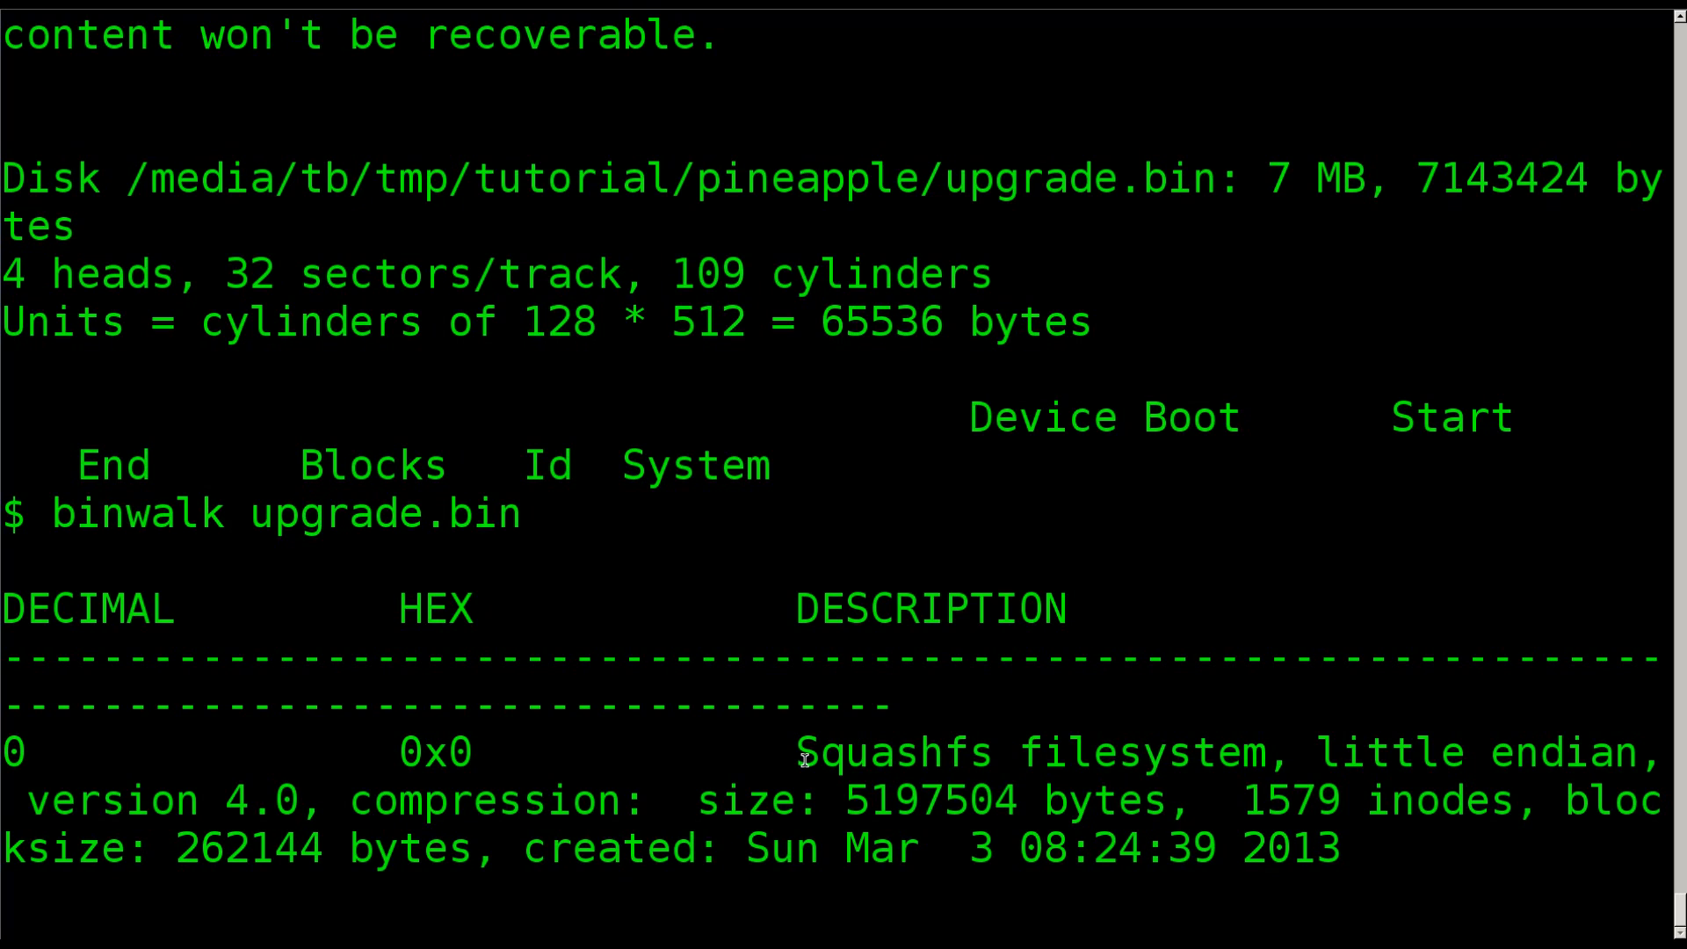
{"action": "double_click", "coordinate": [812, 752]}
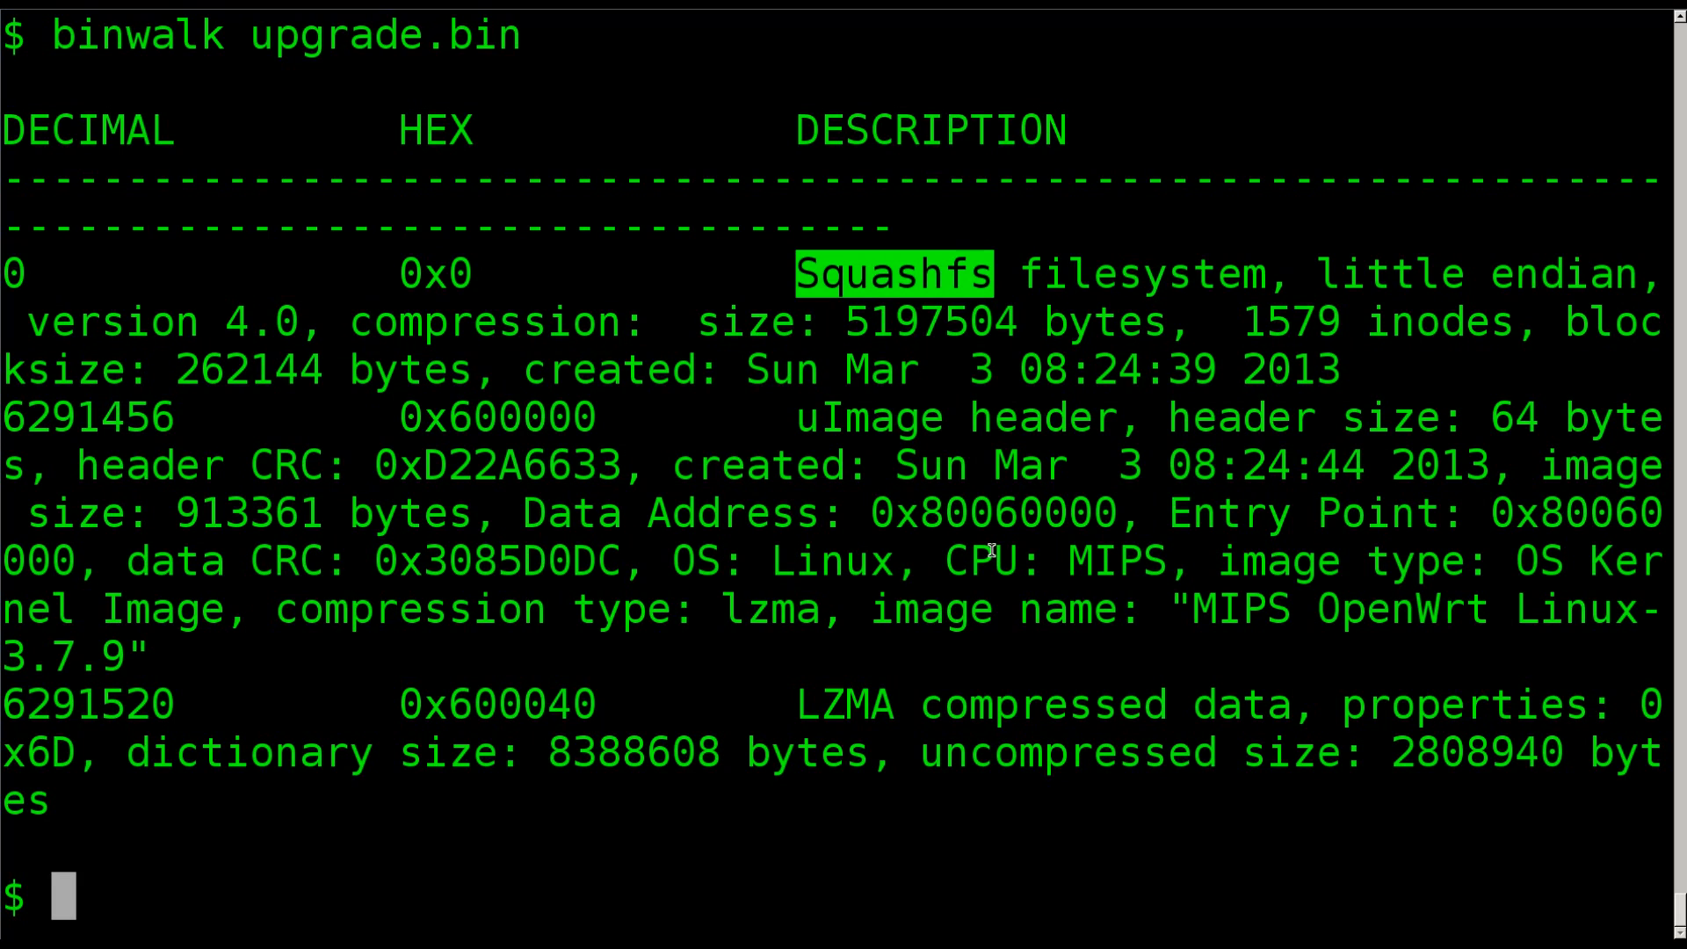
{"action": "mouse_move", "coordinate": [794, 277]}
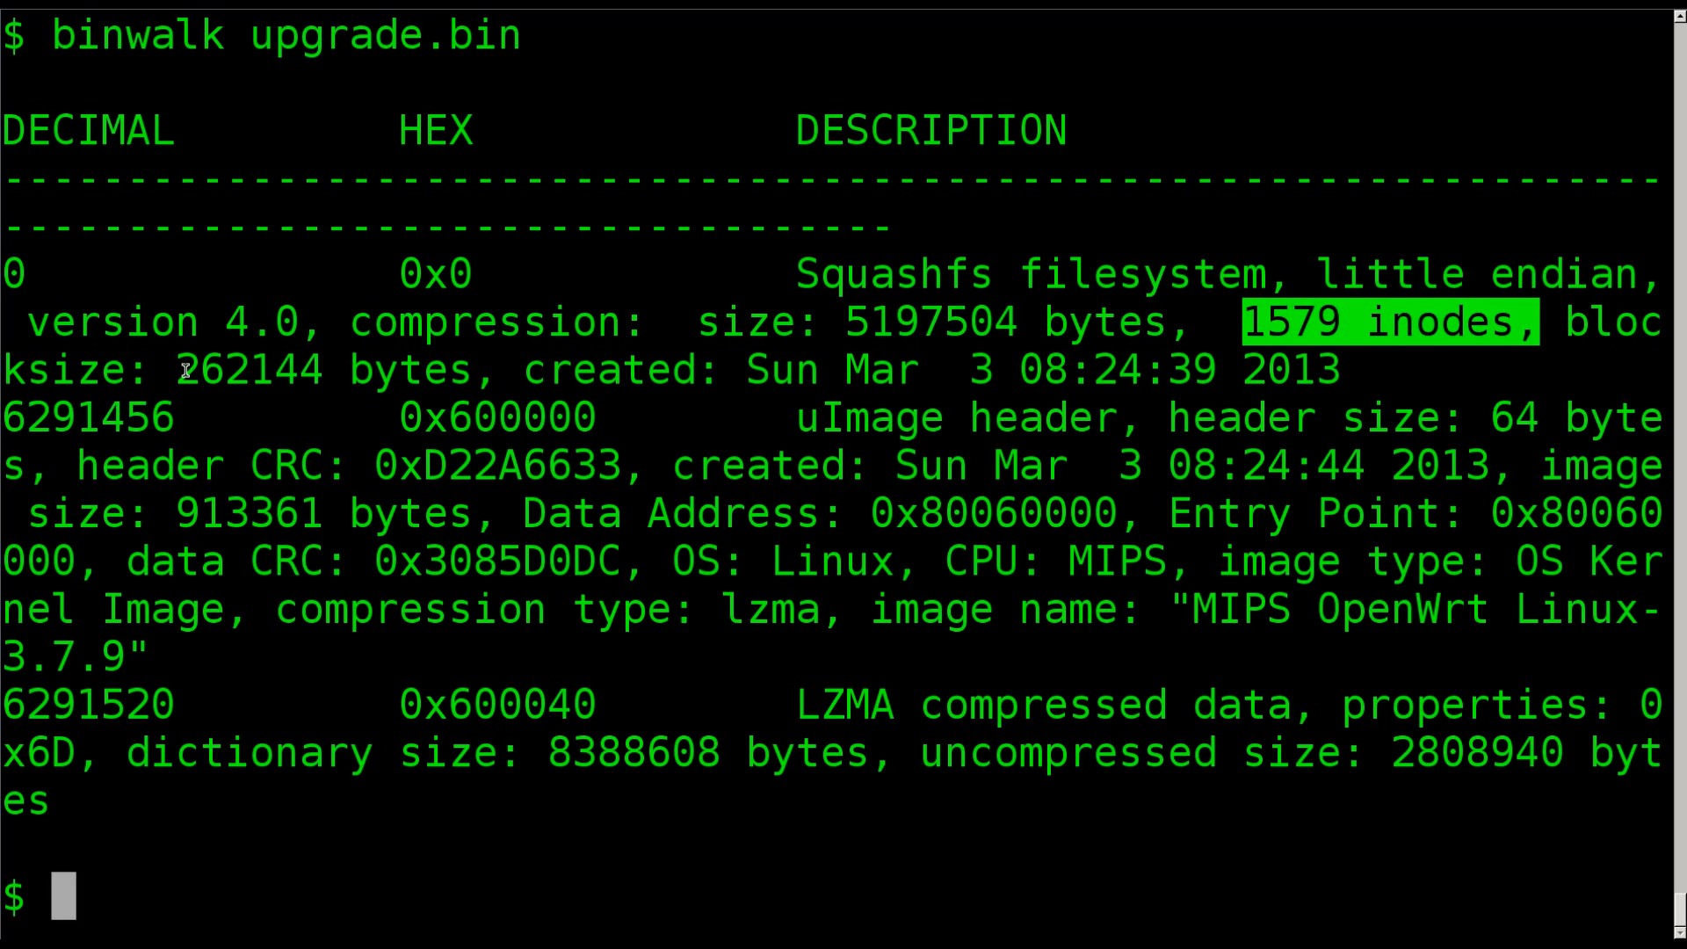
{"action": "double_click", "coordinate": [260, 369]}
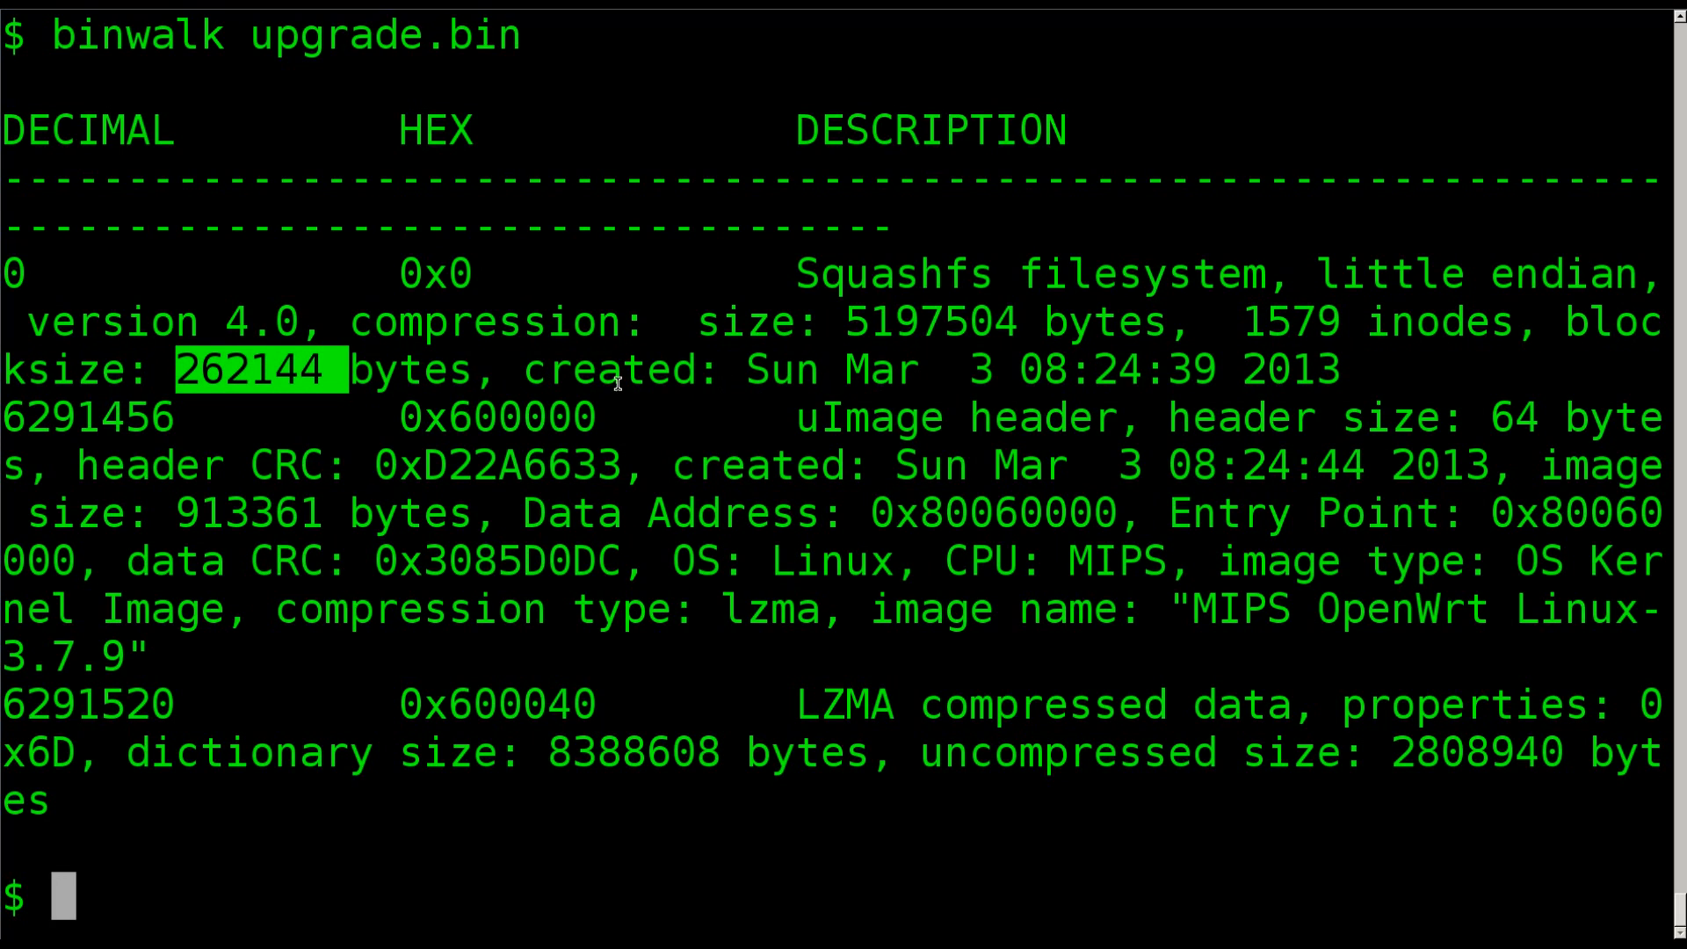
{"action": "mouse_move", "coordinate": [775, 440]}
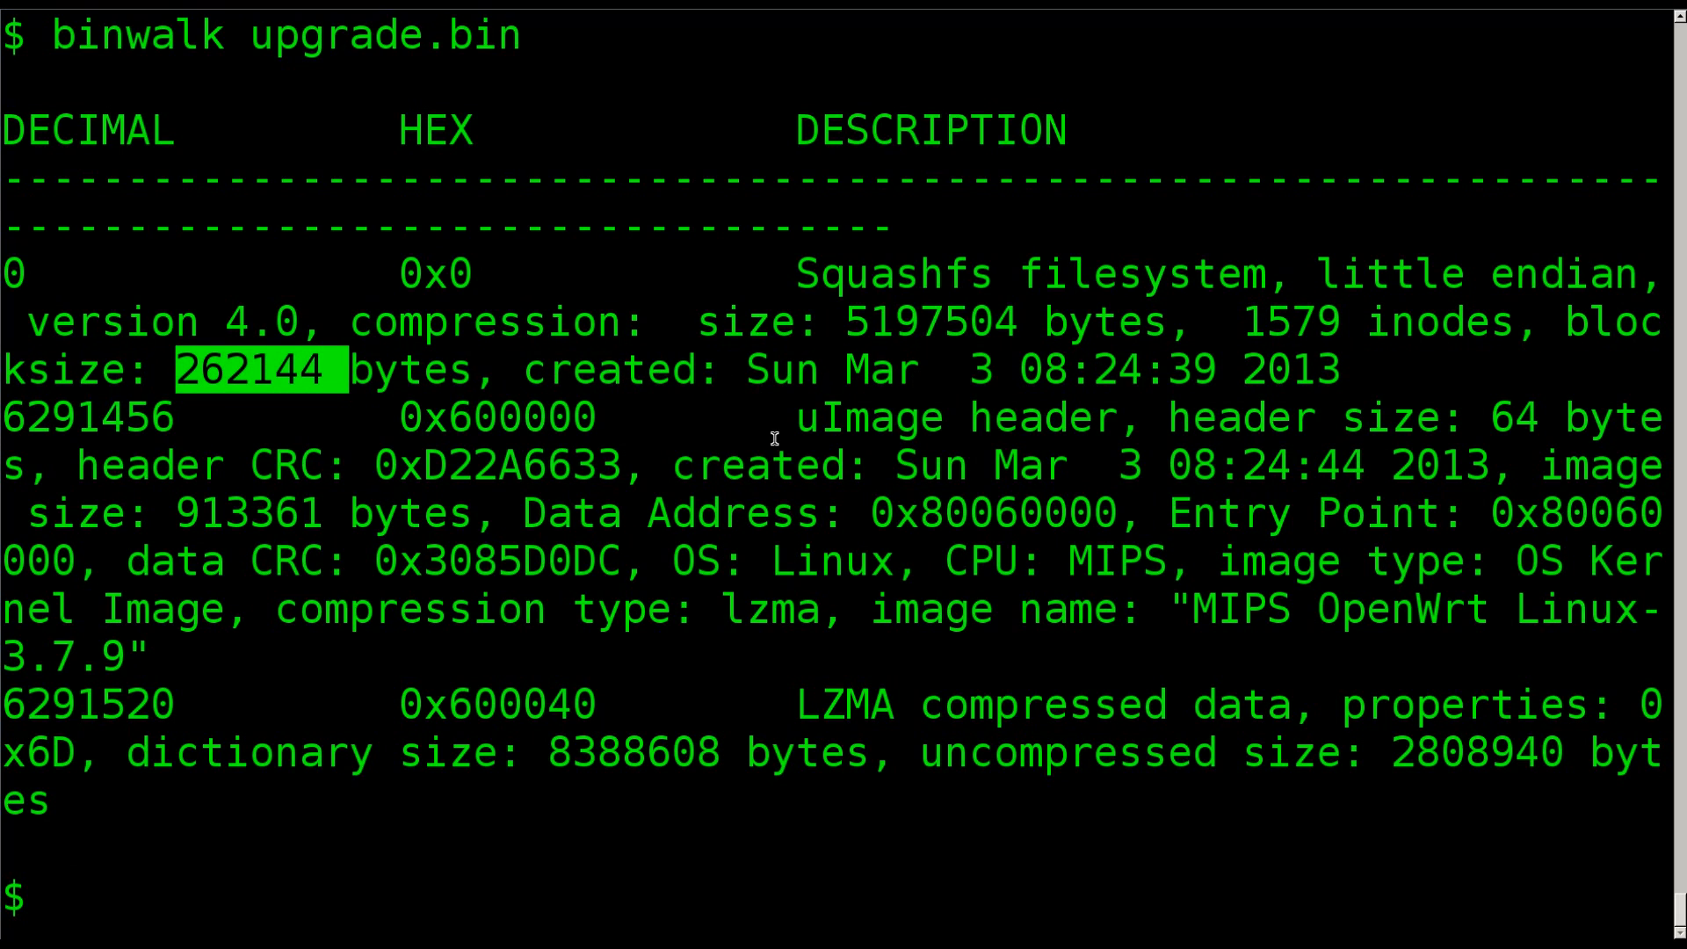
{"action": "double_click", "coordinate": [953, 419]}
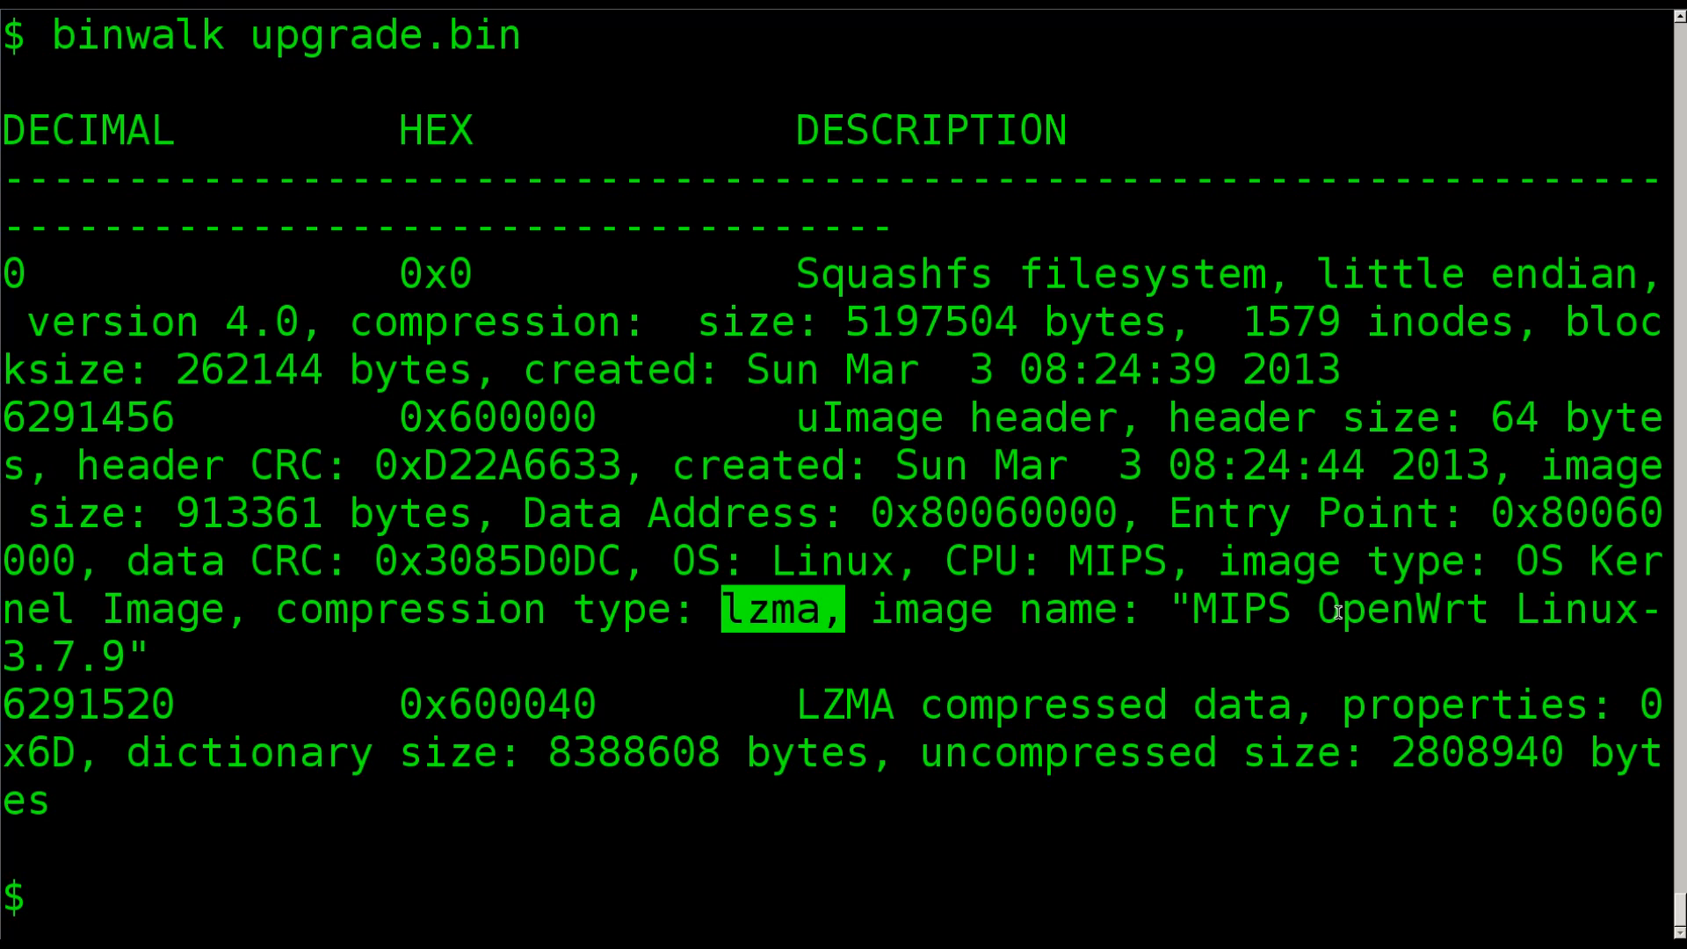
{"action": "double_click", "coordinate": [1411, 610]}
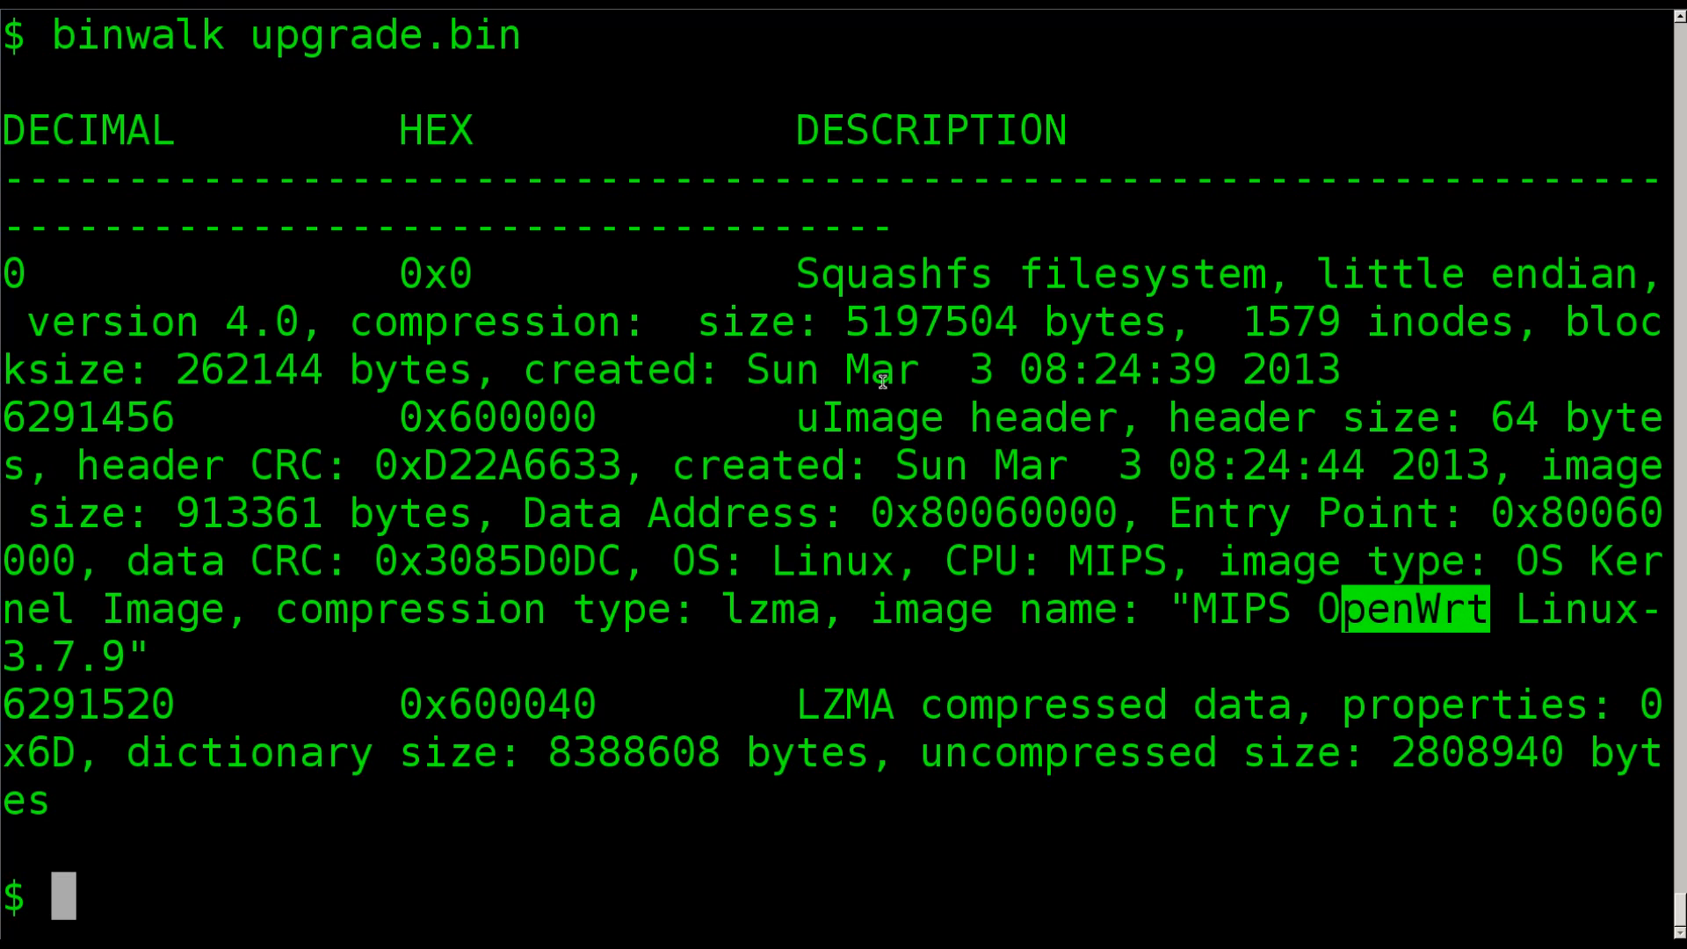
{"action": "mouse_move", "coordinate": [801, 270]}
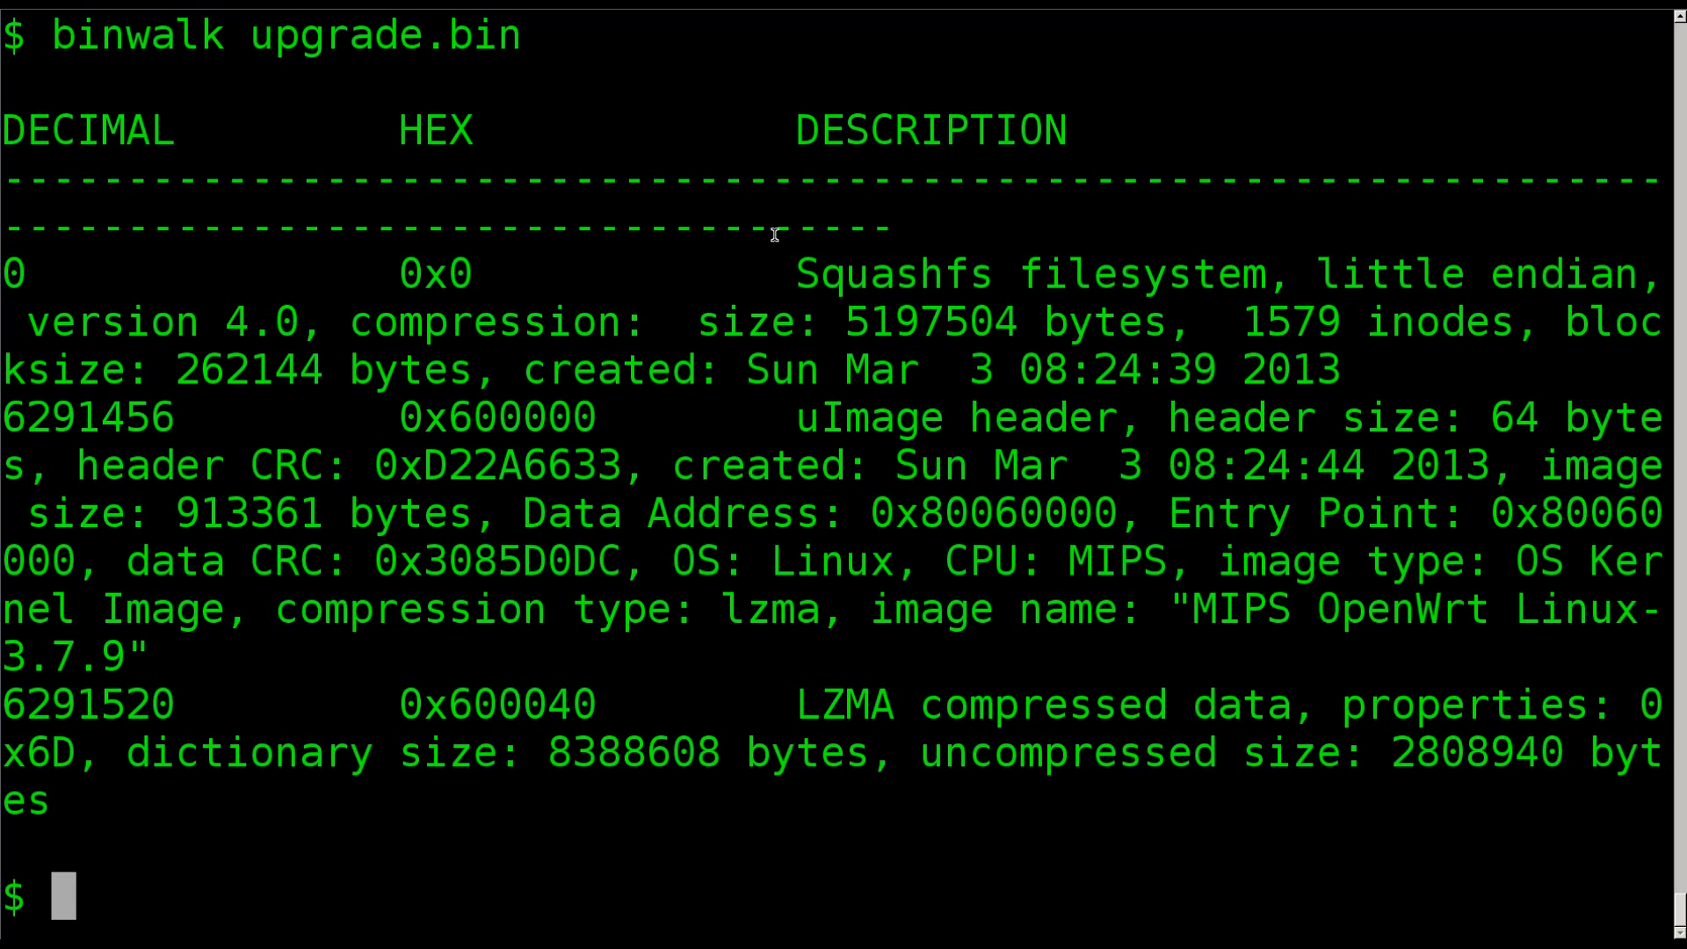
Step: Compose sudo dd with if=upgrade.bin and of=pineapple.squashfs
{"action": "type", "text": "s"}
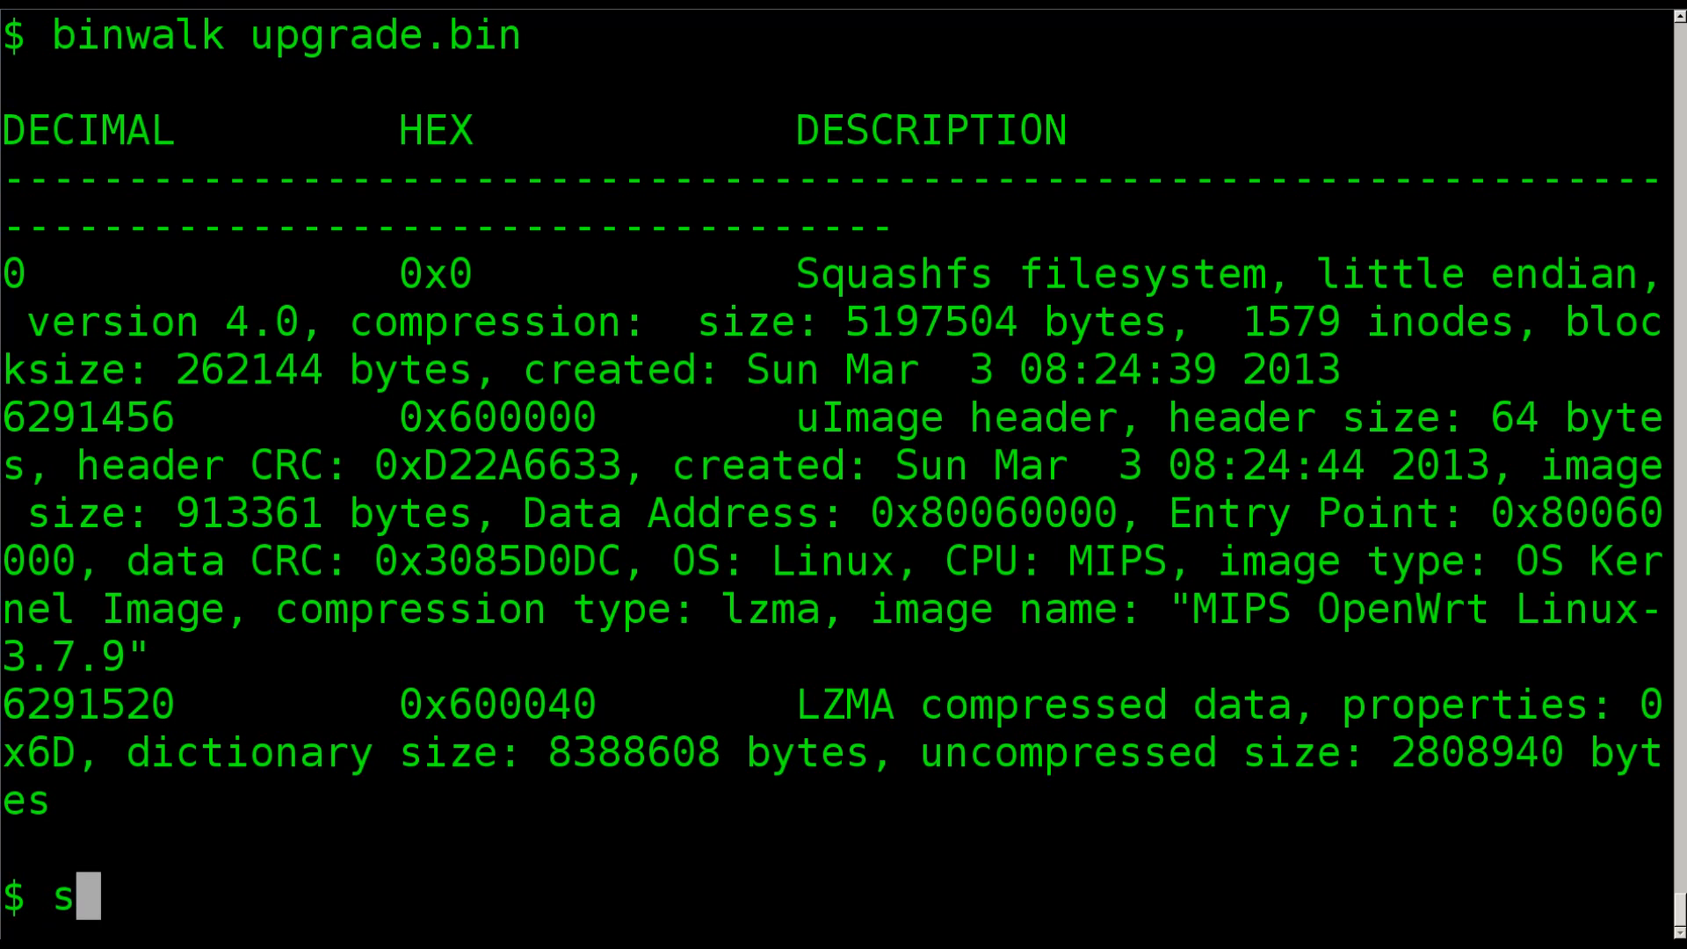
{"action": "type", "text": "udo dd"}
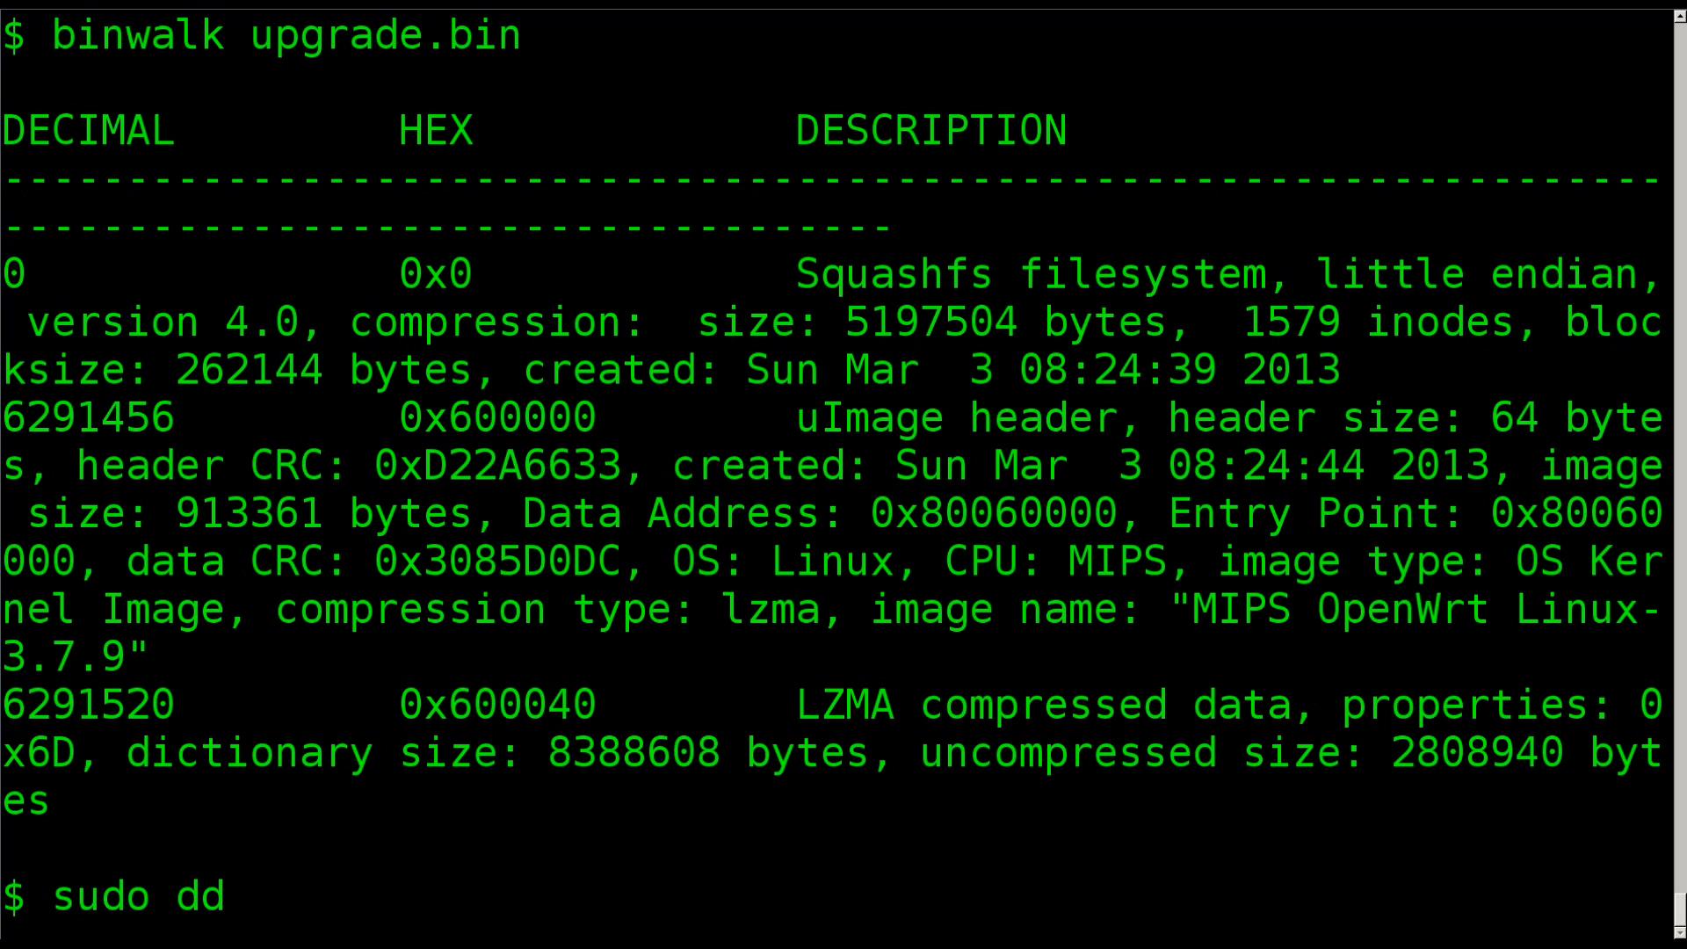
{"action": "type", "text": "if="}
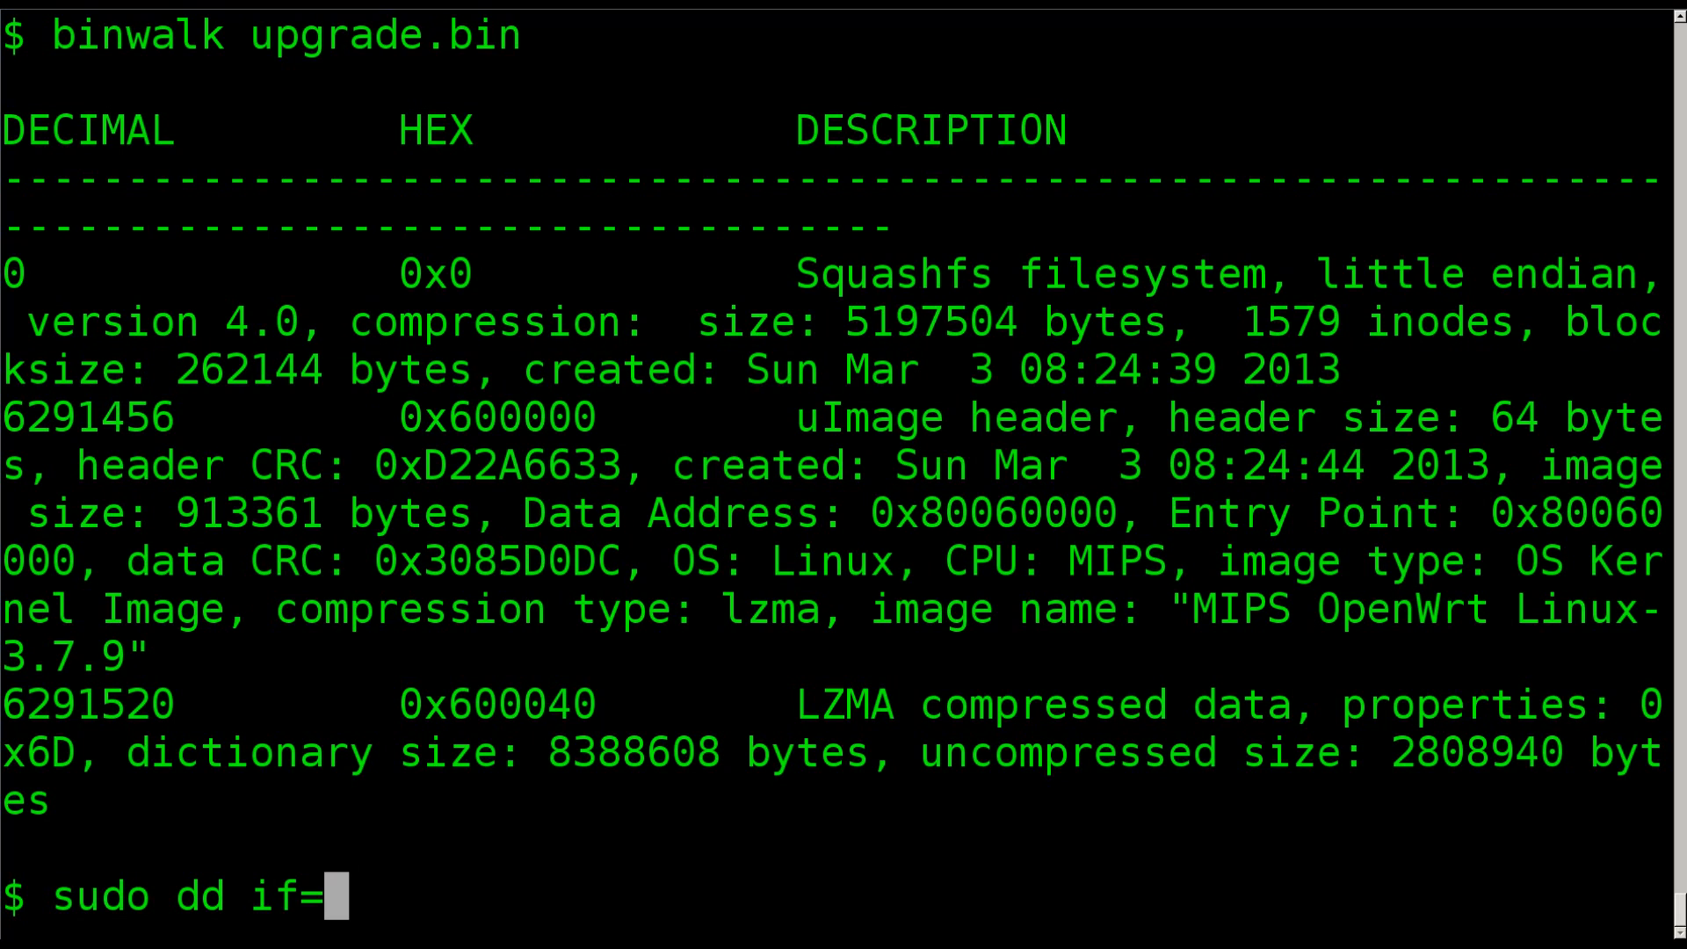
{"action": "type", "text": "upgrade.bin"}
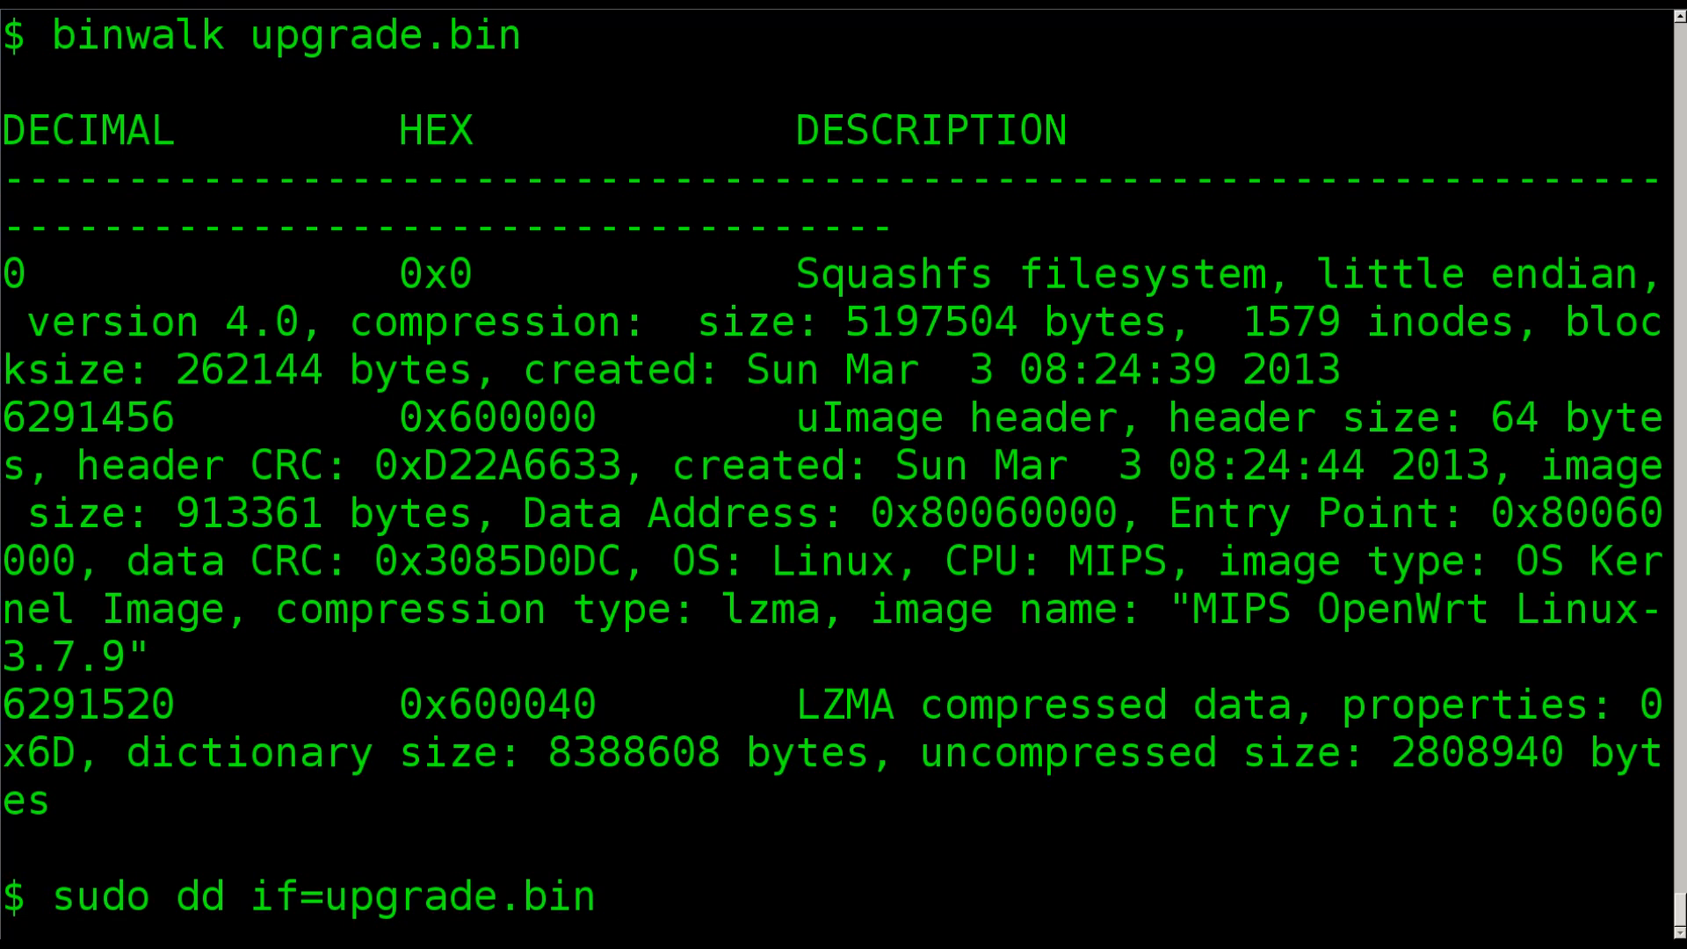
{"action": "type", "text": "of="}
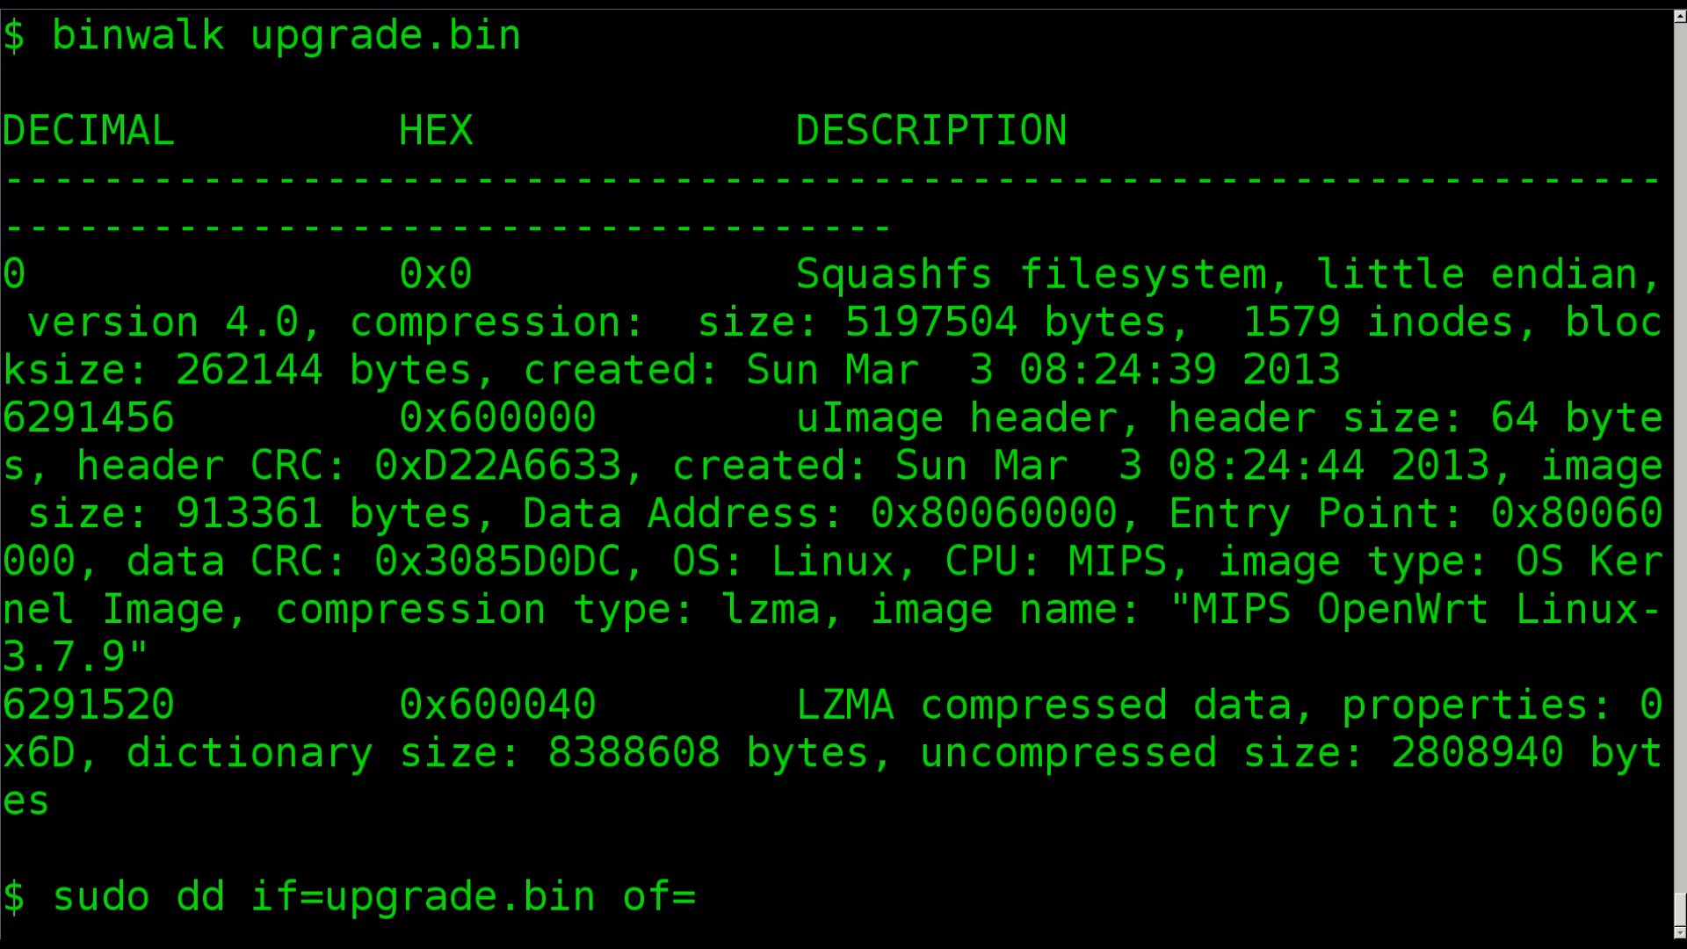
{"action": "type", "text": "pineappl"}
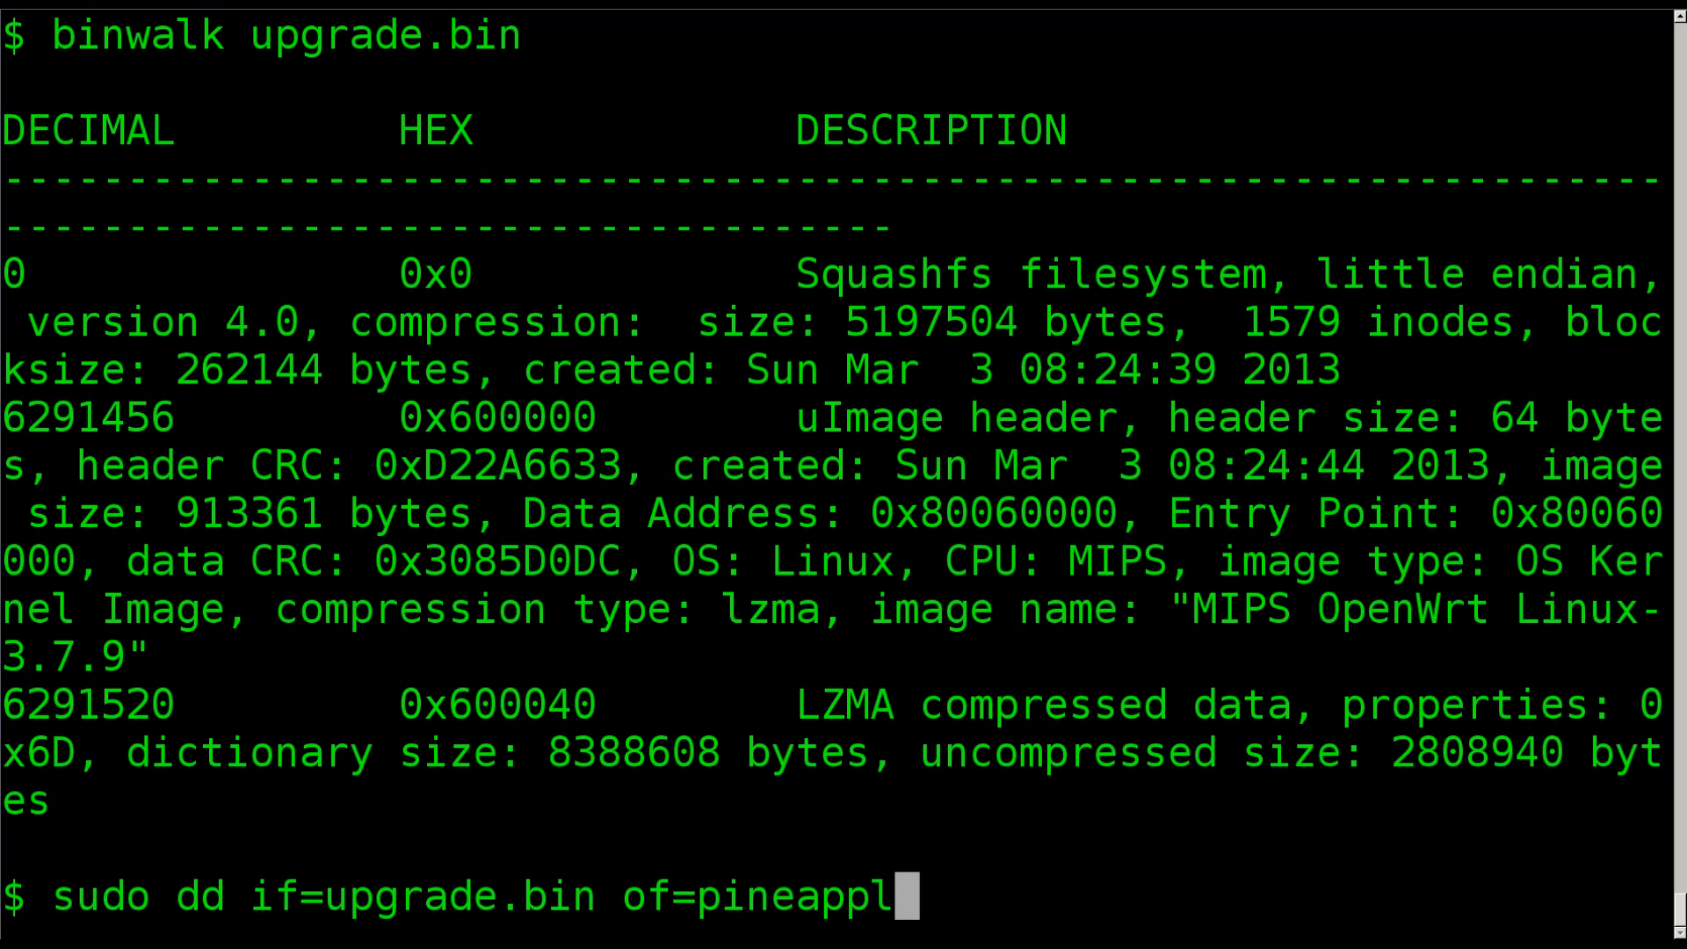
{"action": "type", "text": "e.squash"}
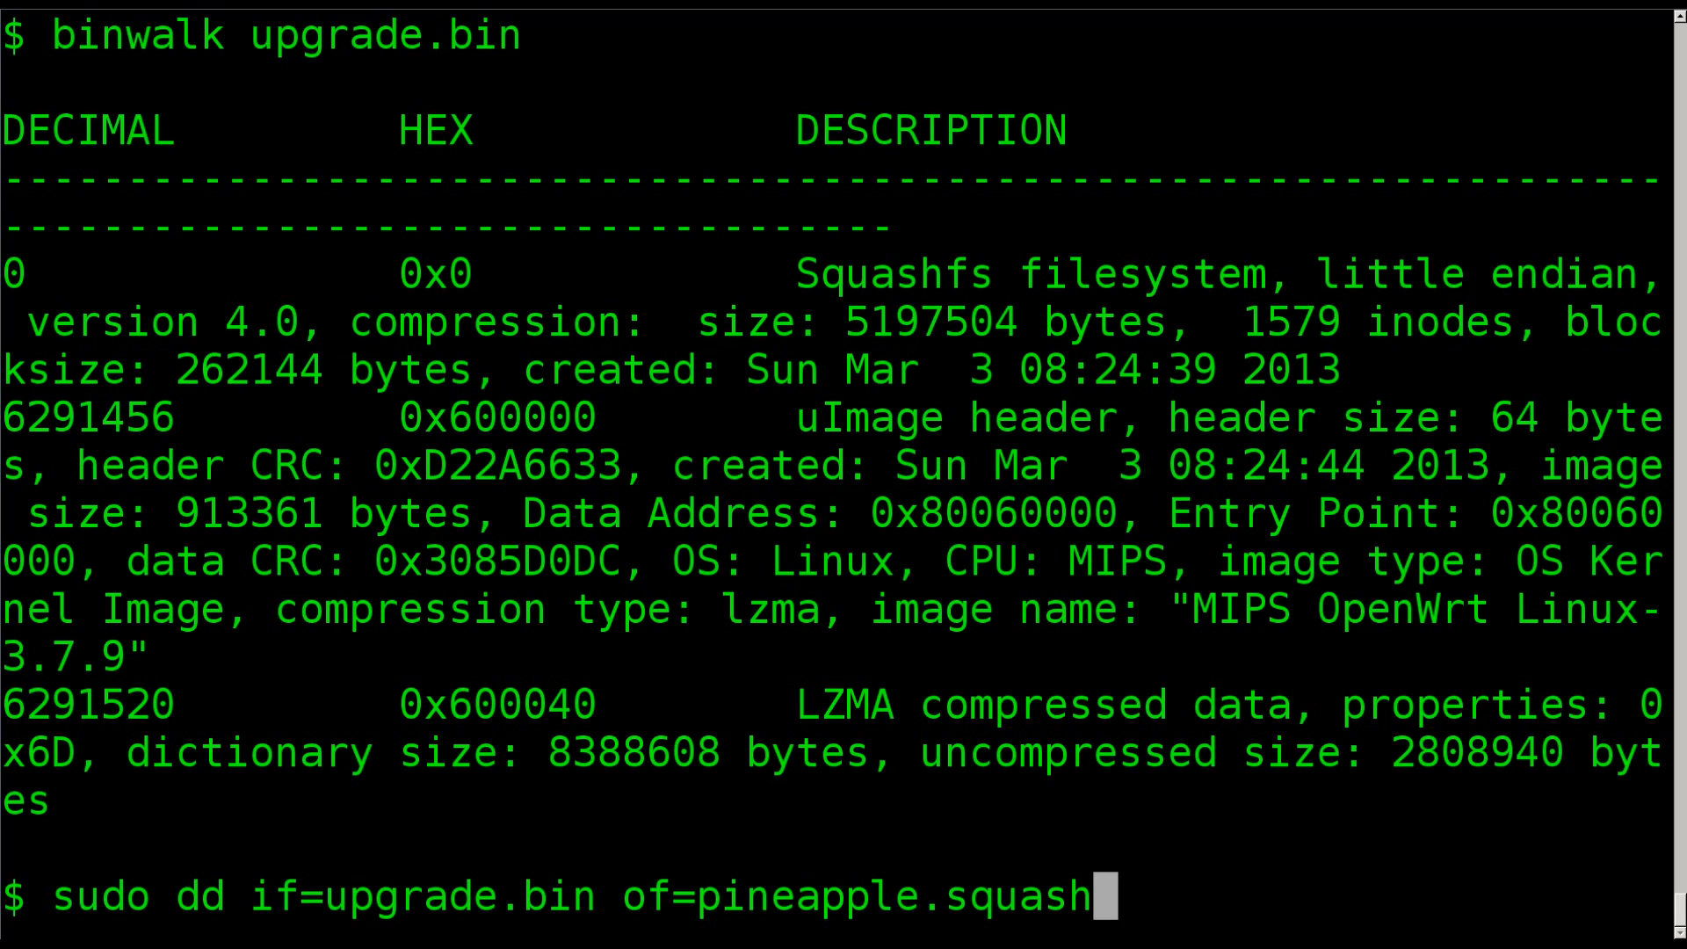
{"action": "type", "text": "fs"}
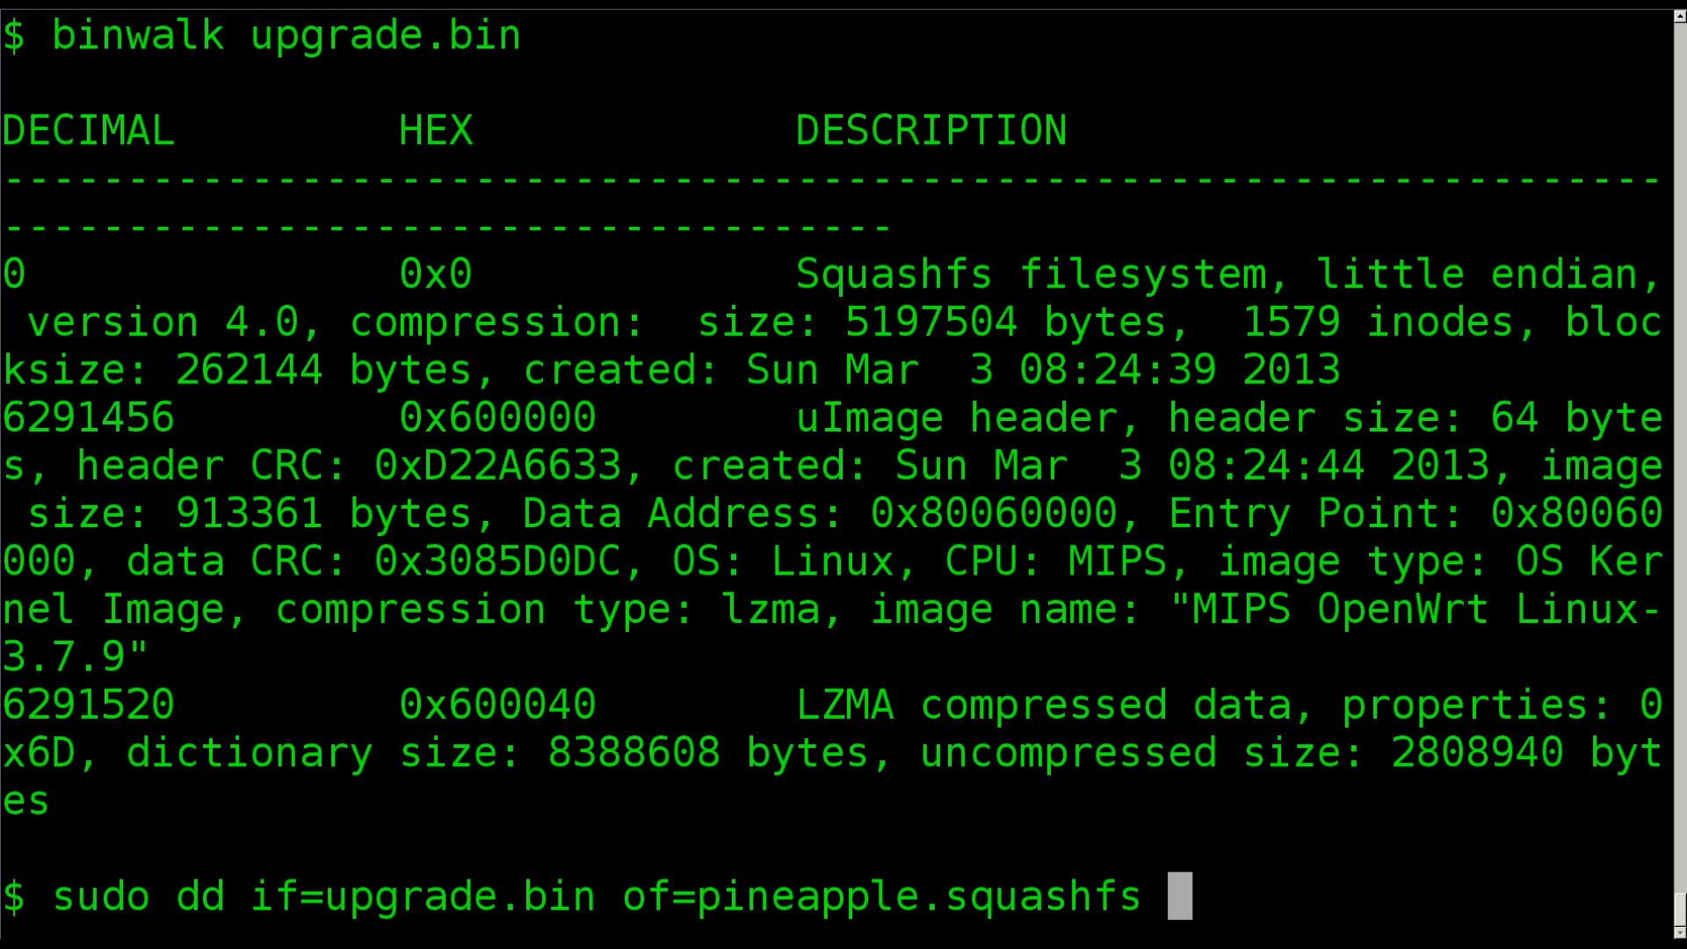
Step: Add bs=1 count=5197504, run the carve and point out the source, output and byte count
{"action": "type", "text": "bs=1"}
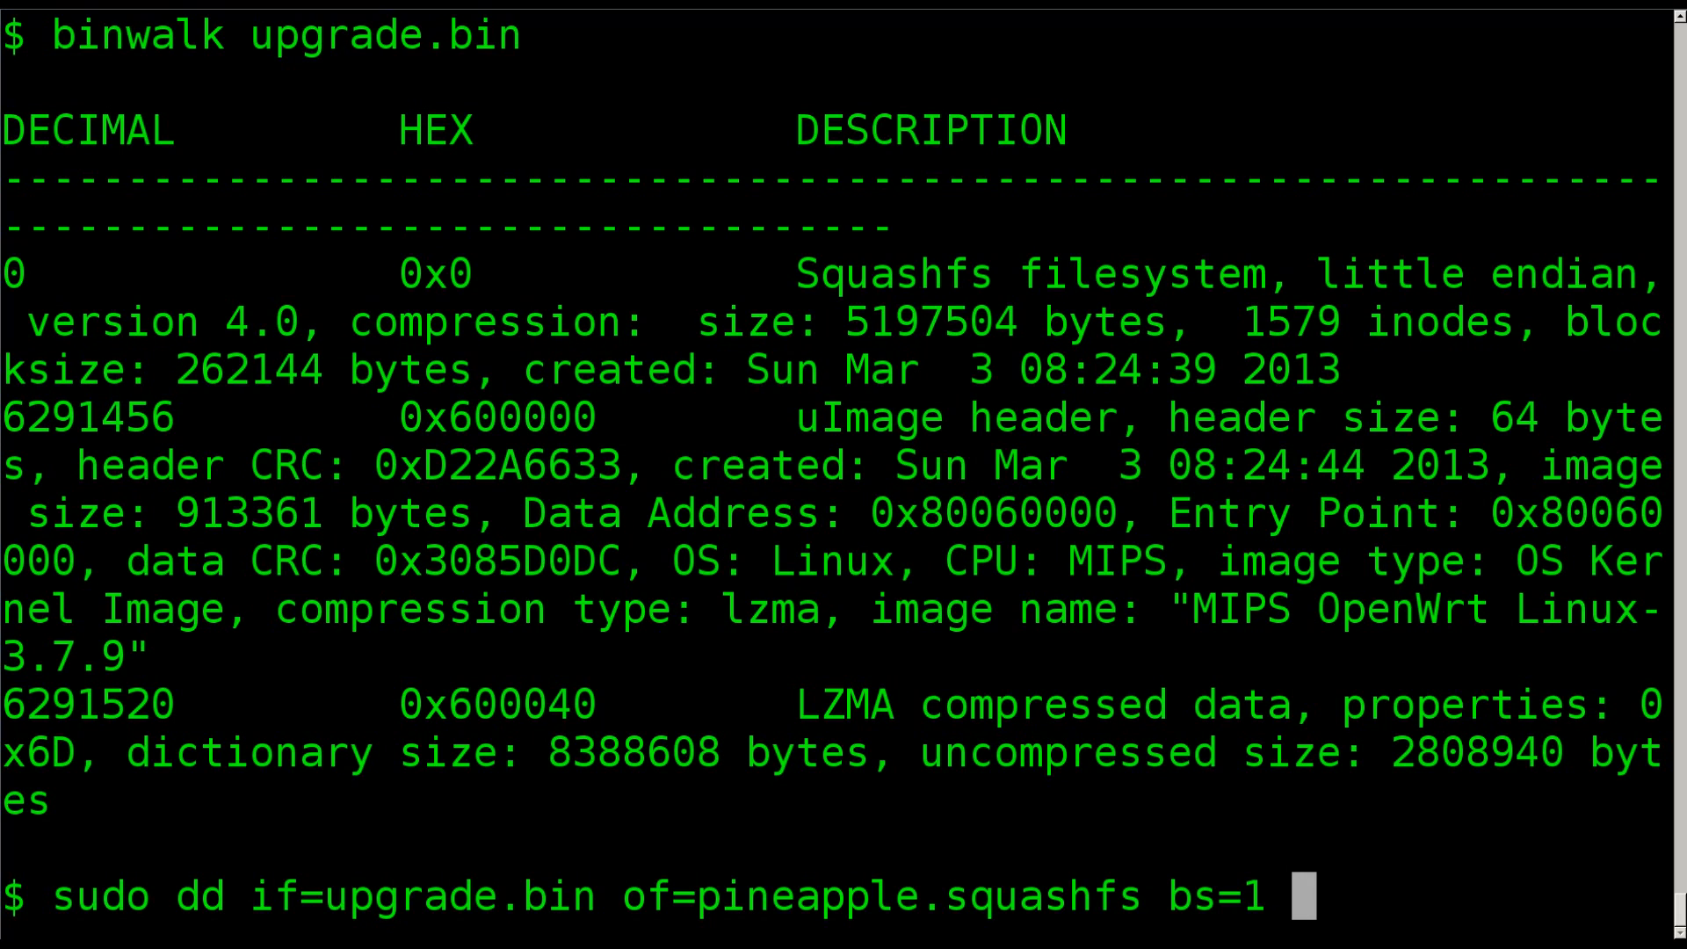
{"action": "type", "text": "count"}
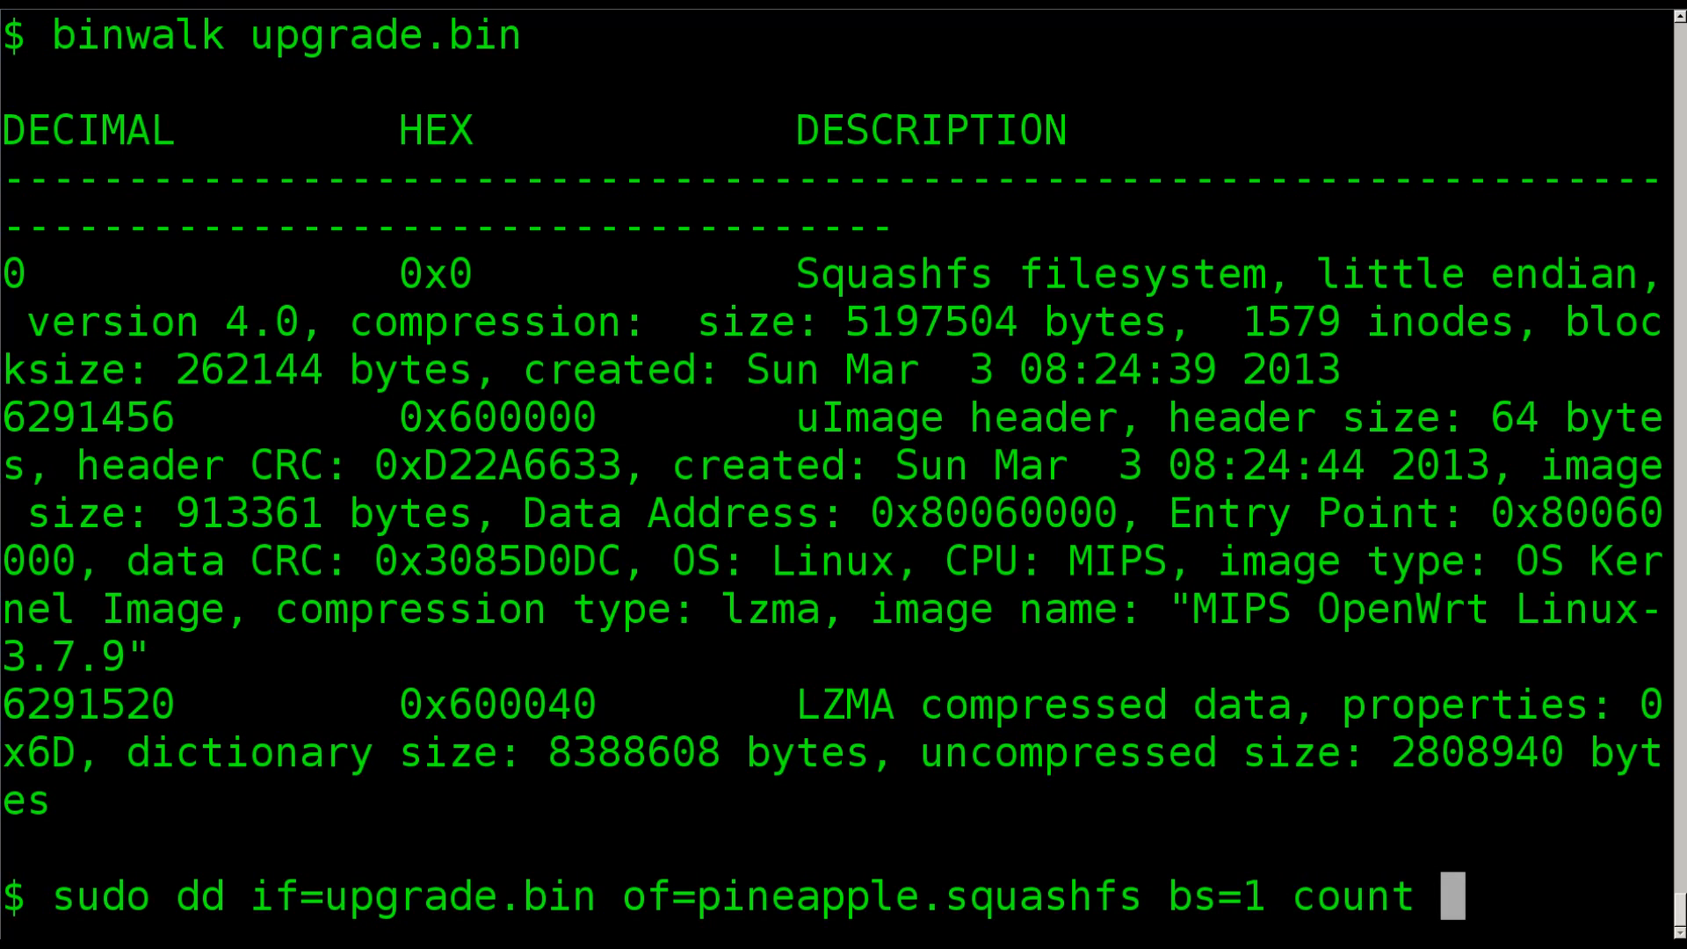
{"action": "type", "text": "="}
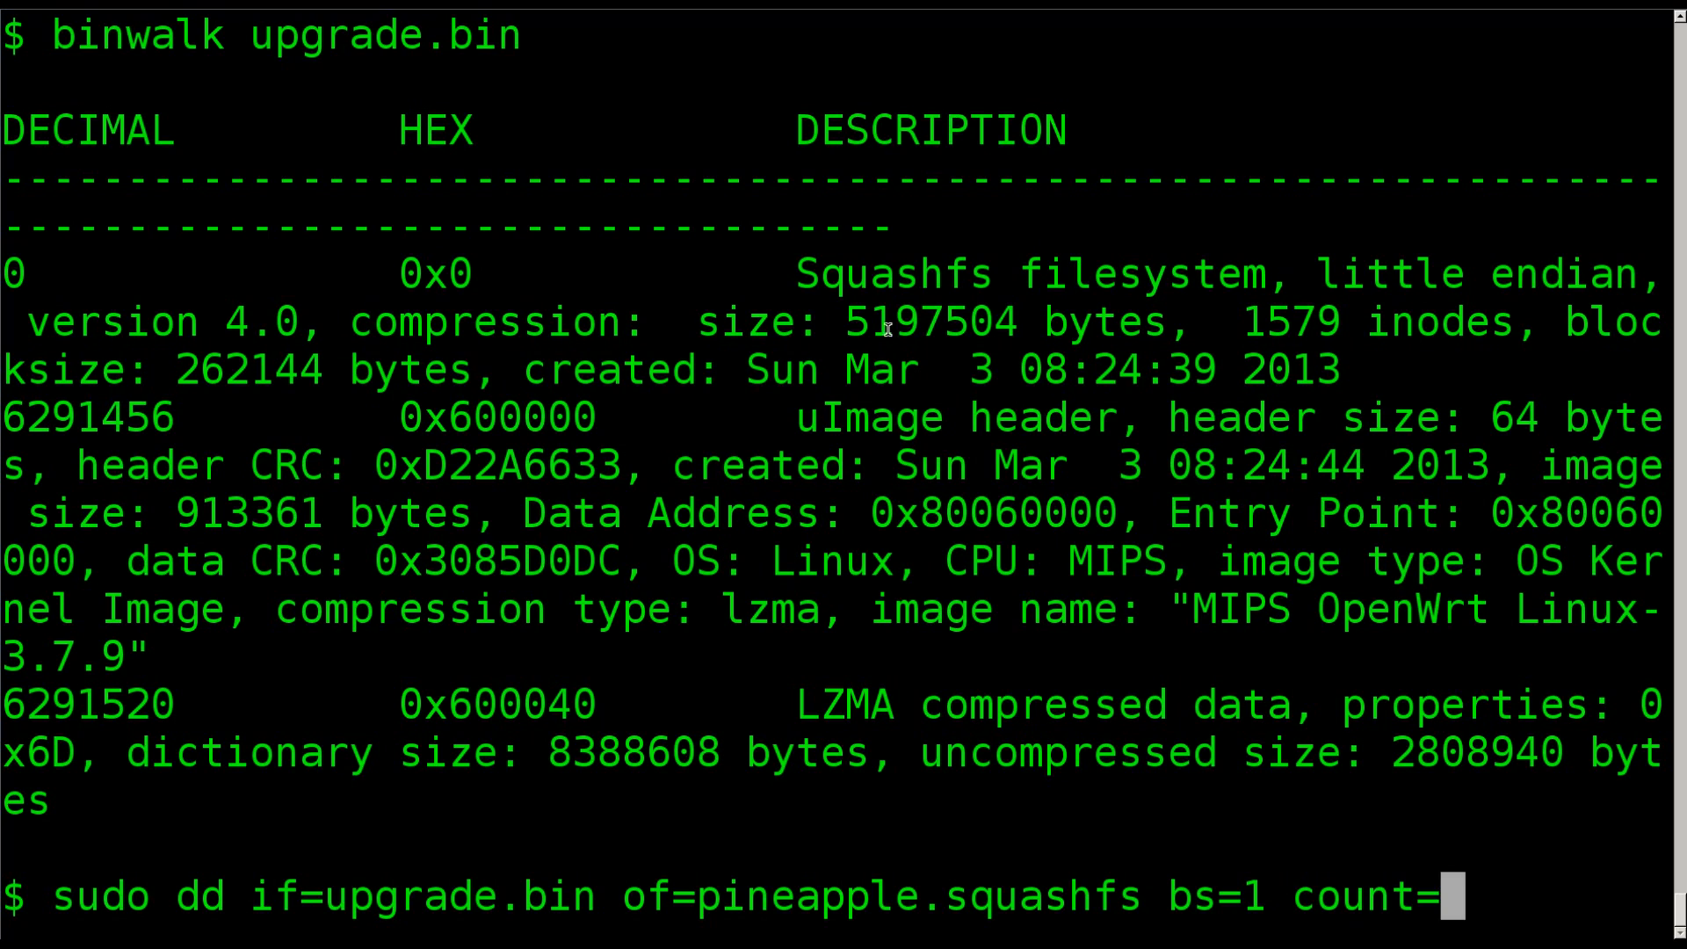
{"action": "double_click", "coordinate": [931, 320]}
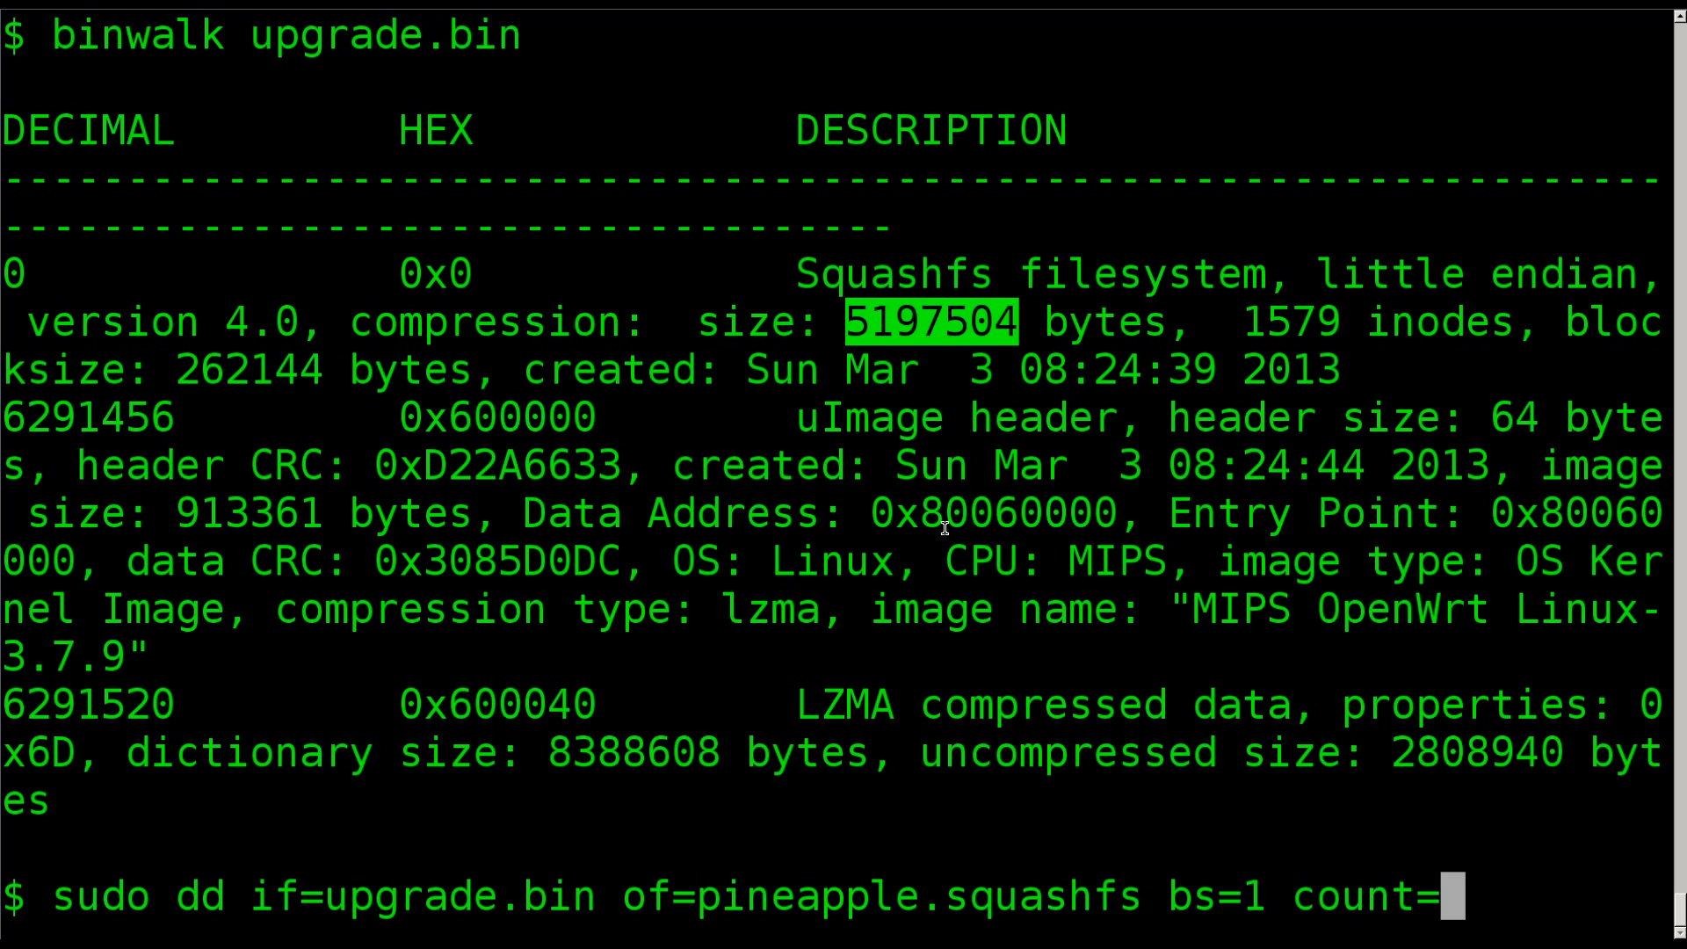
{"action": "type", "text": "5197504"}
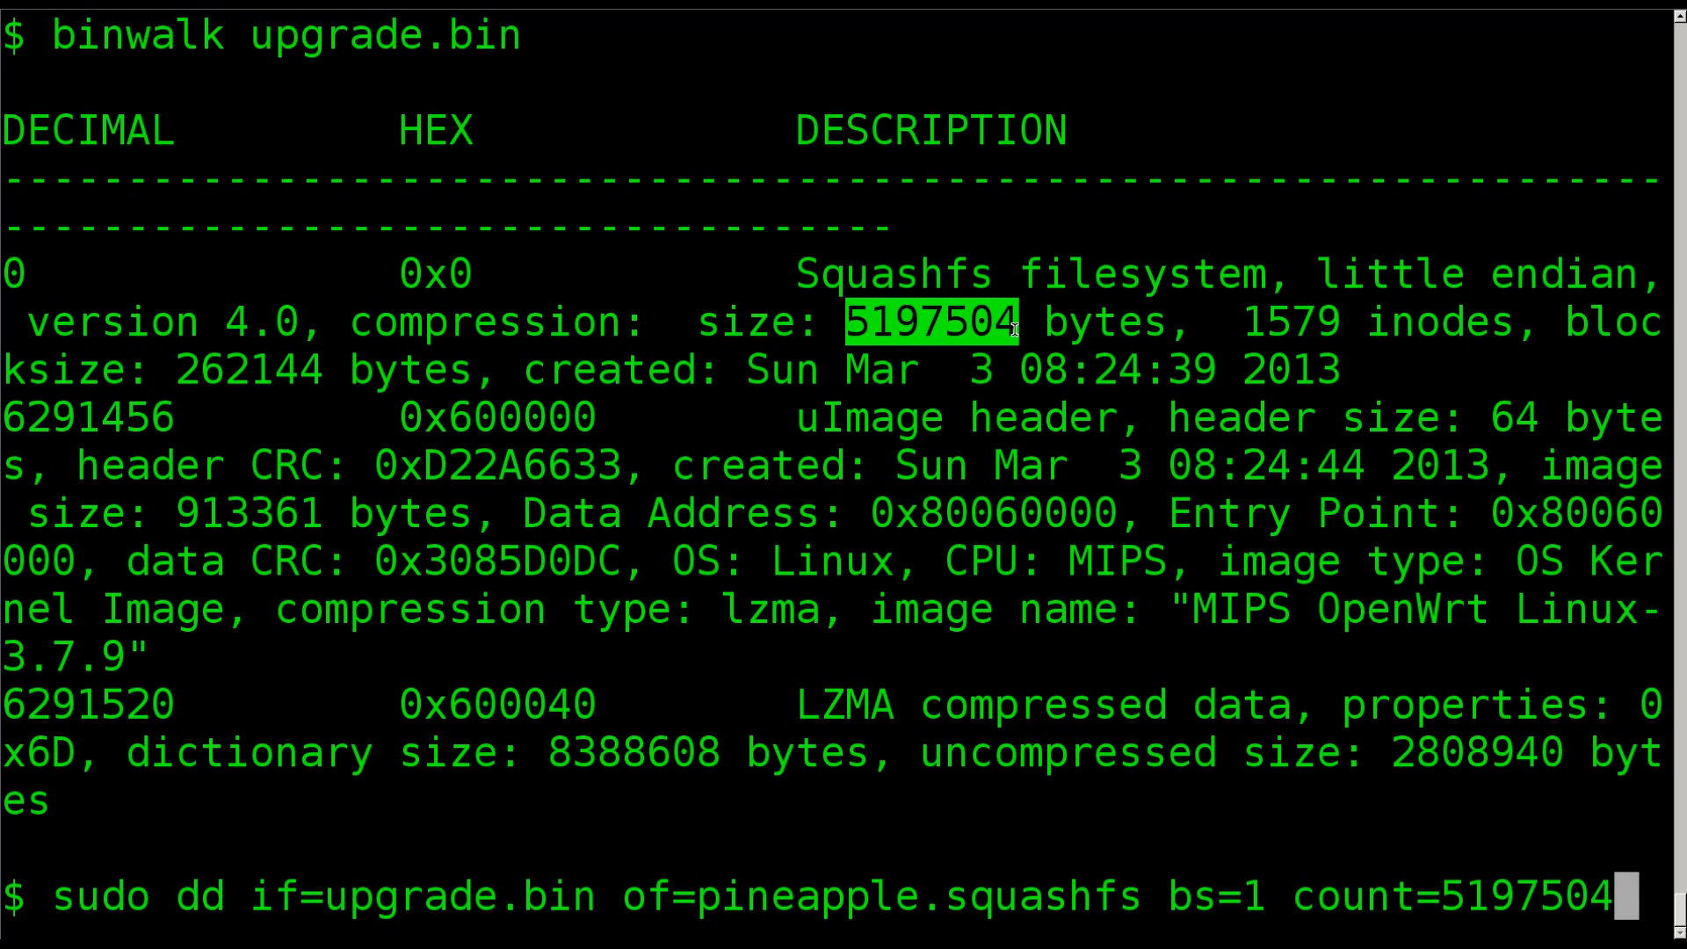
{"action": "double_click", "coordinate": [447, 896]}
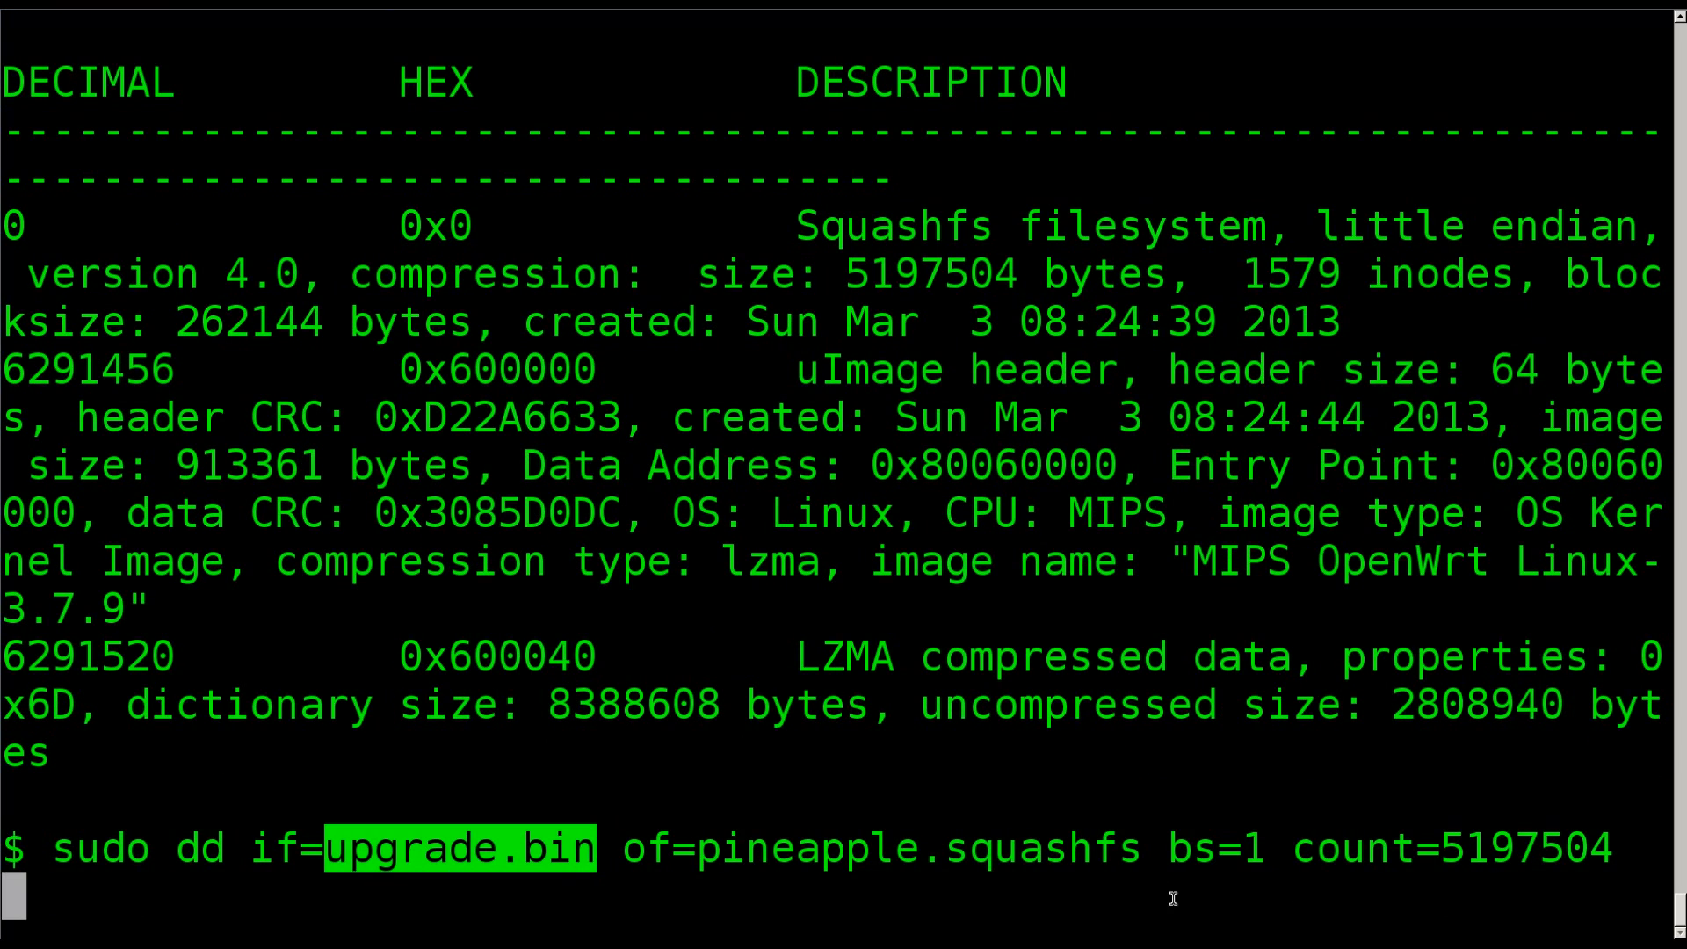
{"action": "double_click", "coordinate": [100, 849]}
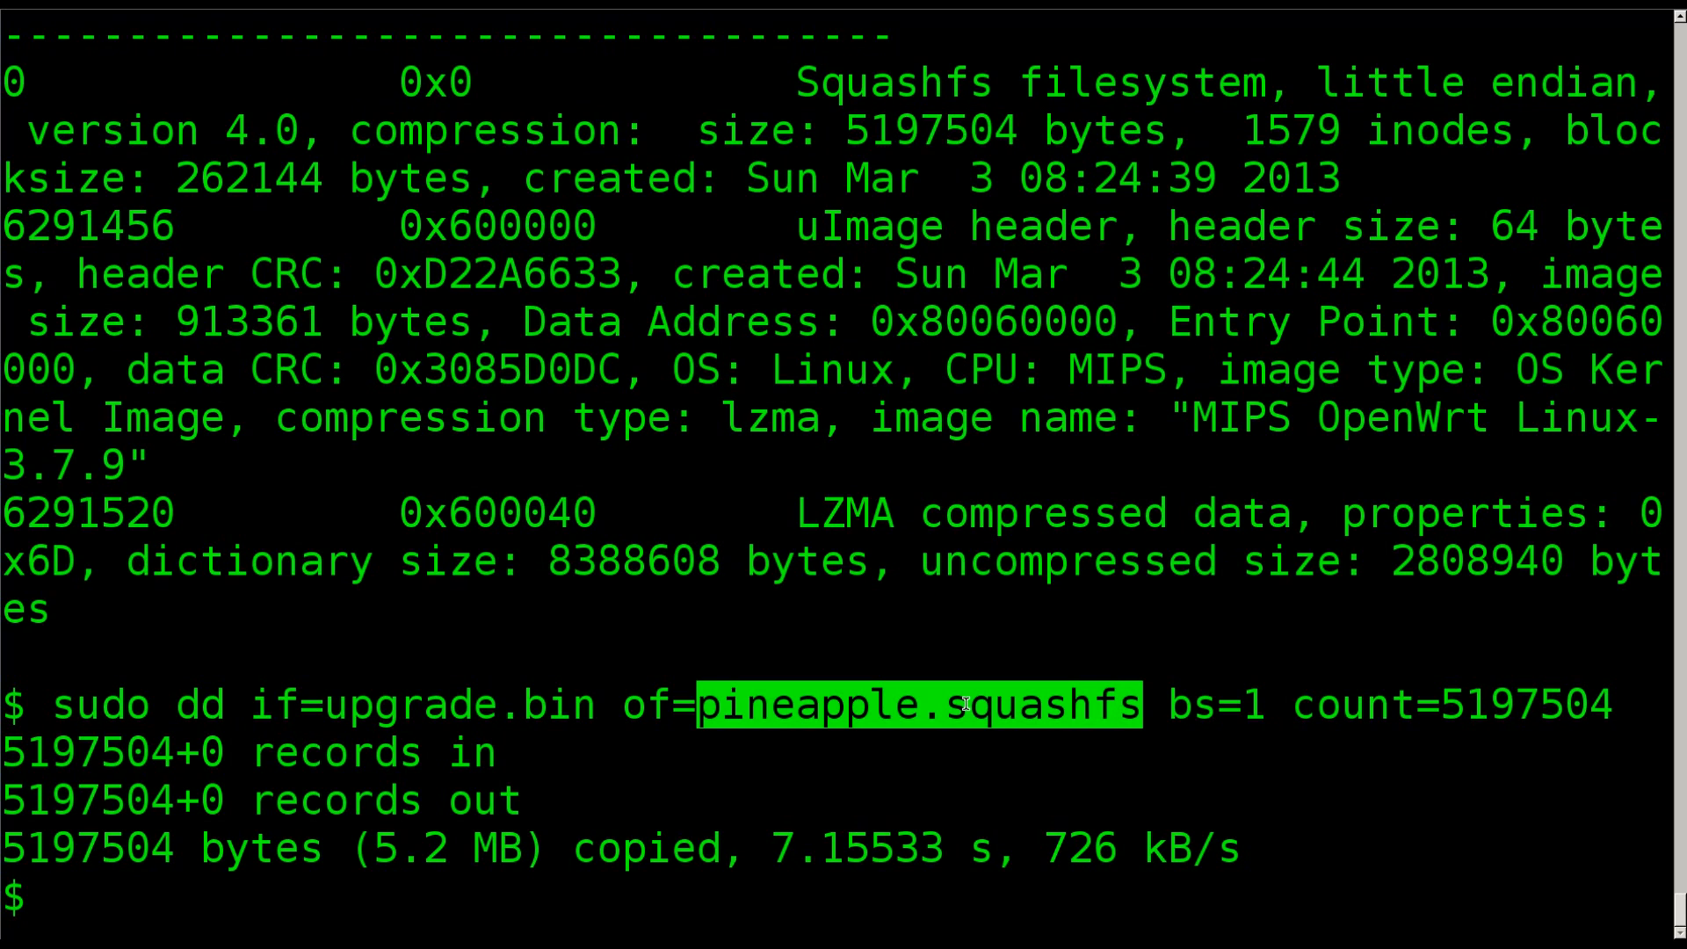
{"action": "double_click", "coordinate": [1215, 705]}
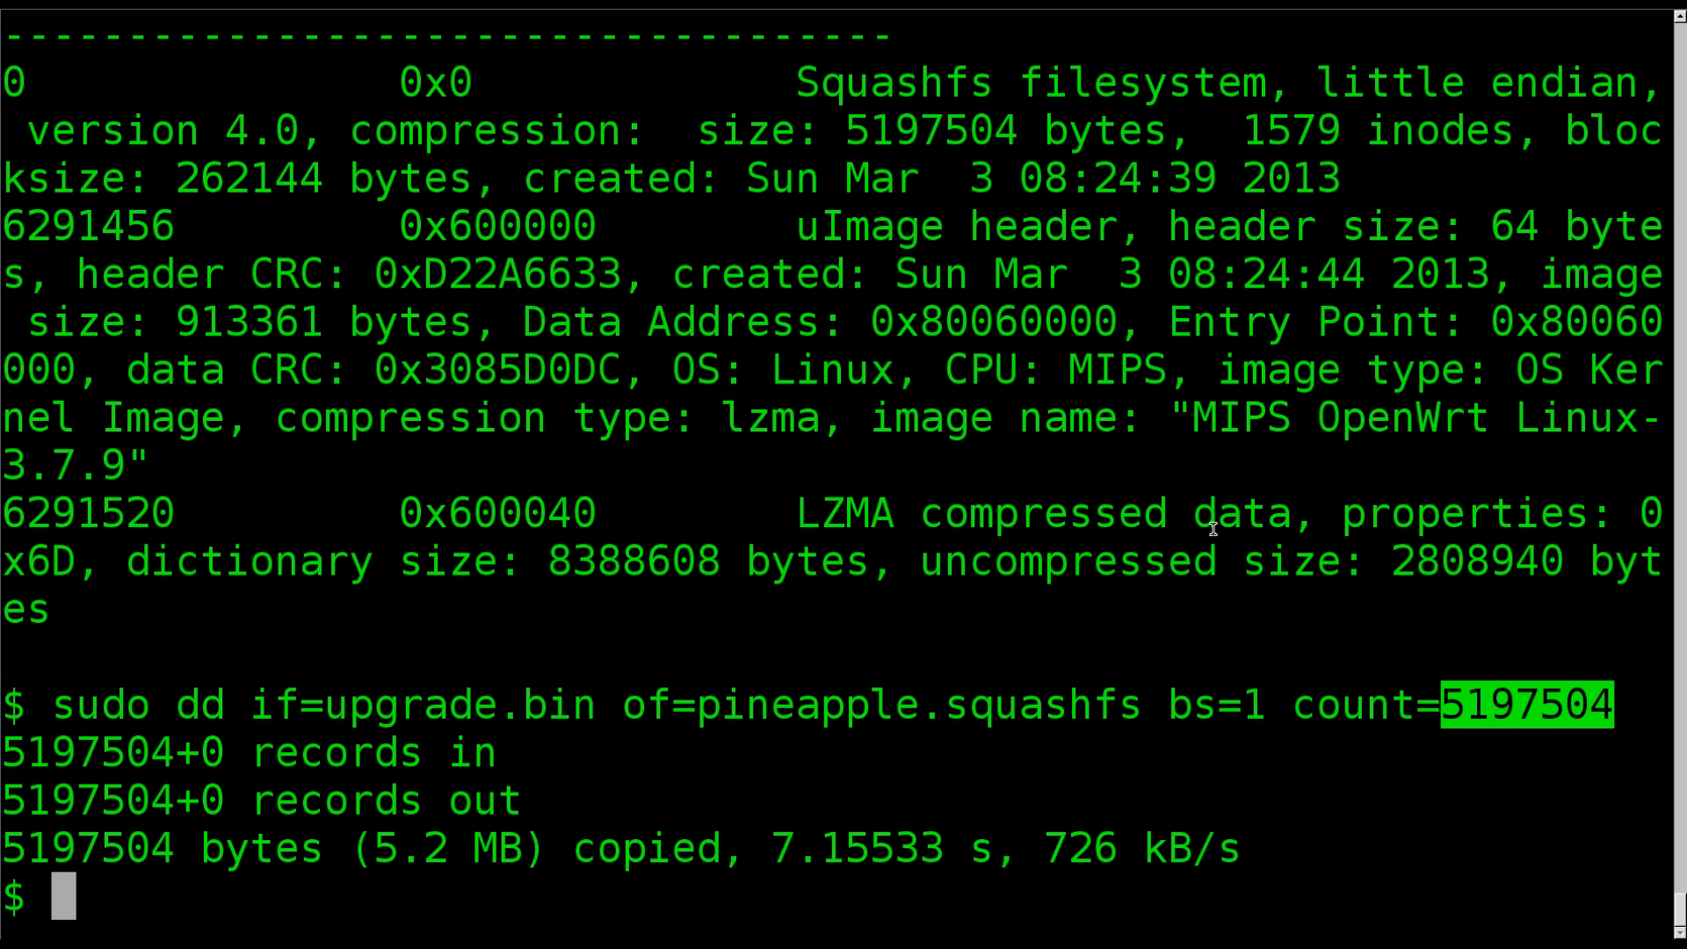
Step: Run ls -lha to show the 5.0M pineapple.squashfs, then begin typing unsquashfs
{"action": "type", "text": "ls"}
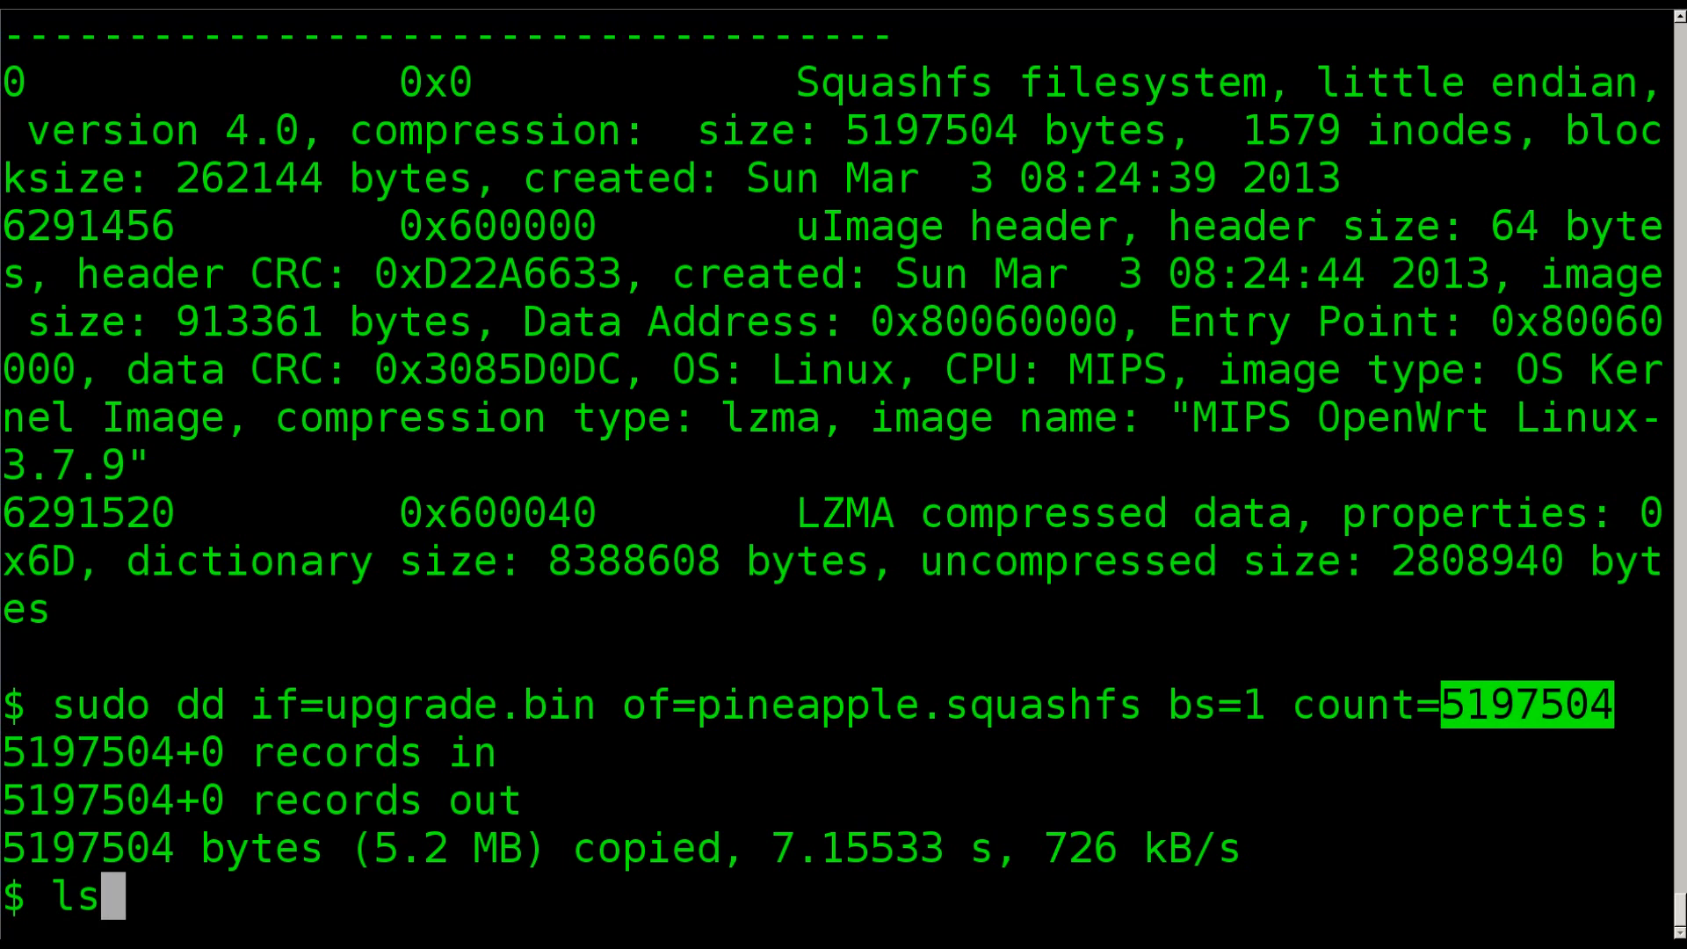
{"action": "type", "text": "-lha"}
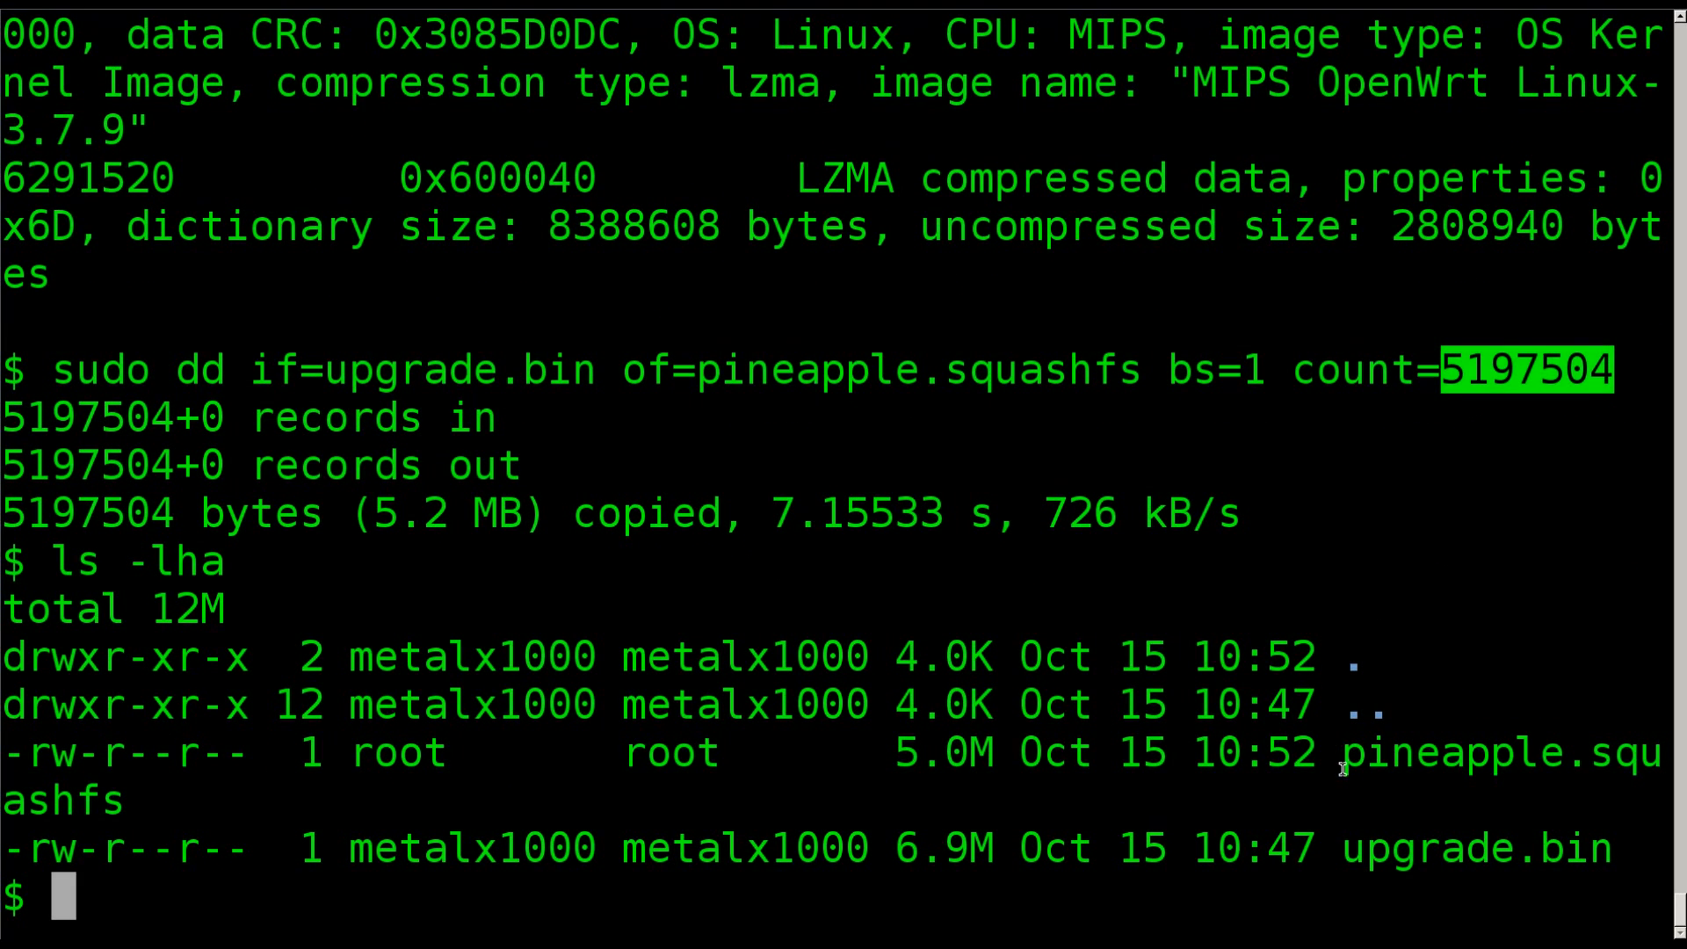
{"action": "double_click", "coordinate": [1469, 847]}
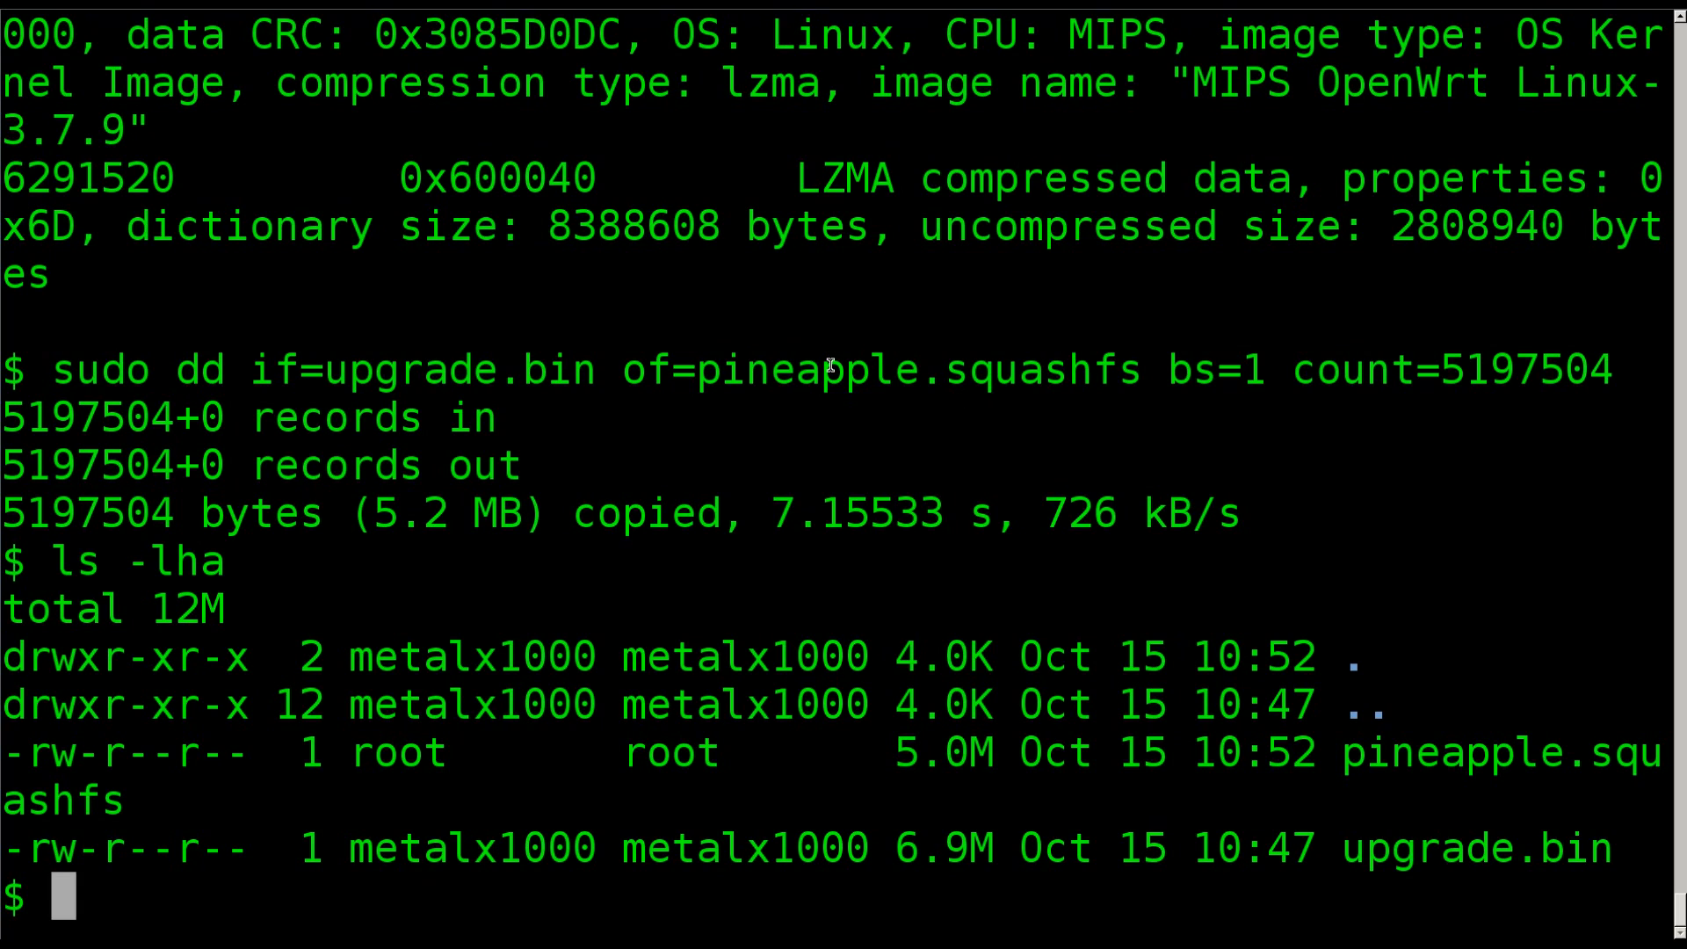
{"action": "type", "text": "uns"}
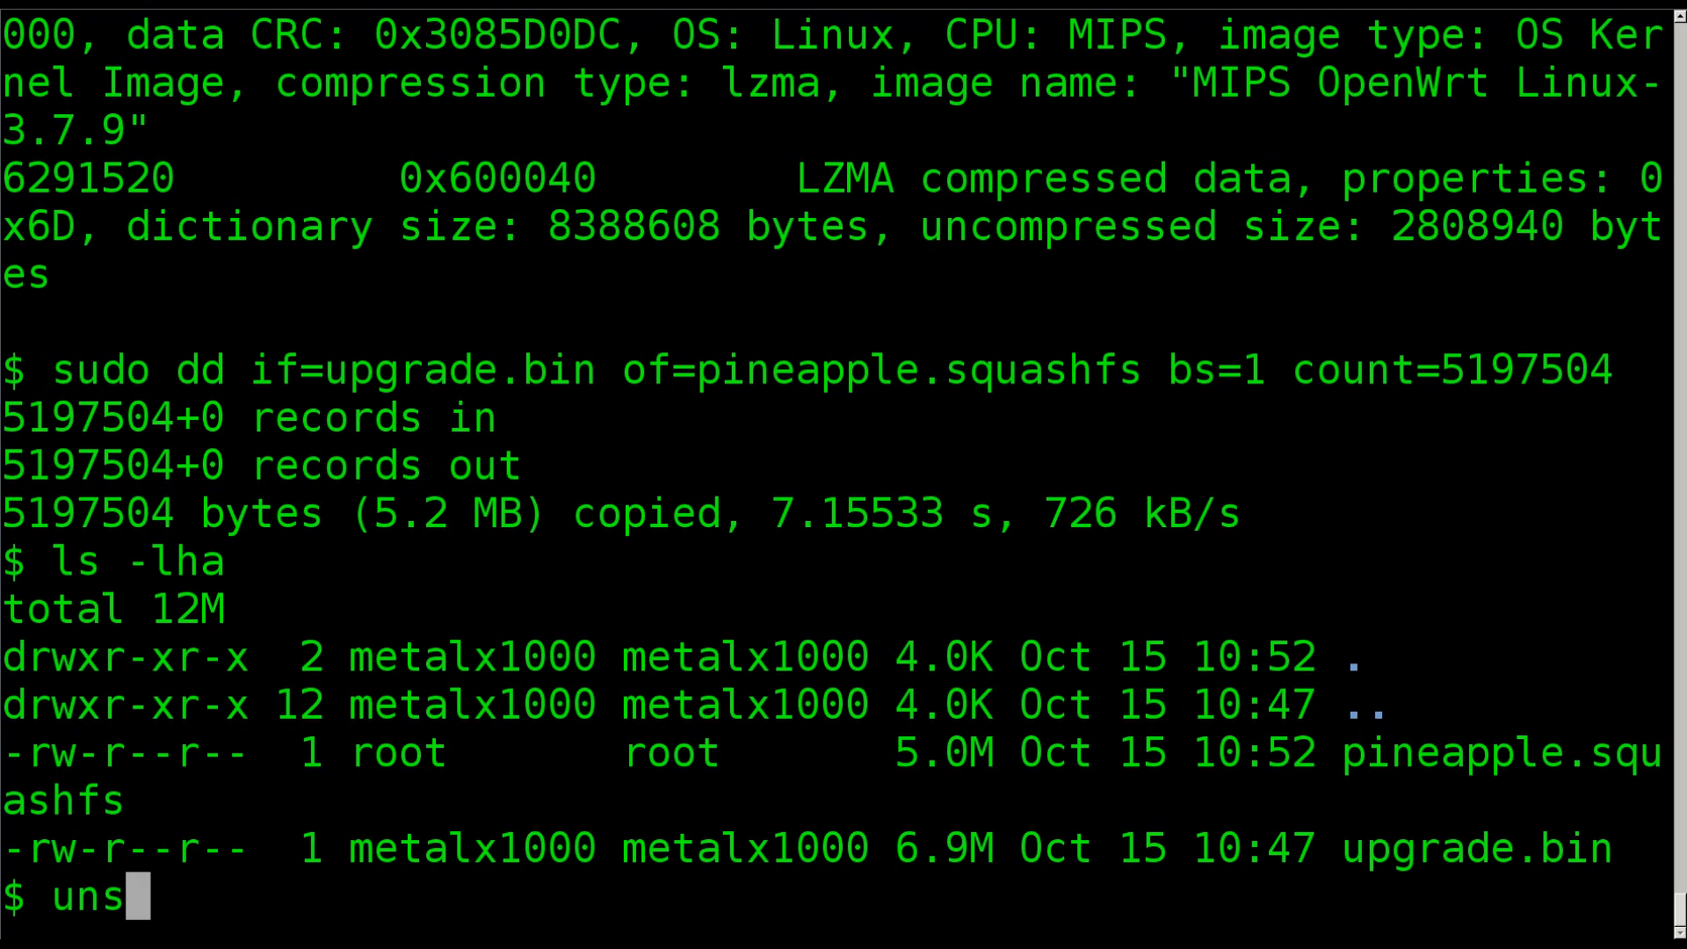
{"action": "type", "text": "quashfs"}
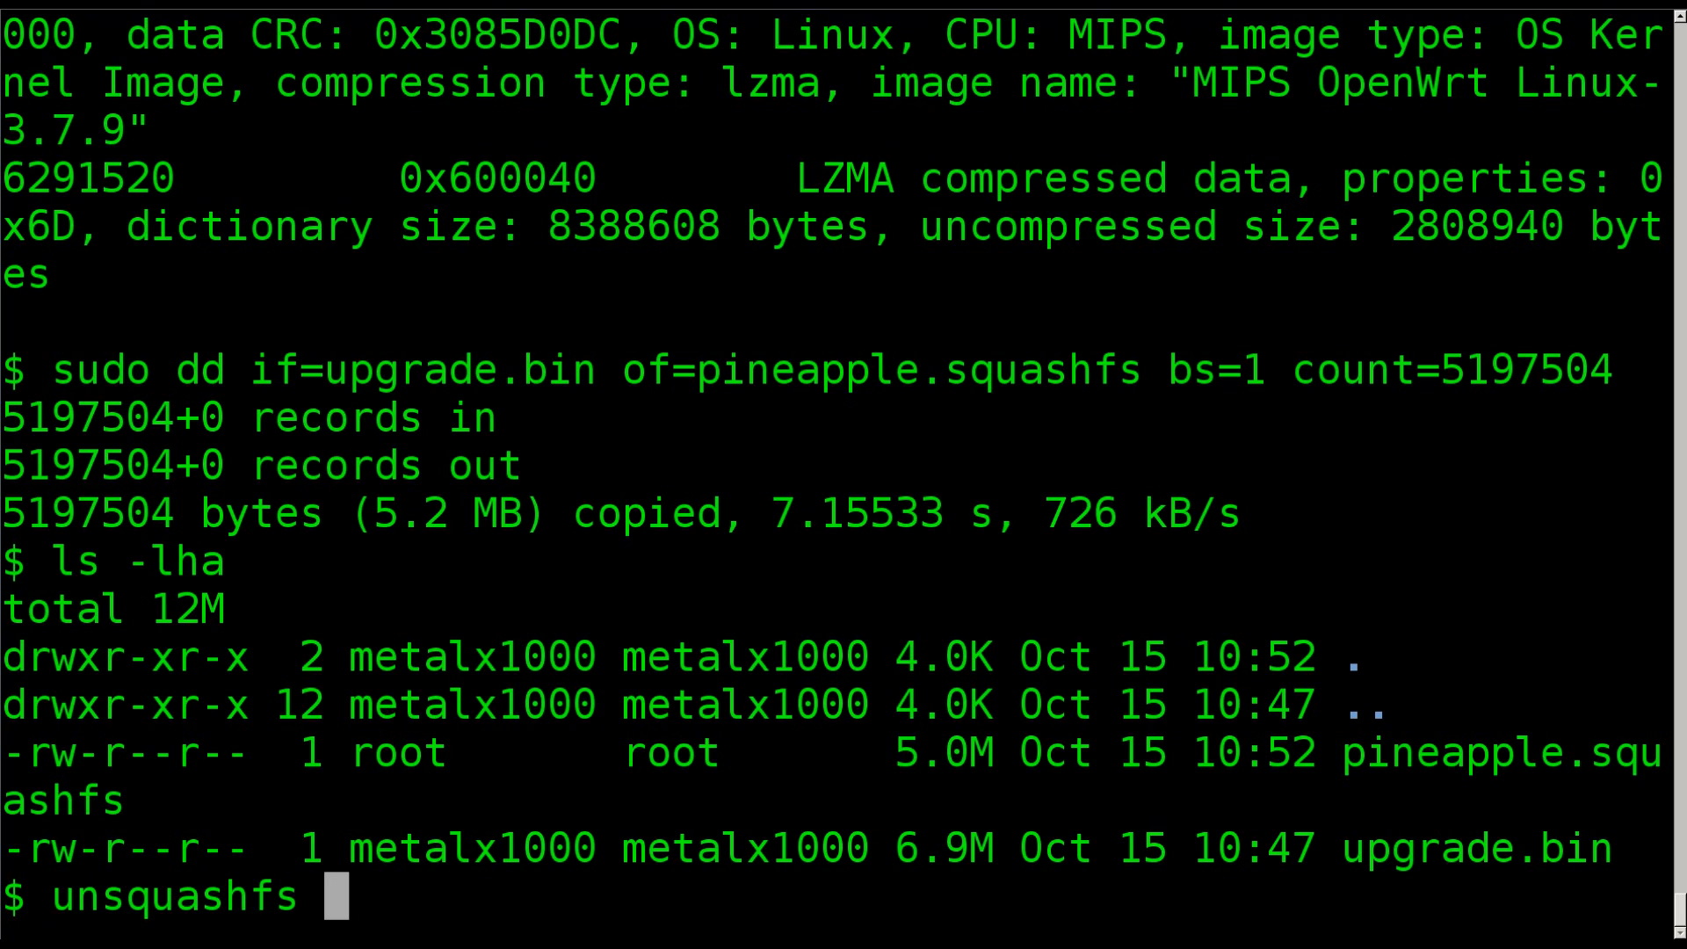
Step: Run unsquashfs pineapple.squashfs and highlight the new squashfs-root directory
{"action": "type", "text": "pineapple.squashfs"}
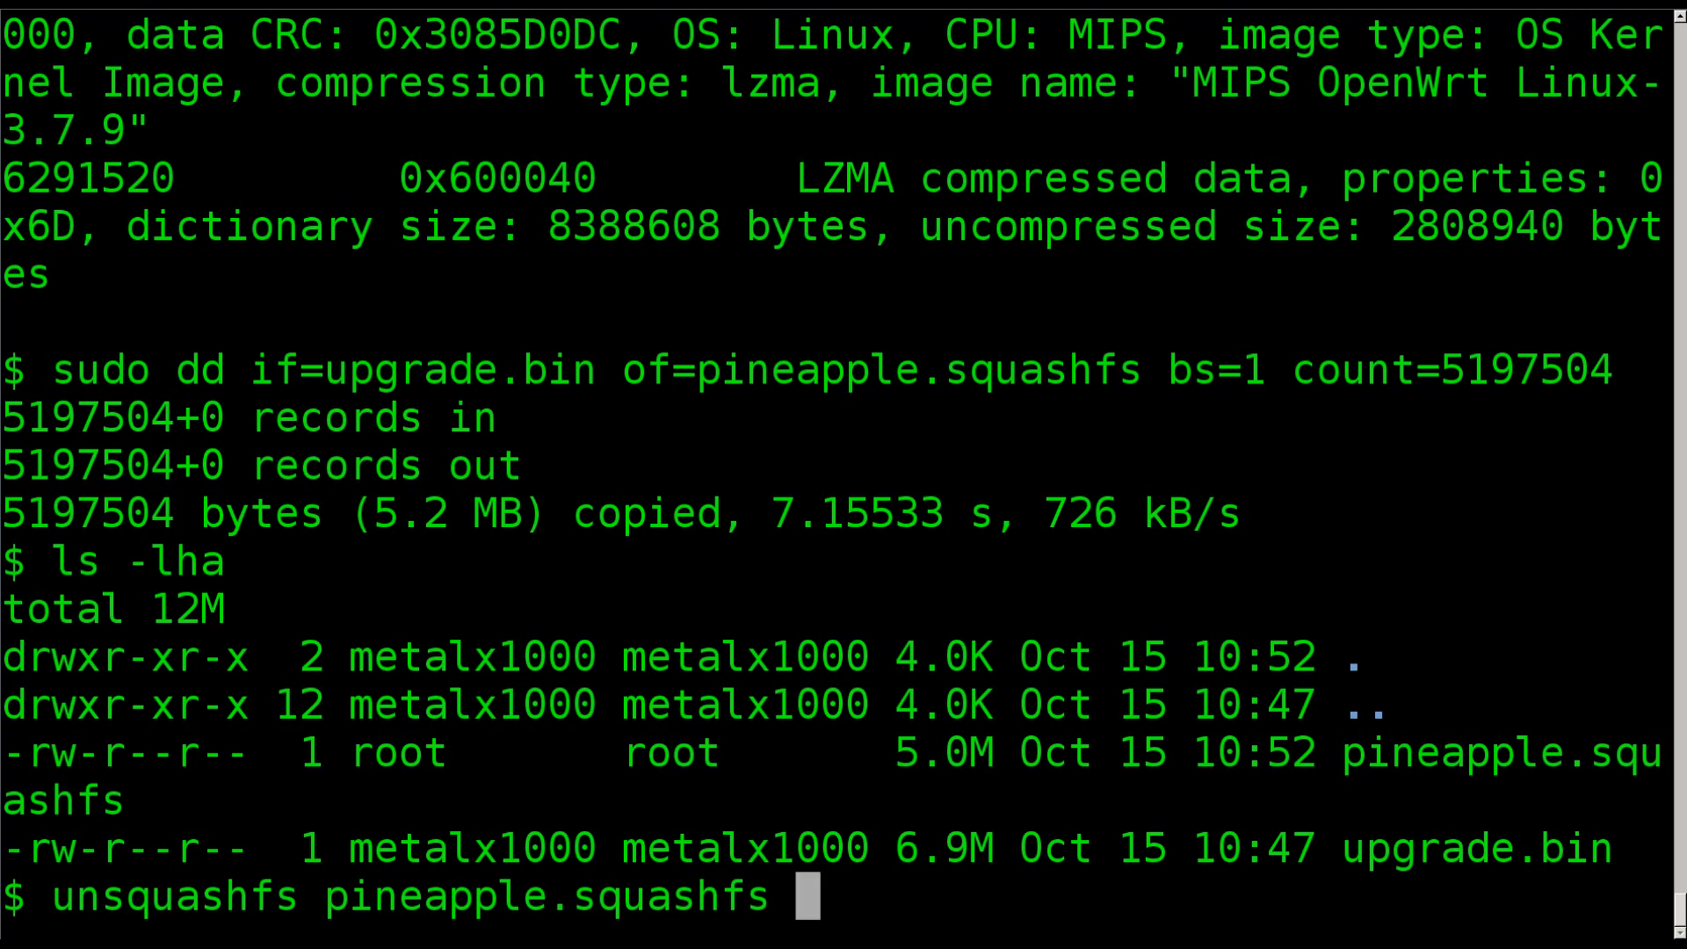
{"action": "key", "text": "Return"}
{"action": "type", "text": "ls"}
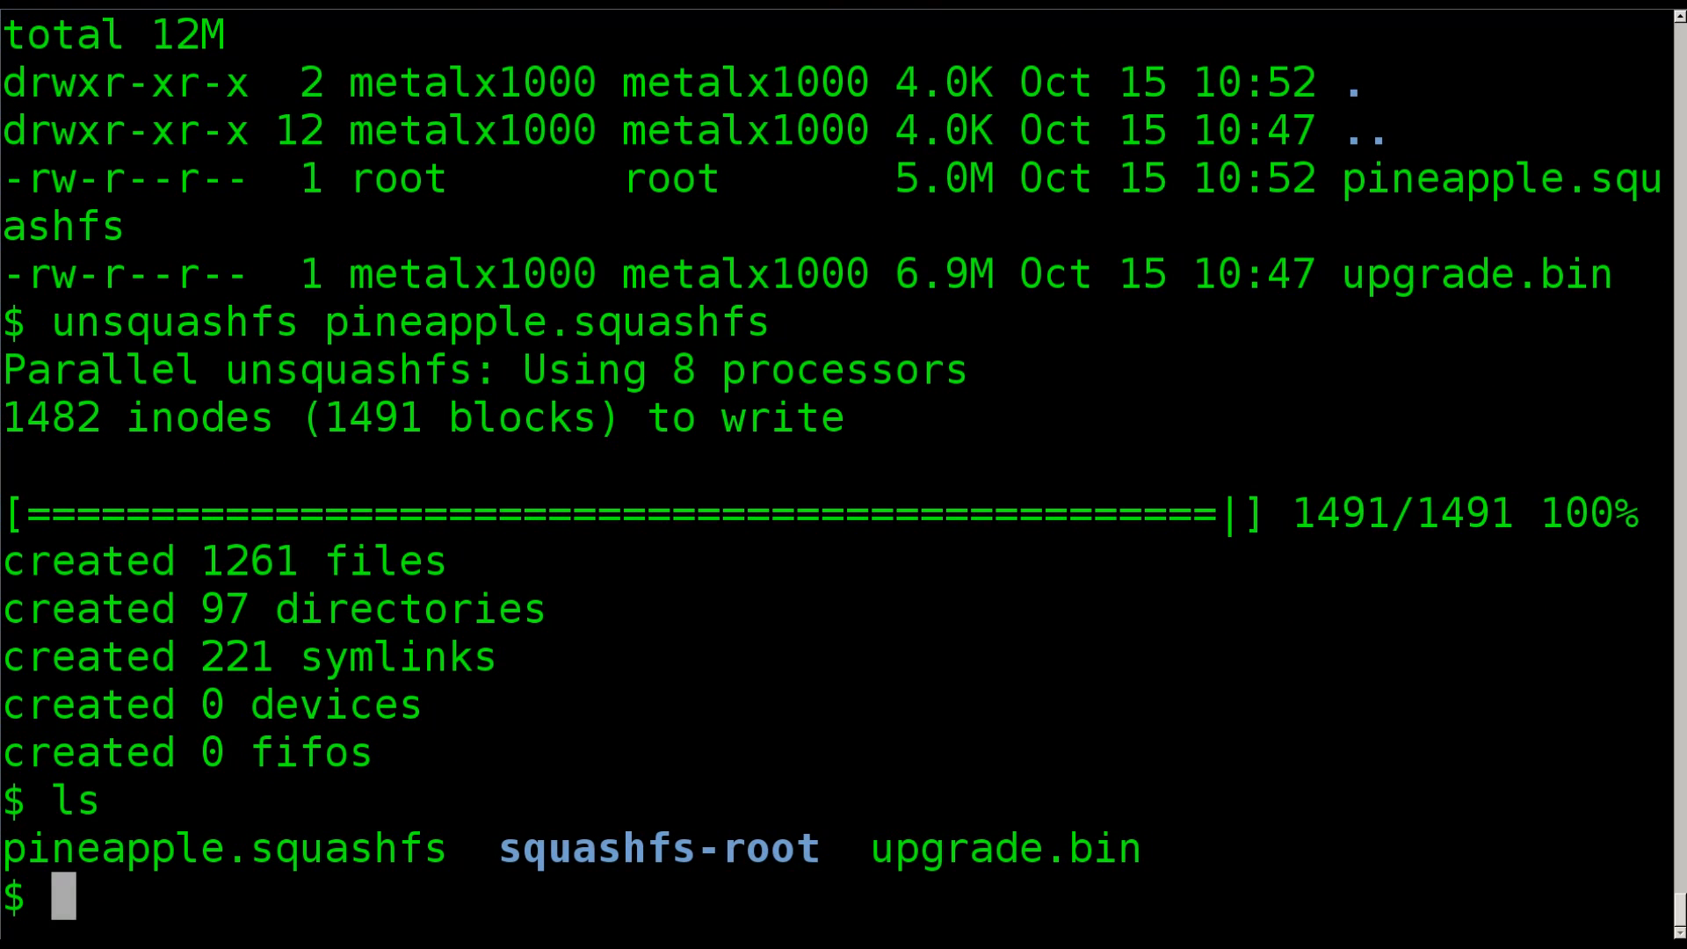
{"action": "double_click", "coordinate": [657, 849]}
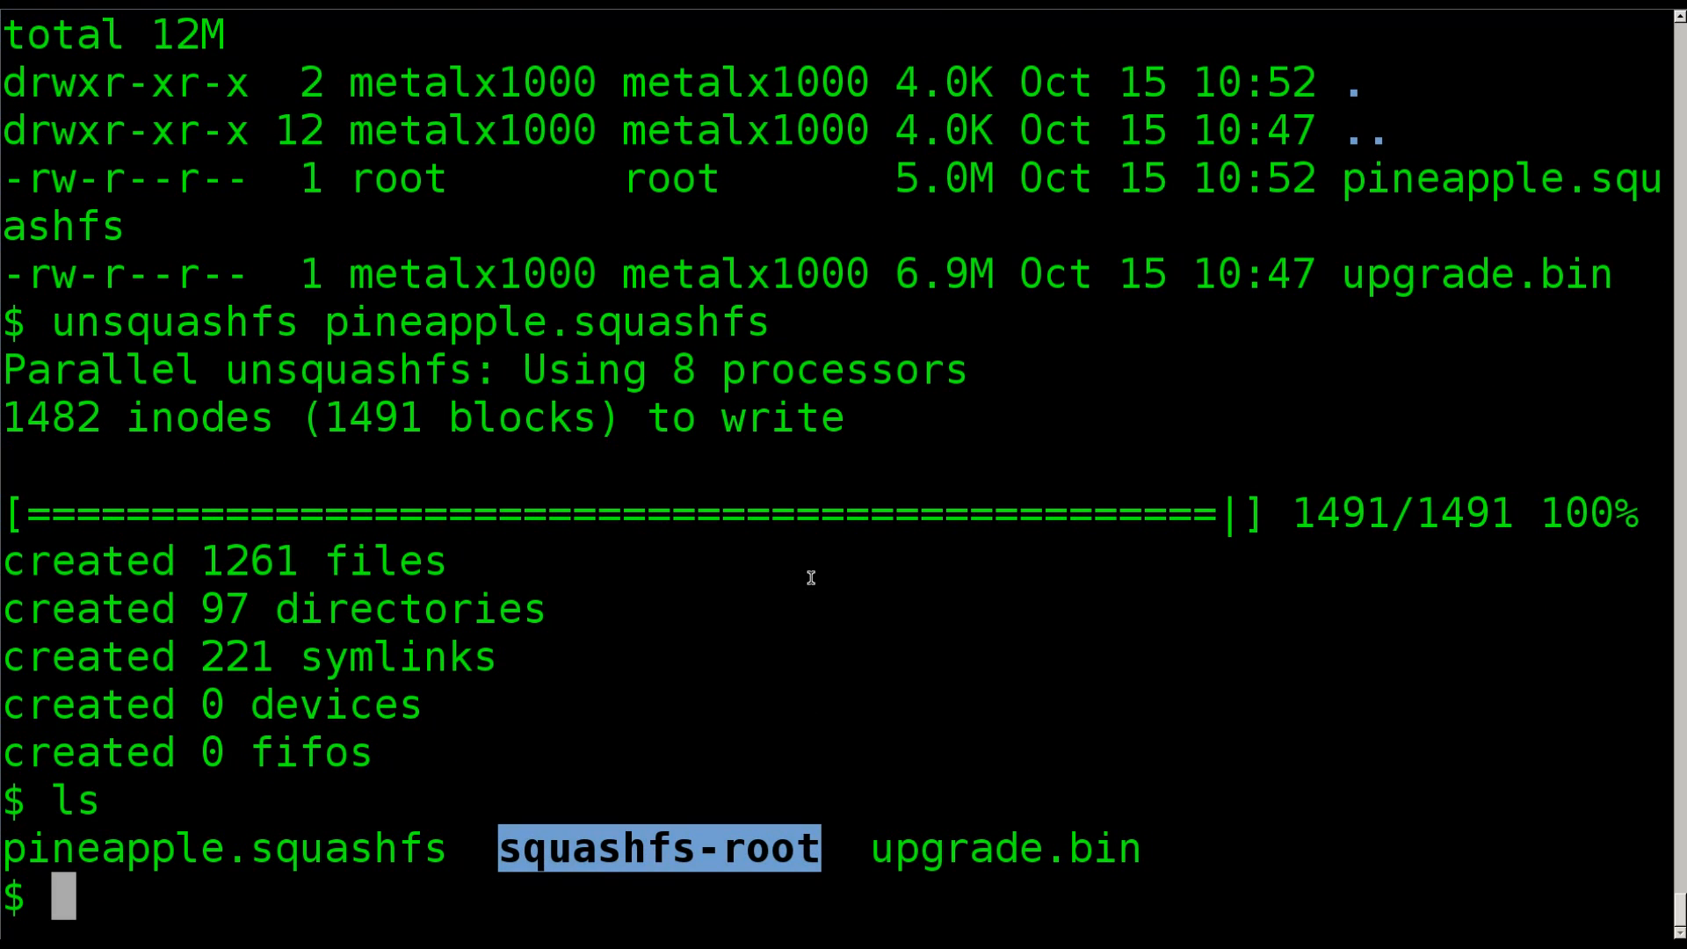
Step: List squashfs-root and measure its disk usage with du -h
{"action": "type", "text": "ls squashfs-root/"}
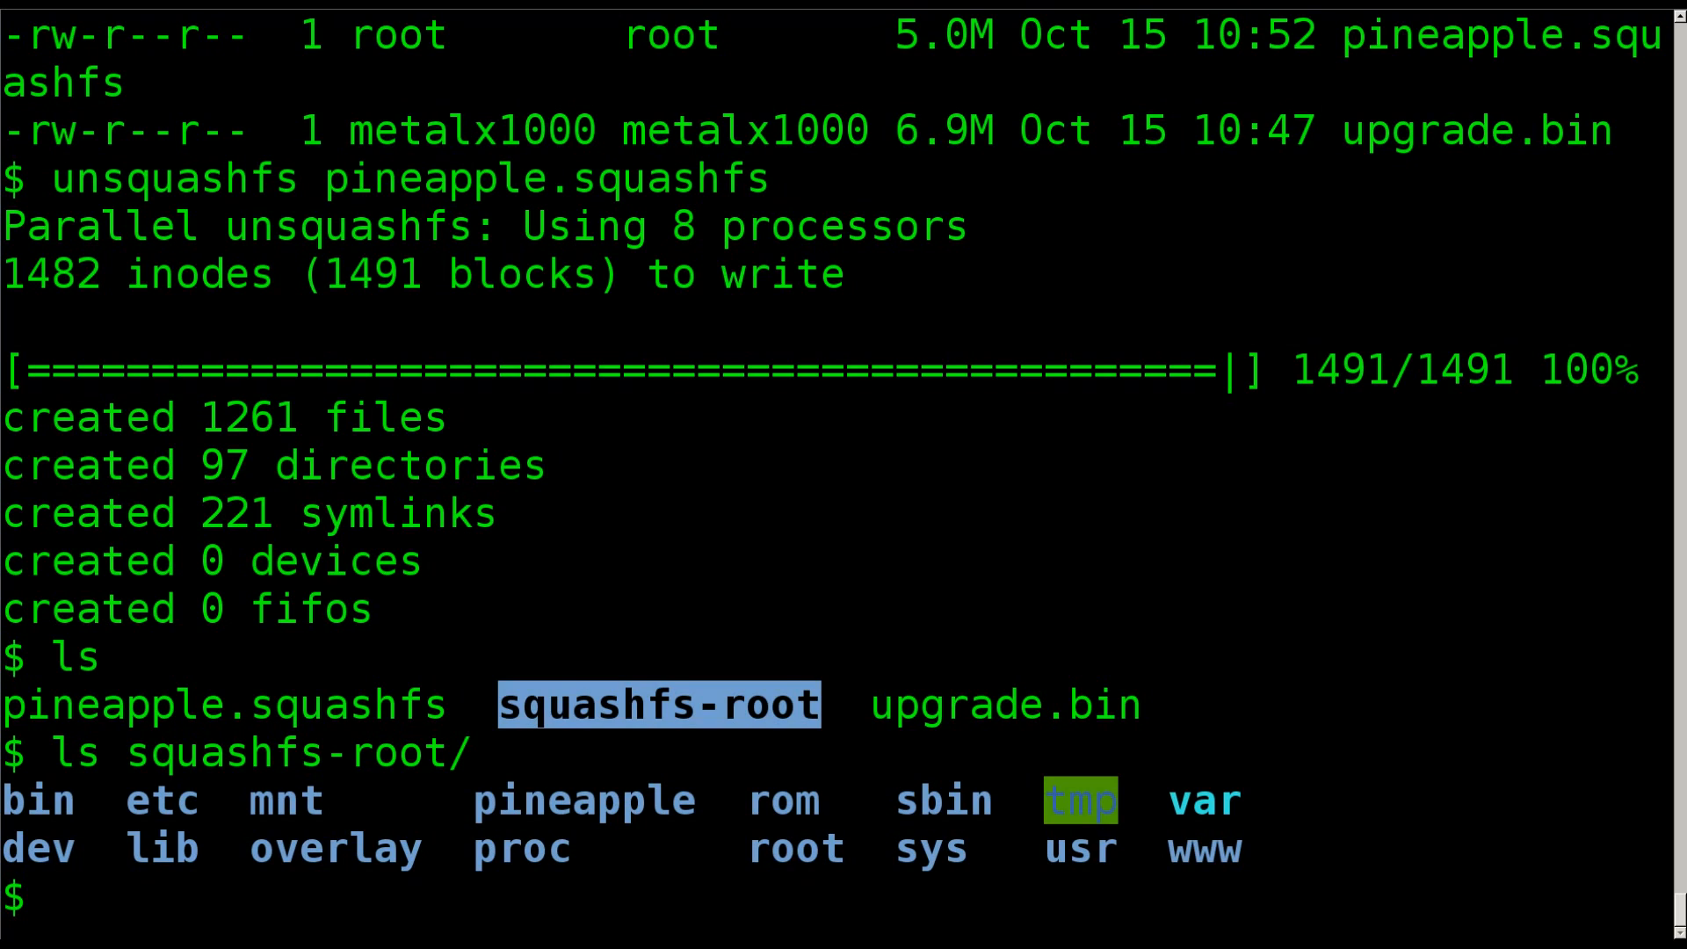
{"action": "type", "text": "du"}
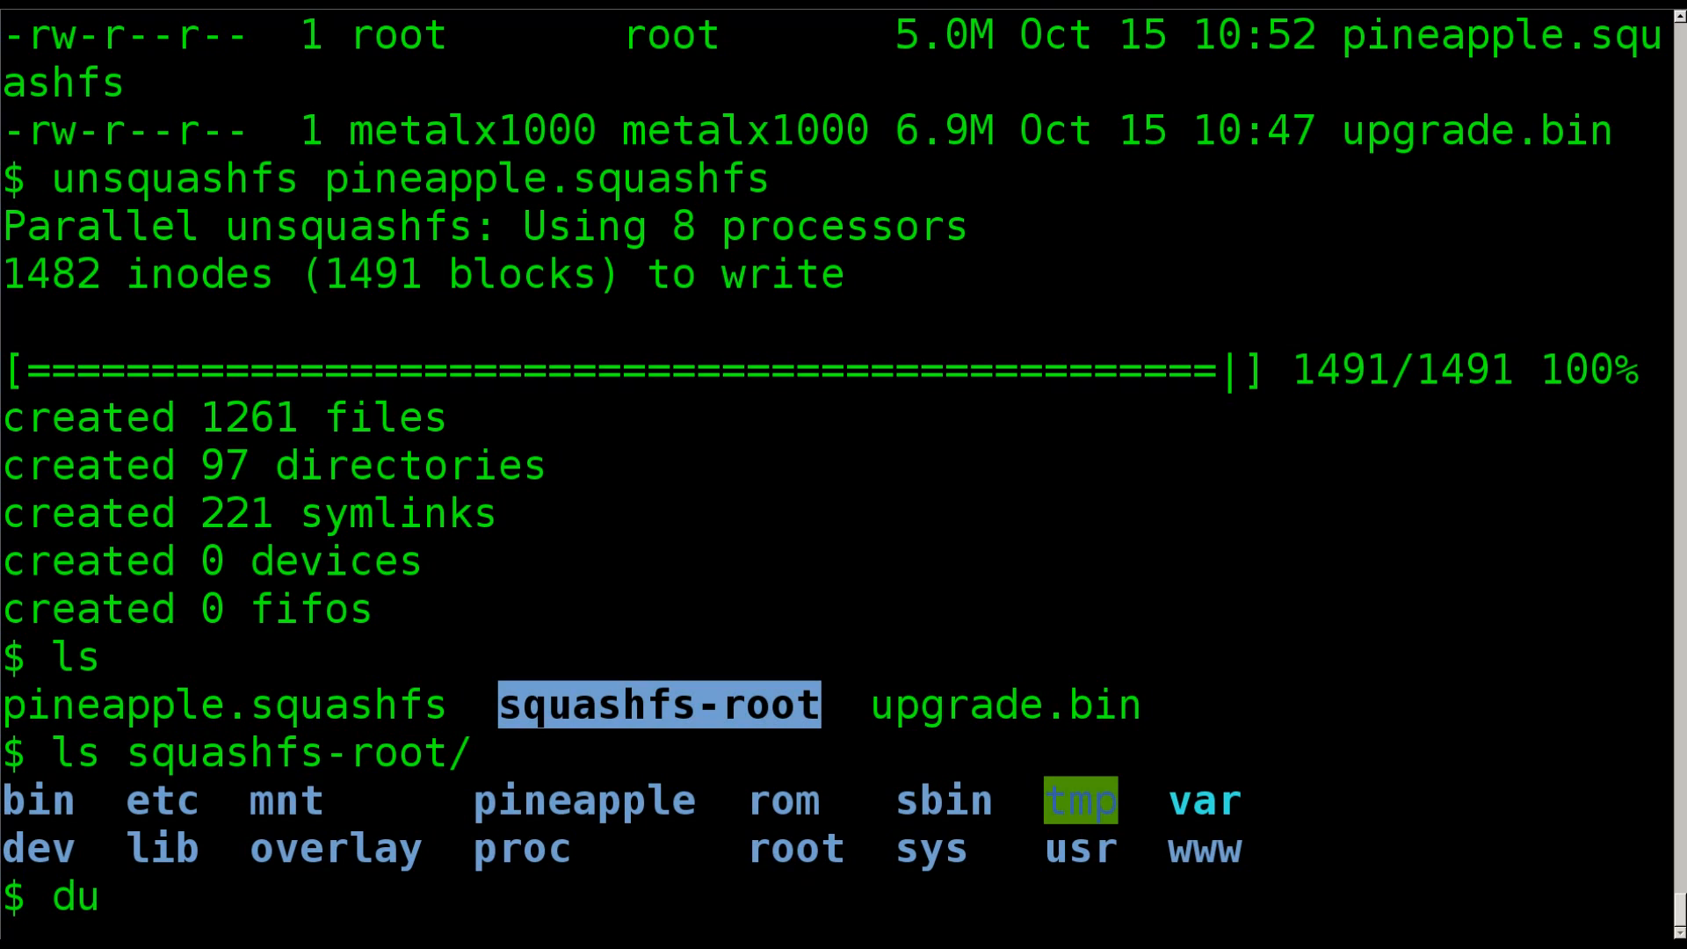
{"action": "type", "text": "-h sq"}
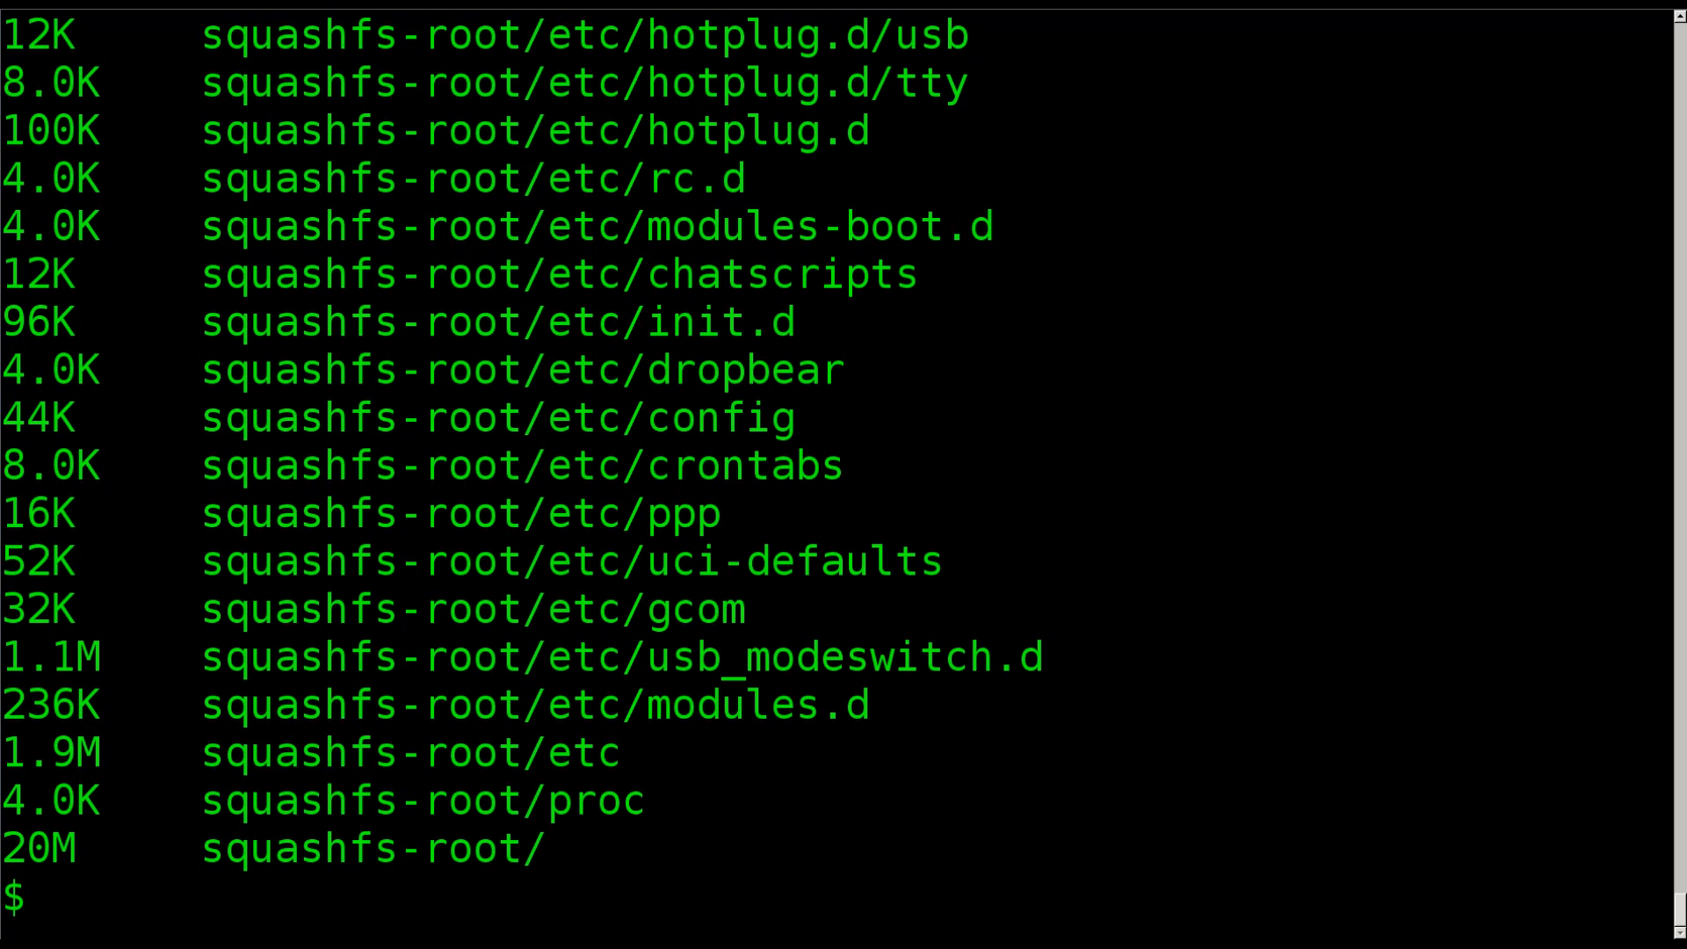
Step: Type an abandoned mksquashfs command, then begin a binwalk command at the prompt
{"action": "type", "text": "mka"}
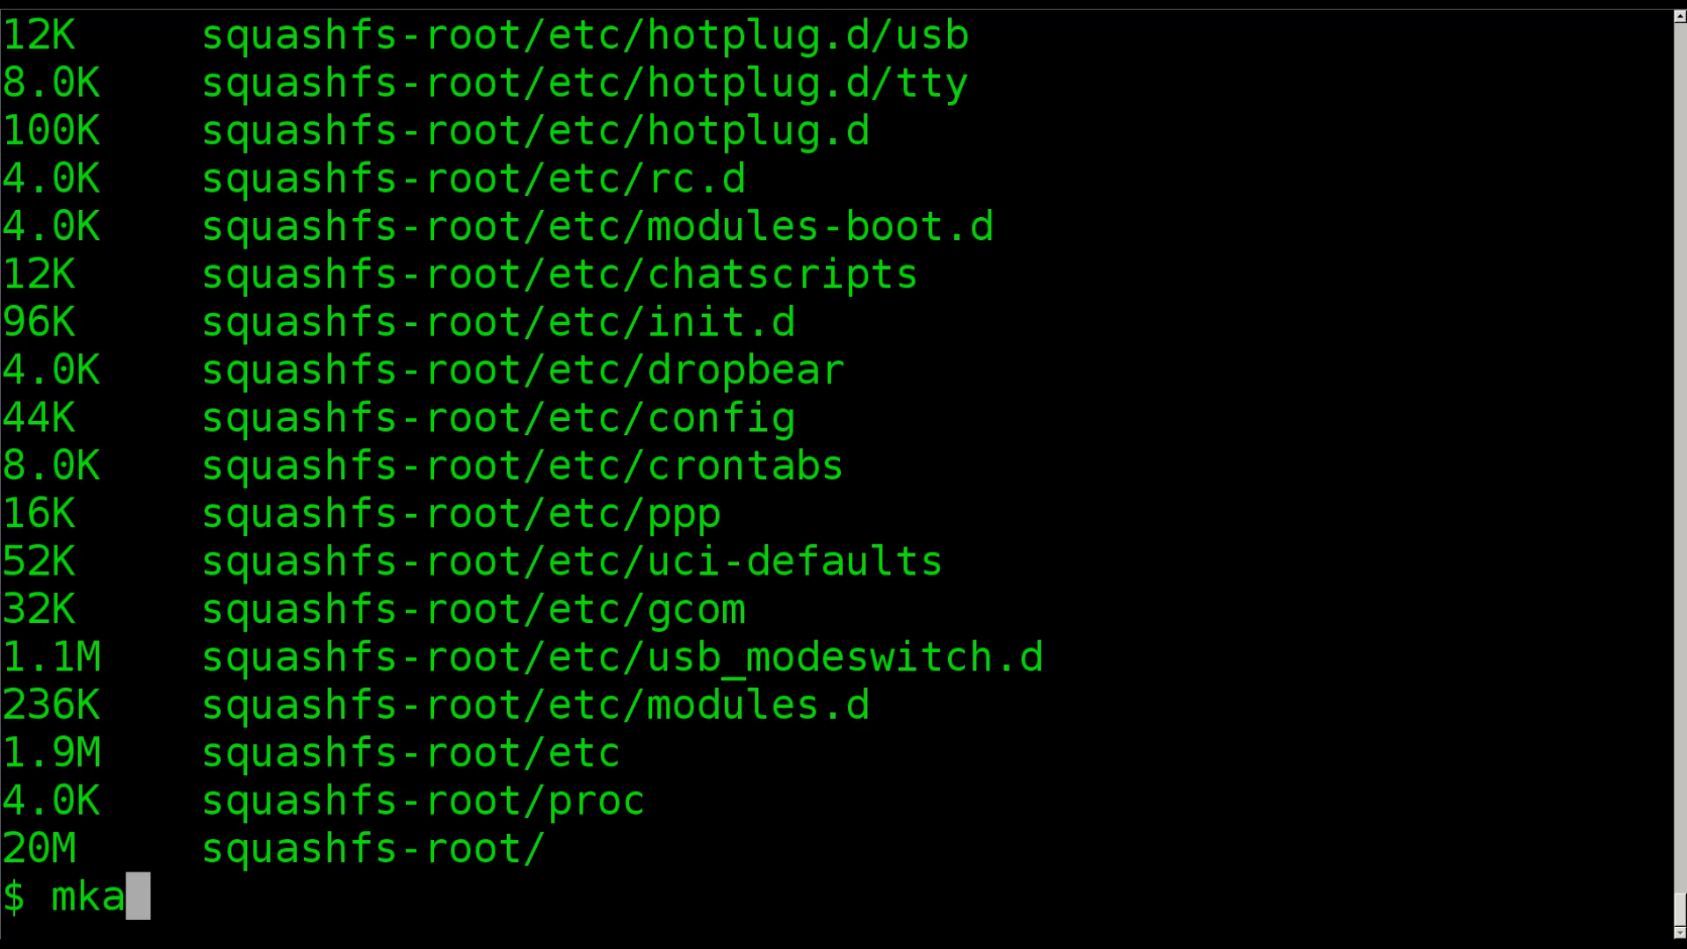
{"action": "type", "text": "squashfs"}
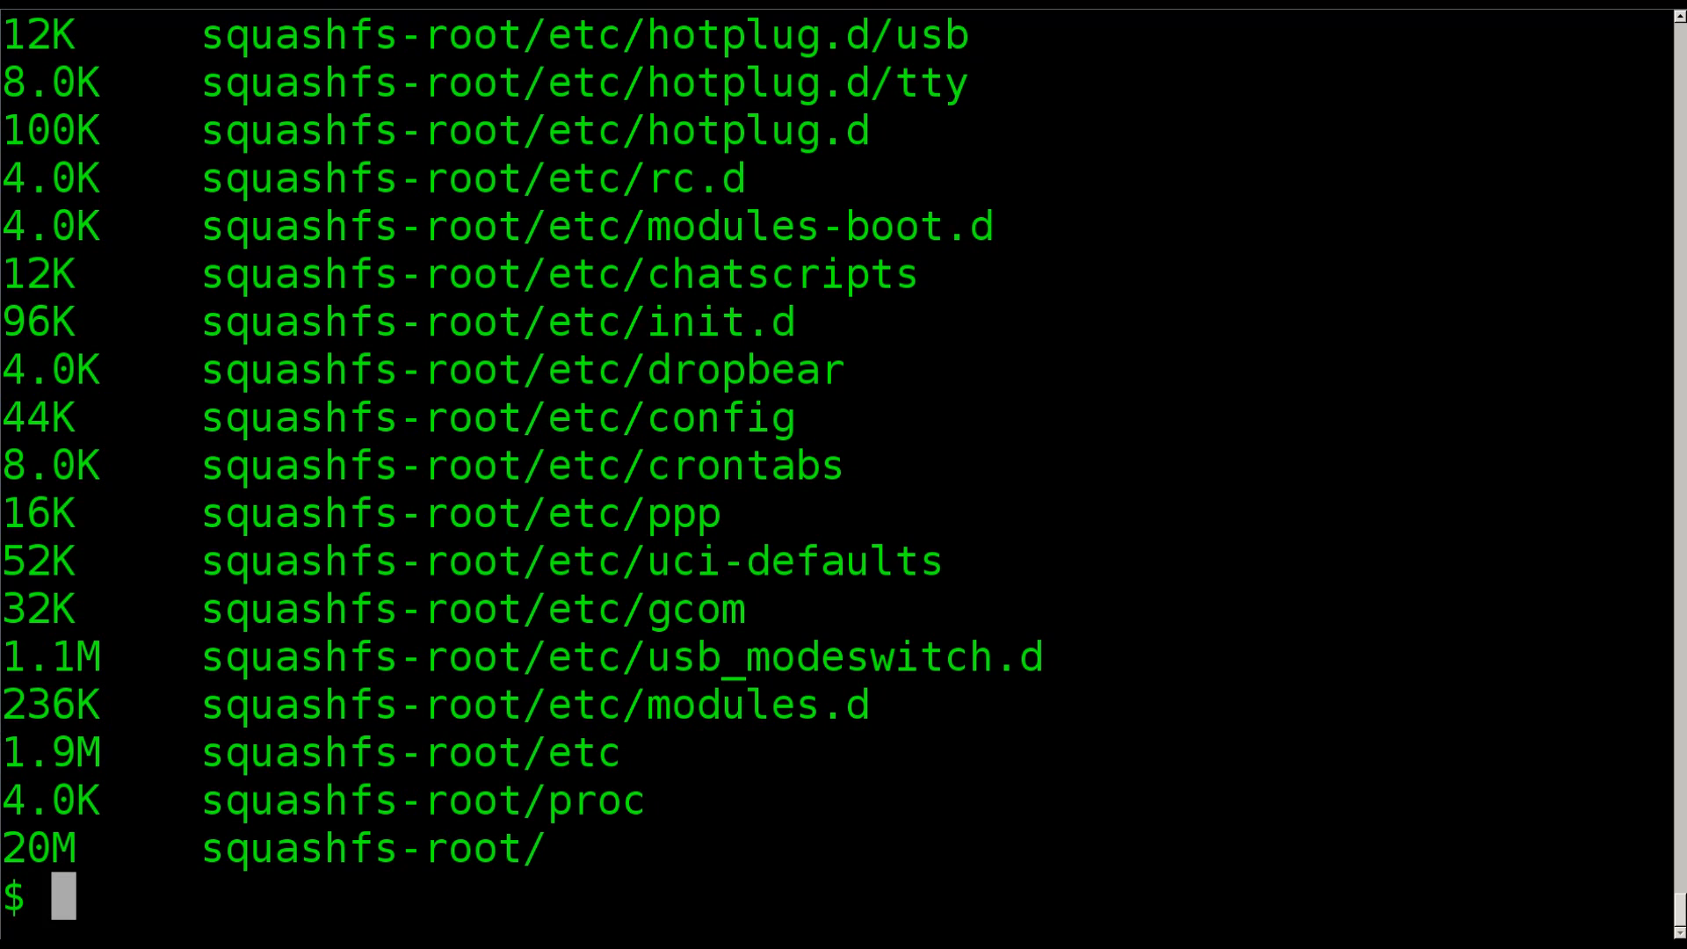
{"action": "type", "text": "binwalk"}
{"action": "type", "text": "ls"}
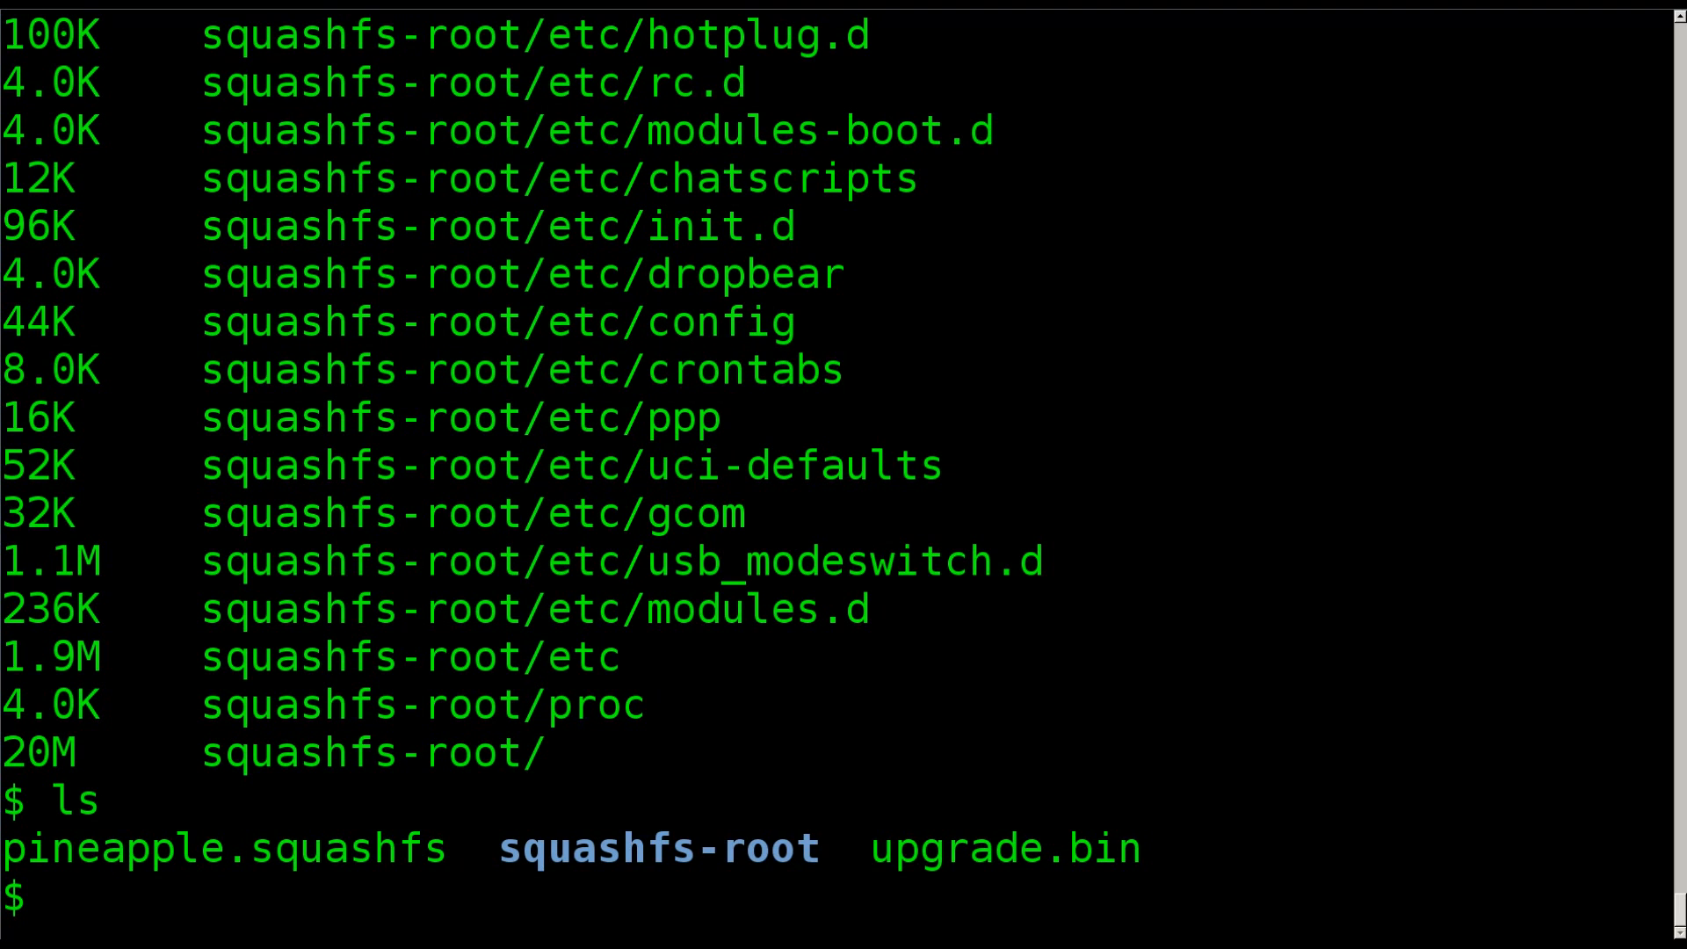
Step: Run binwalk on upgrade.bin again and highlight the 5197504-byte squashfs size
{"action": "scroll", "scroll_direction": "down", "scroll_amount": 3}
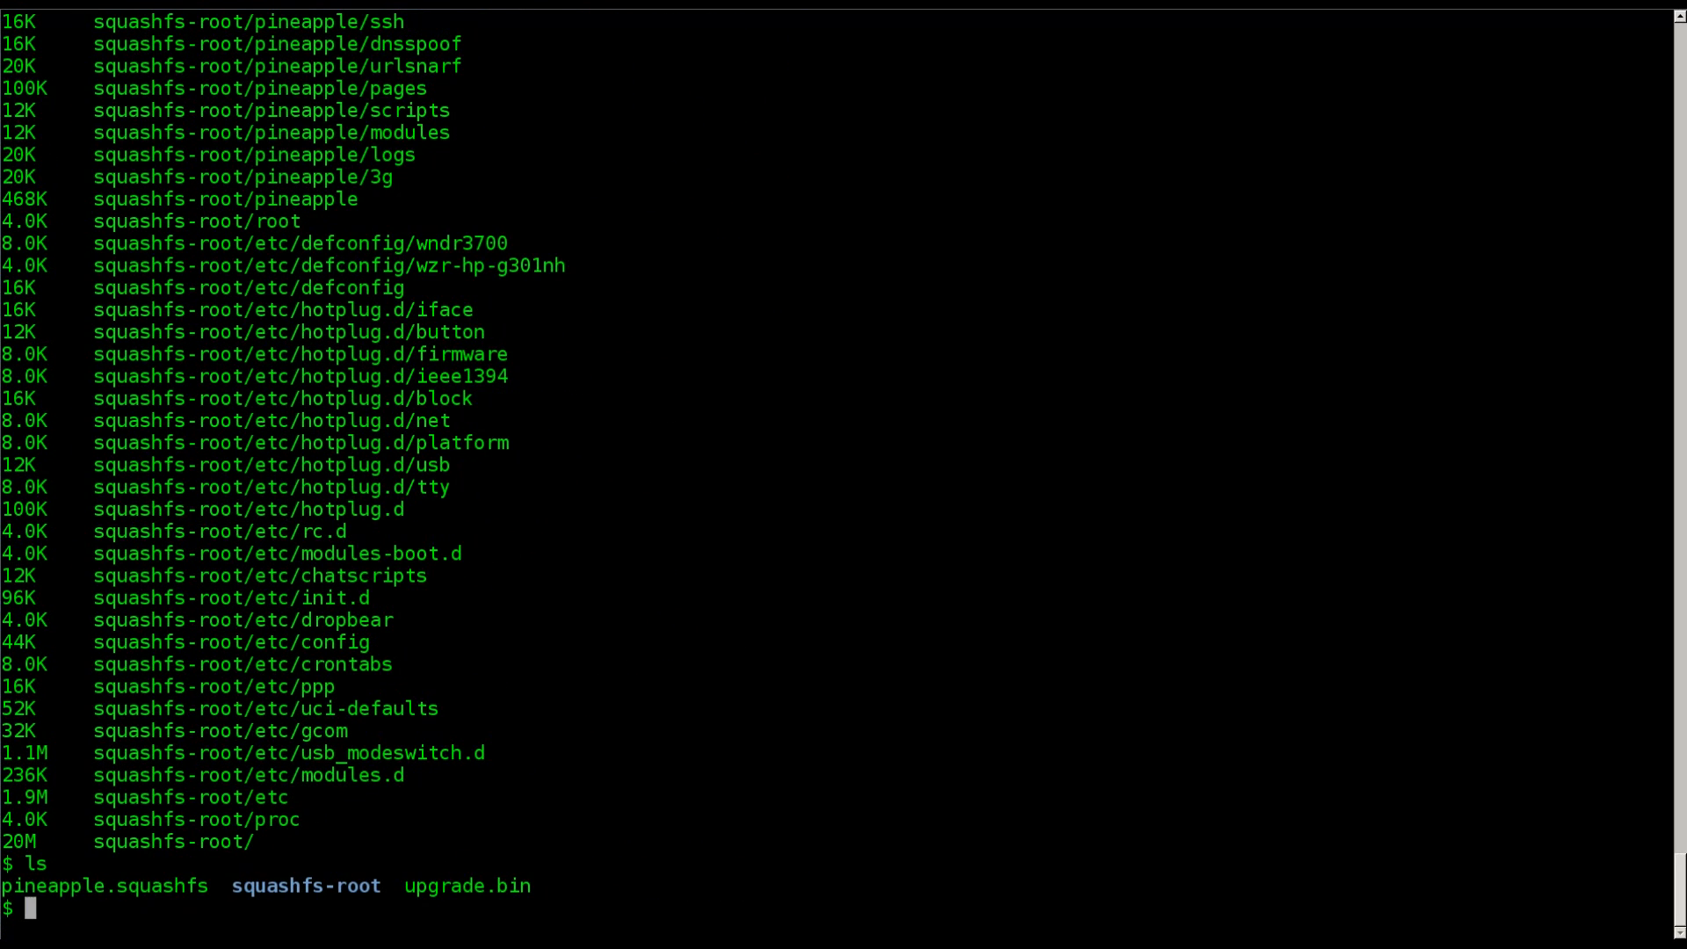
{"action": "type", "text": "bin"}
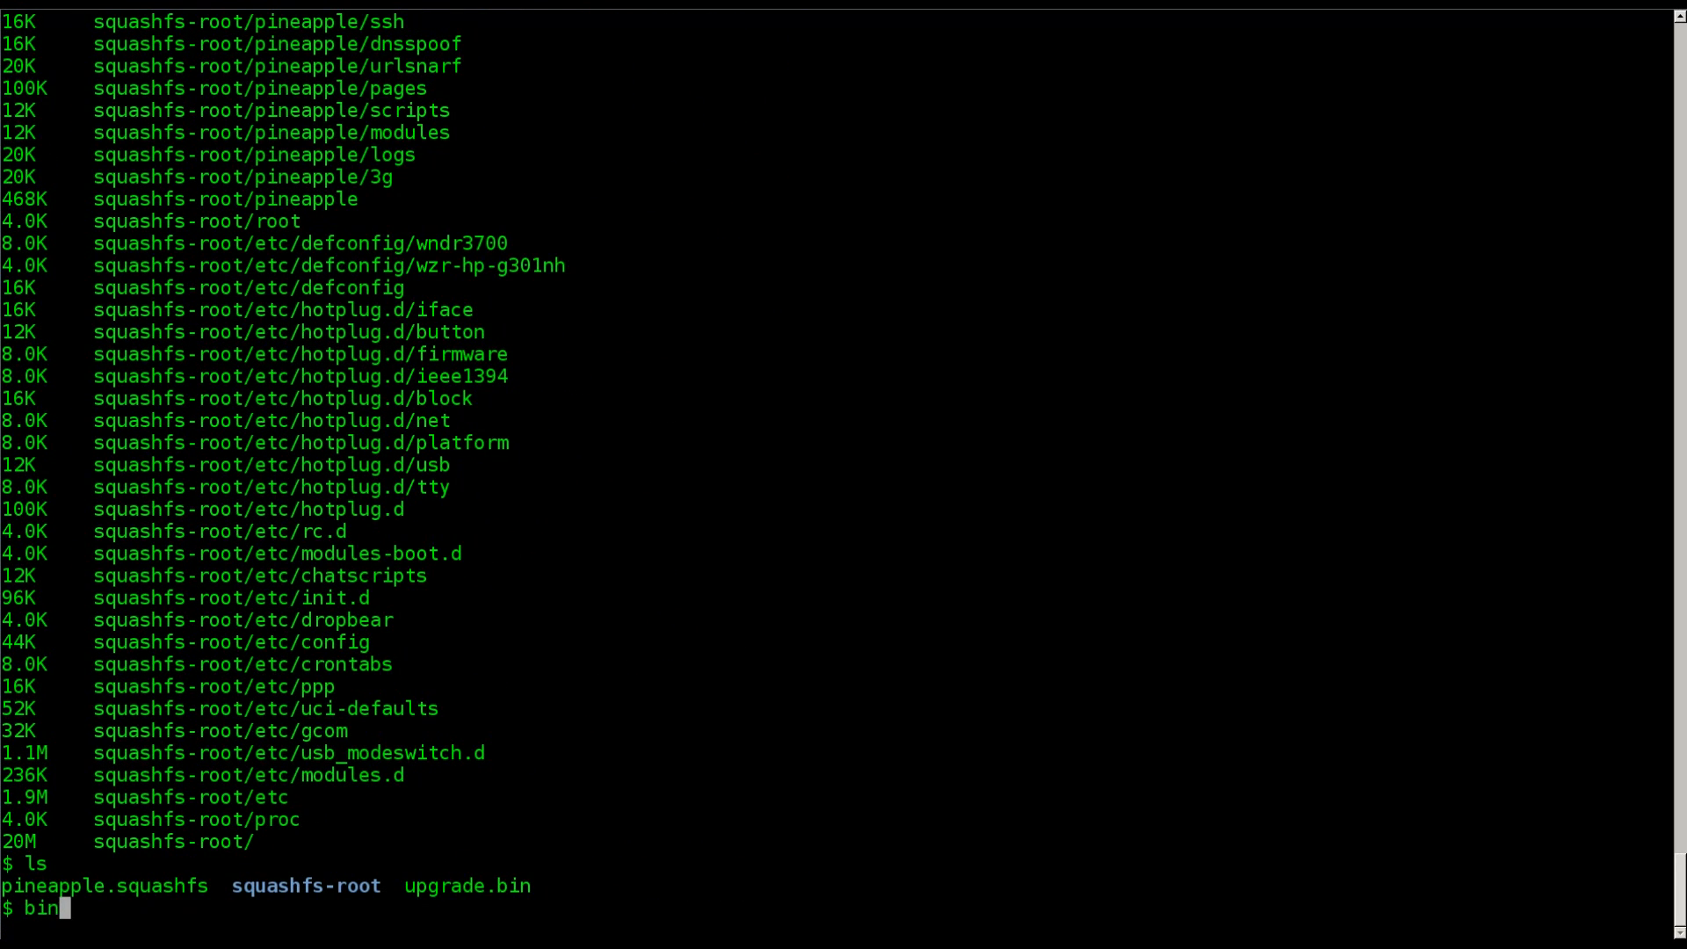
{"action": "type", "text": "walk pineapple.squashfs"}
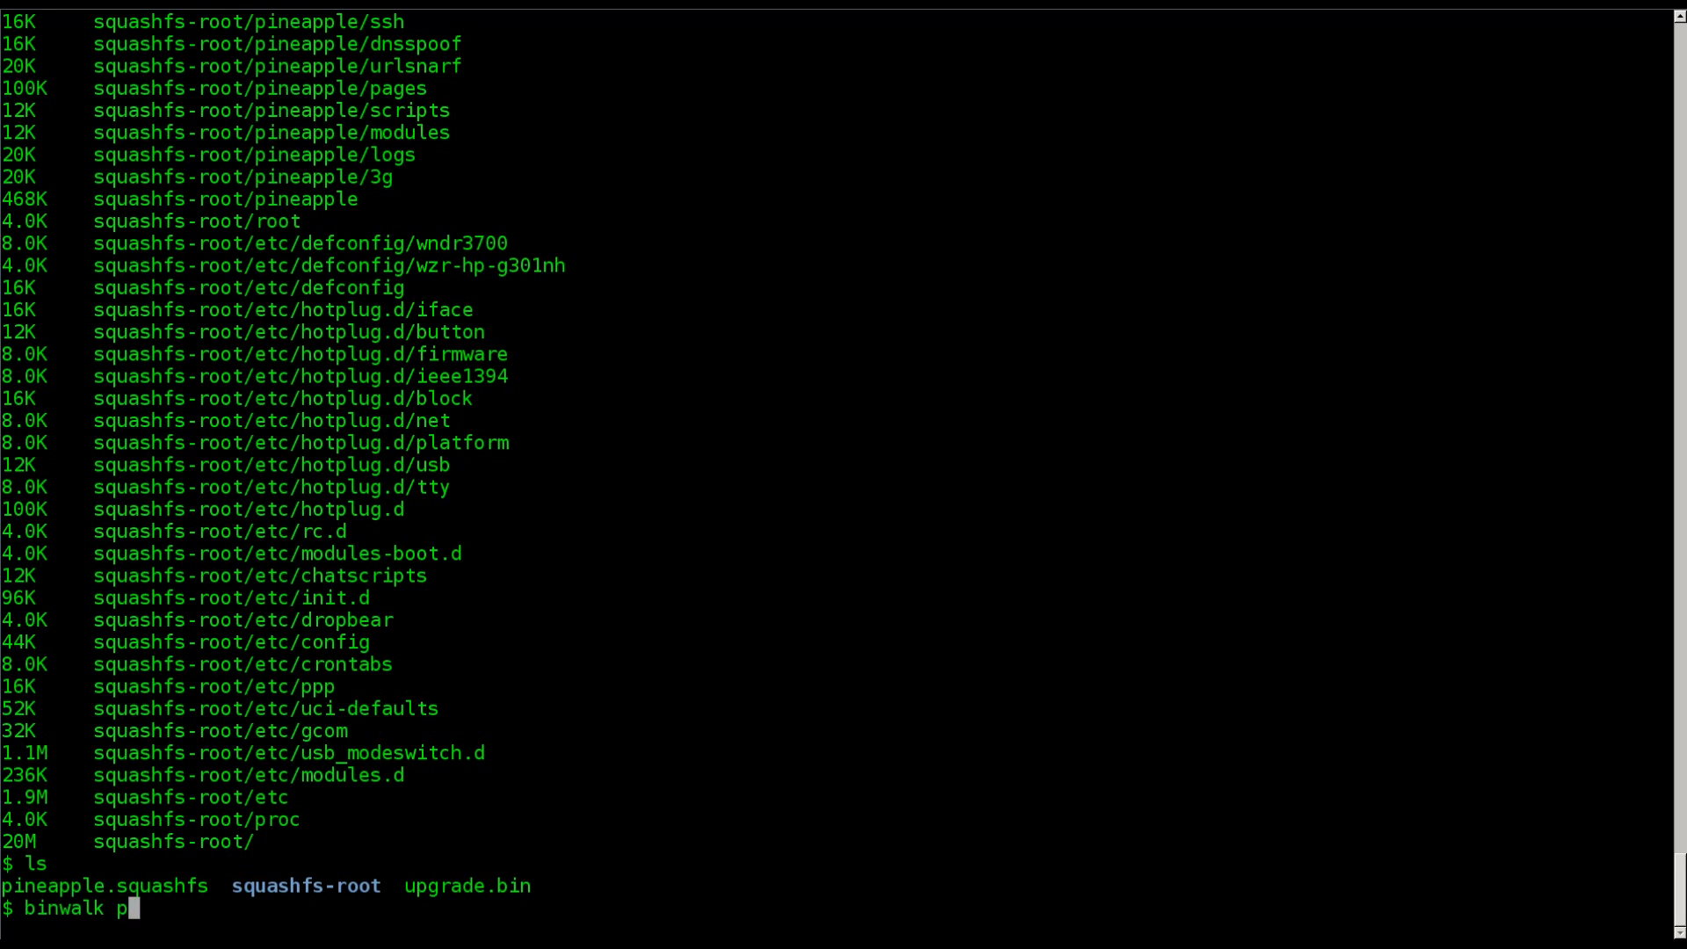
{"action": "type", "text": "upgrade.bin"}
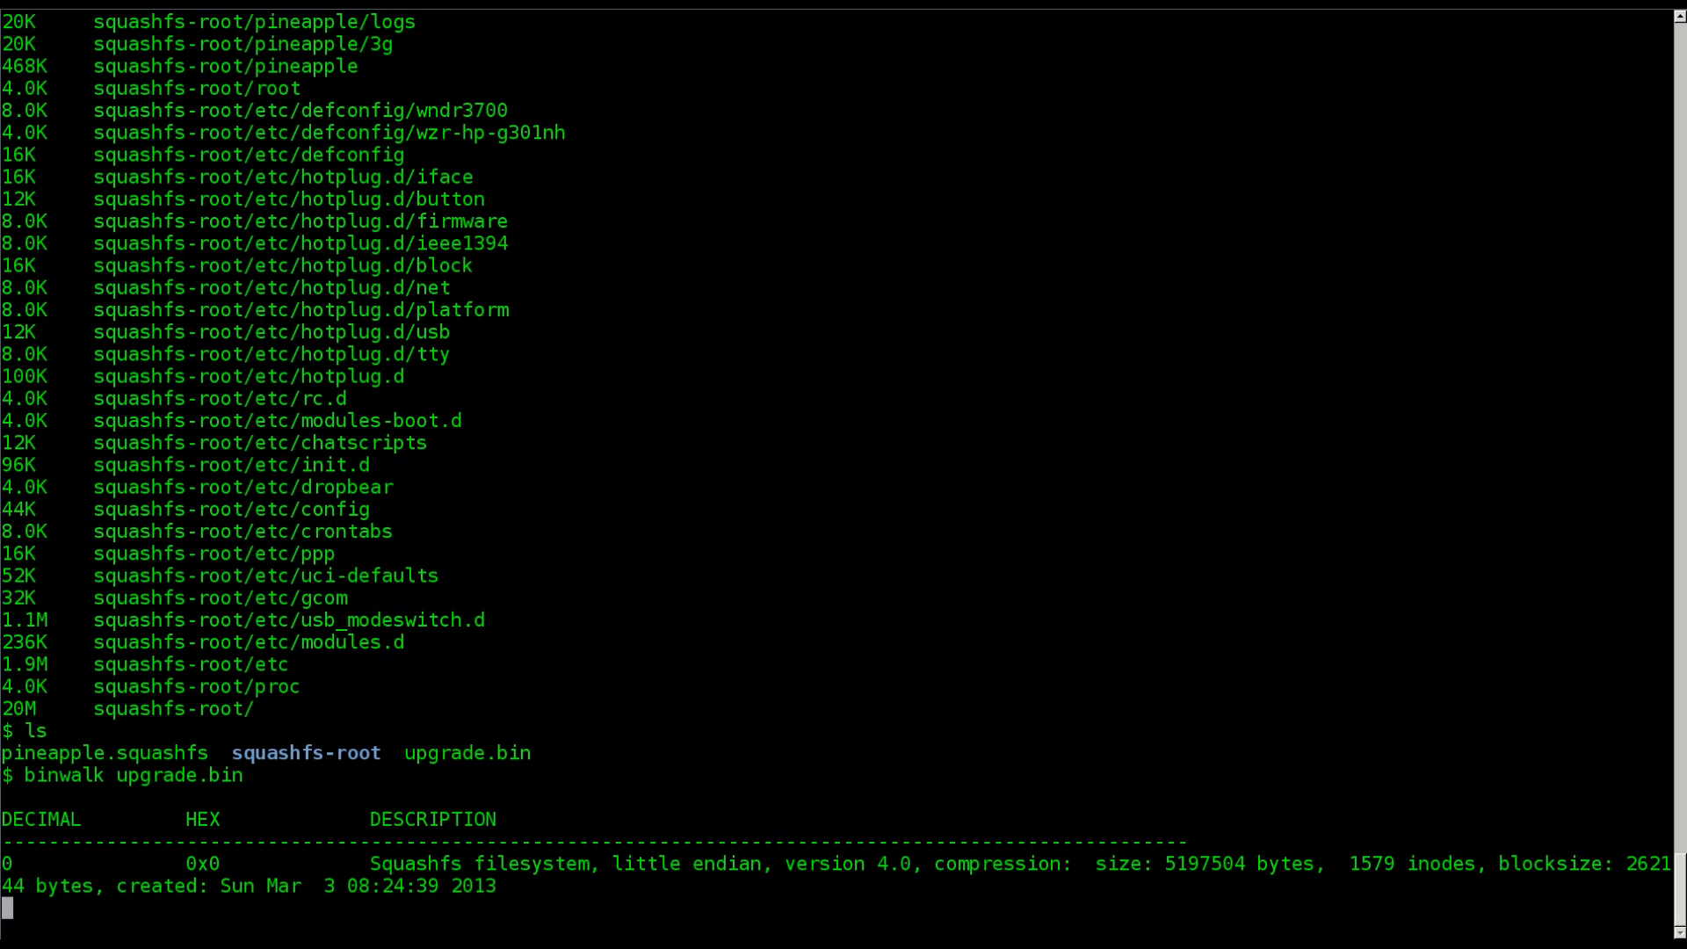
{"action": "double_click", "coordinate": [418, 863]}
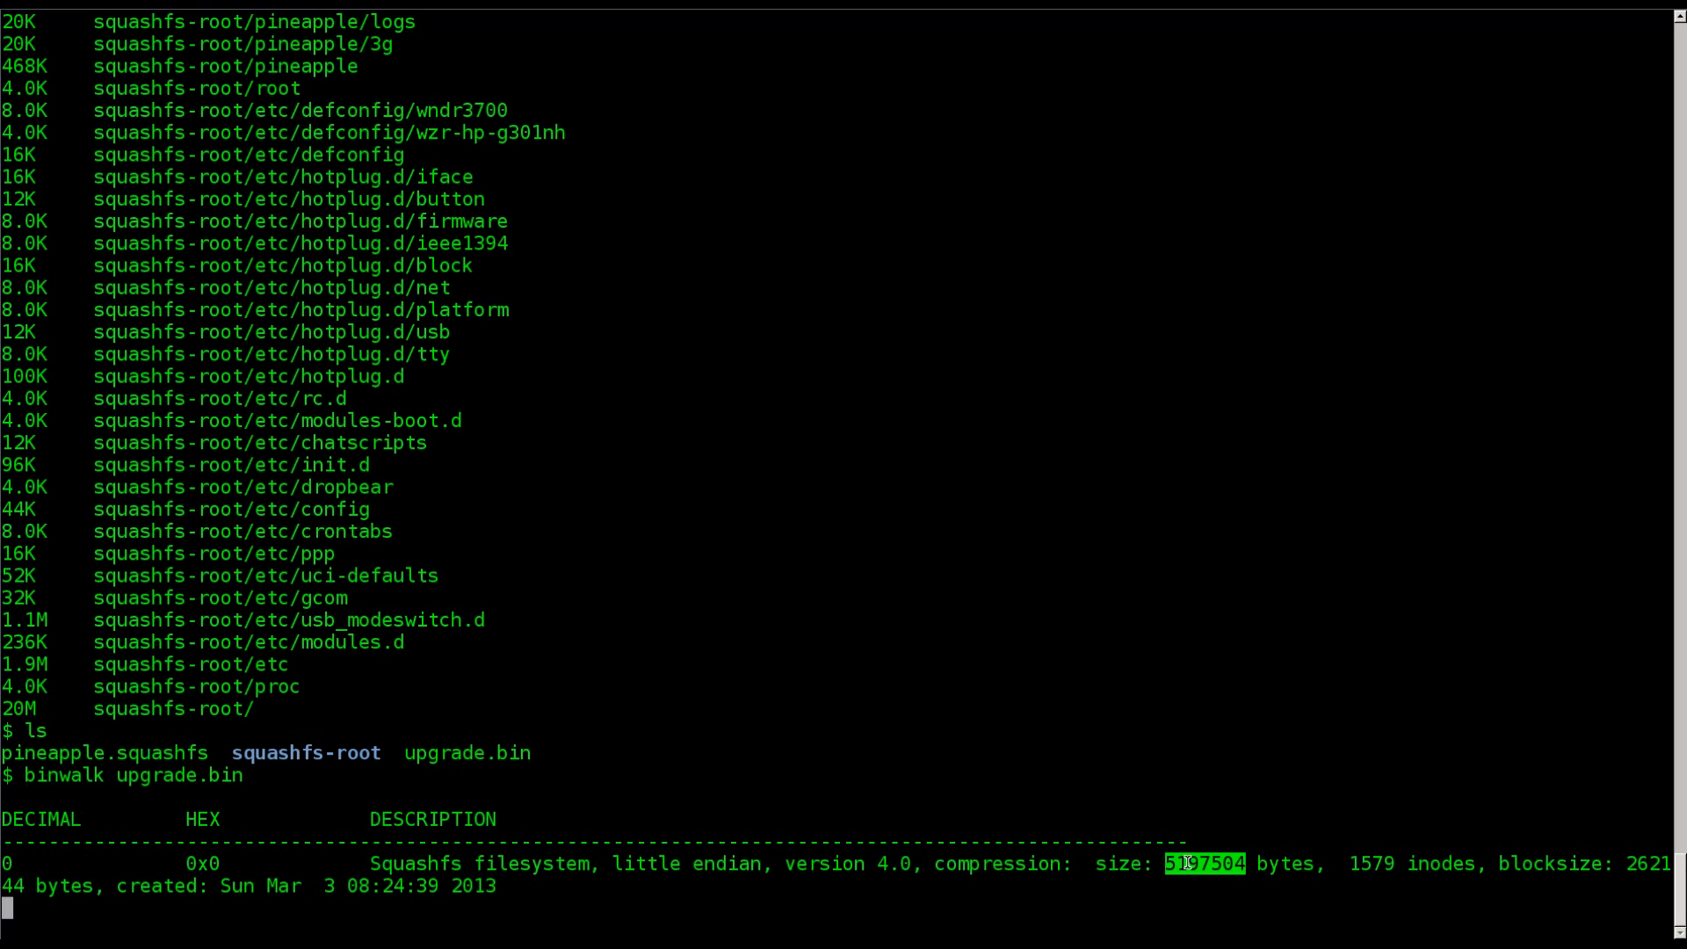
{"action": "mouse_move", "coordinate": [1216, 871]}
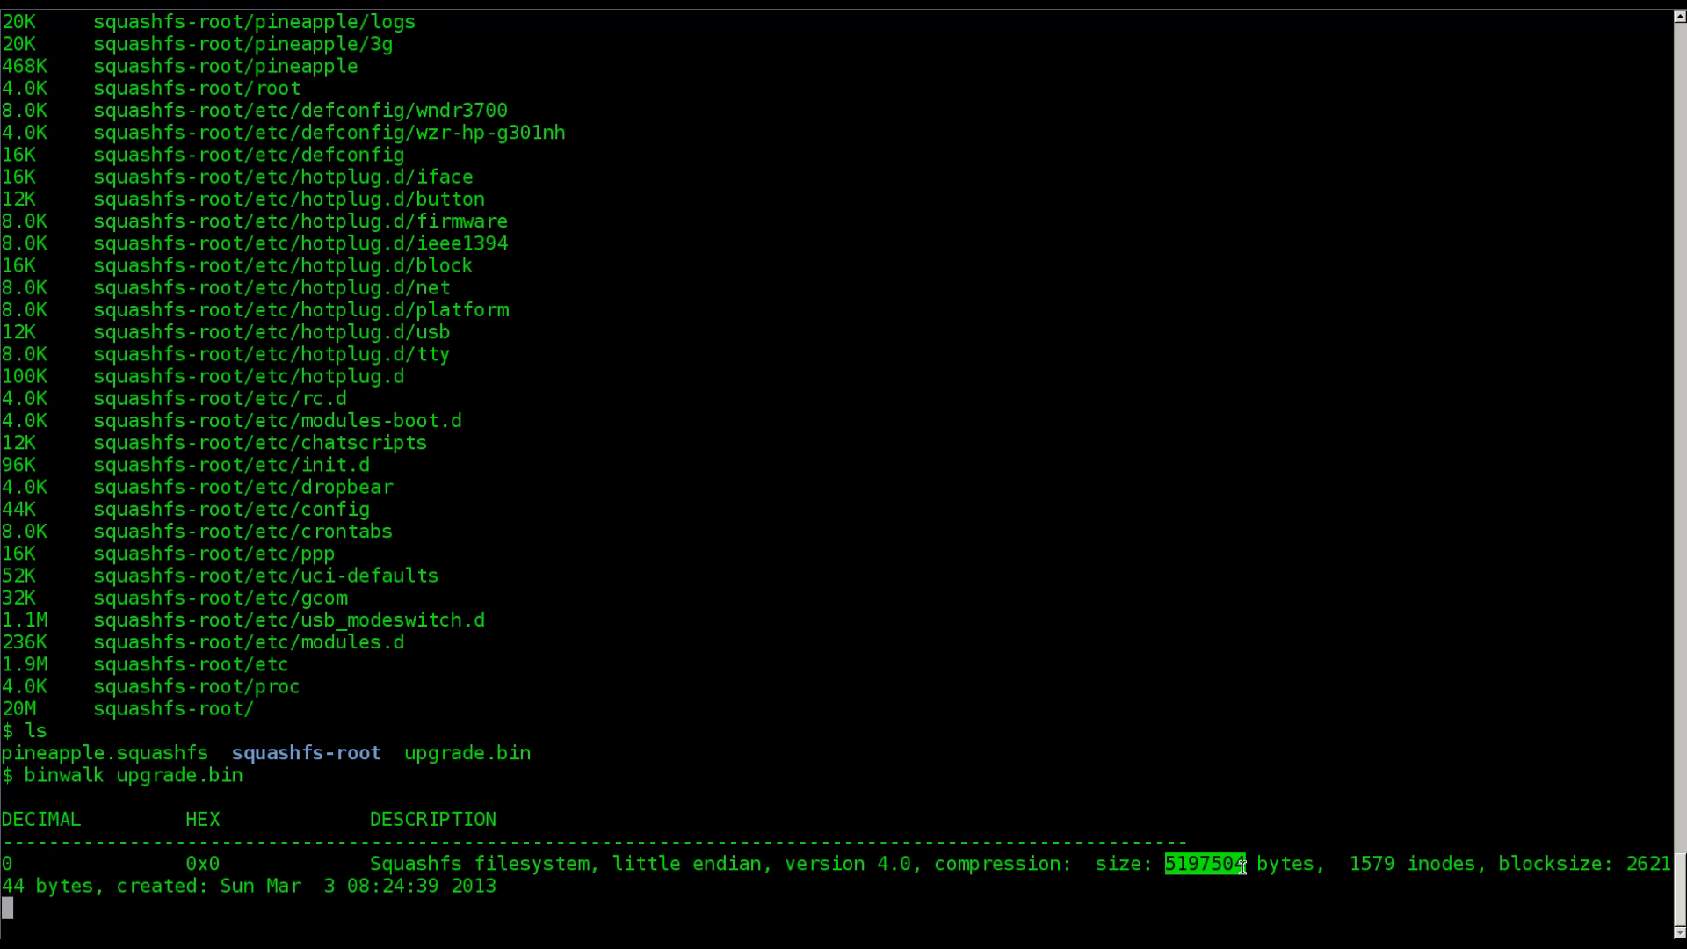
{"action": "mouse_move", "coordinate": [1275, 845]}
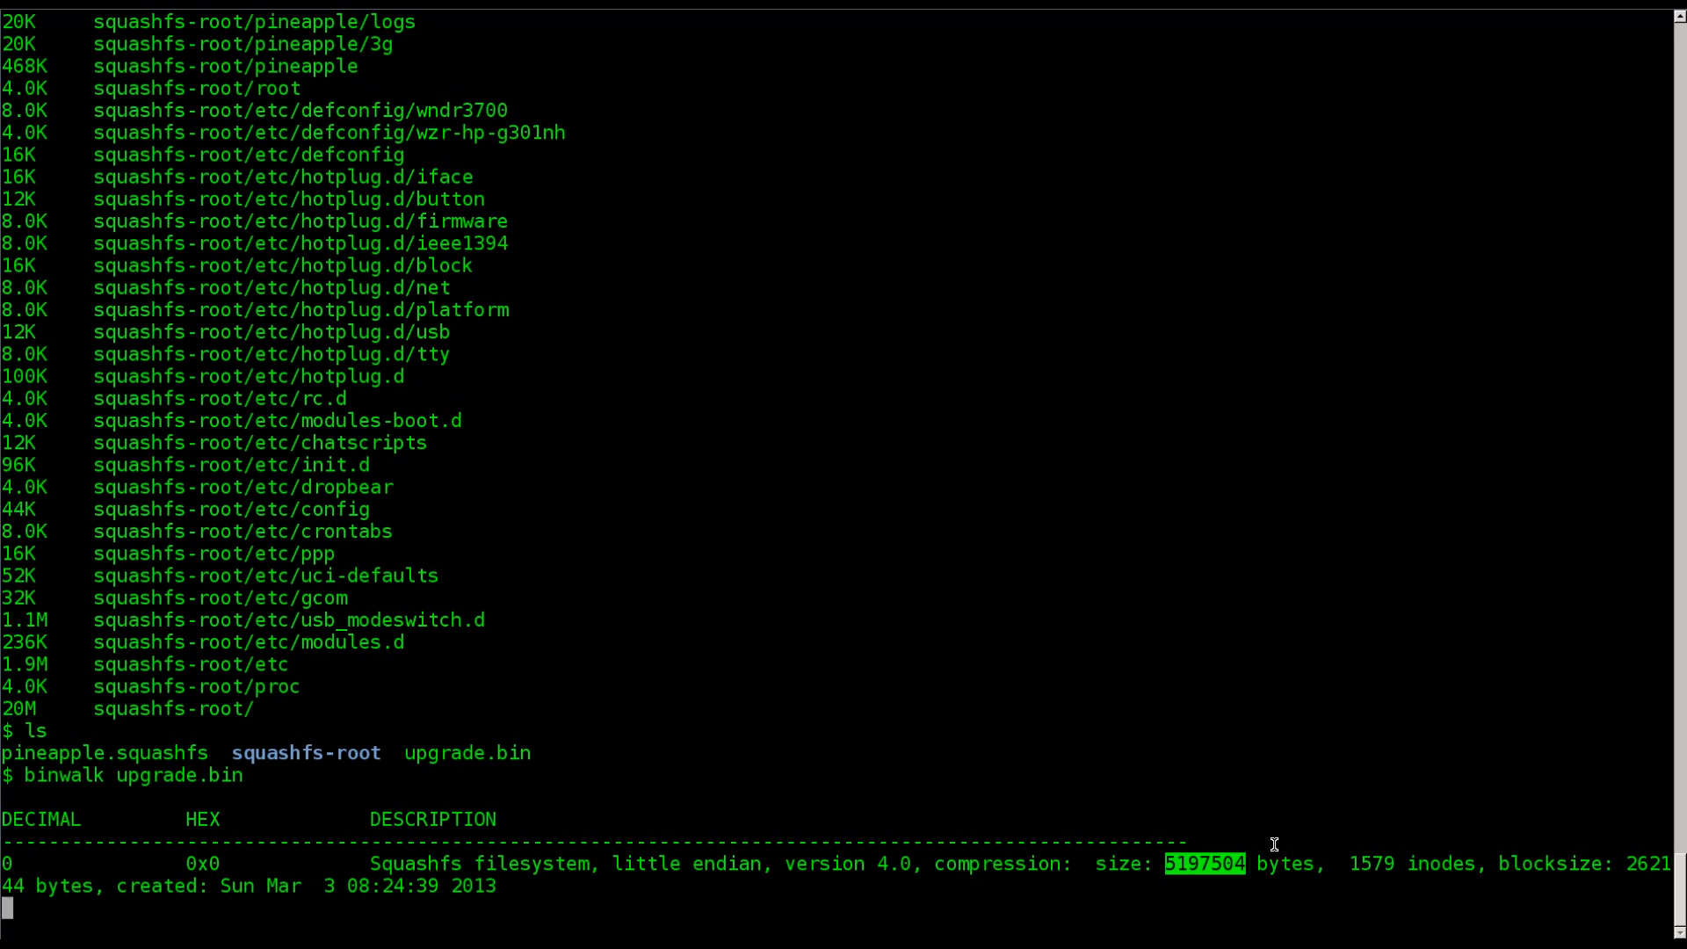
{"action": "mouse_move", "coordinate": [1173, 670]}
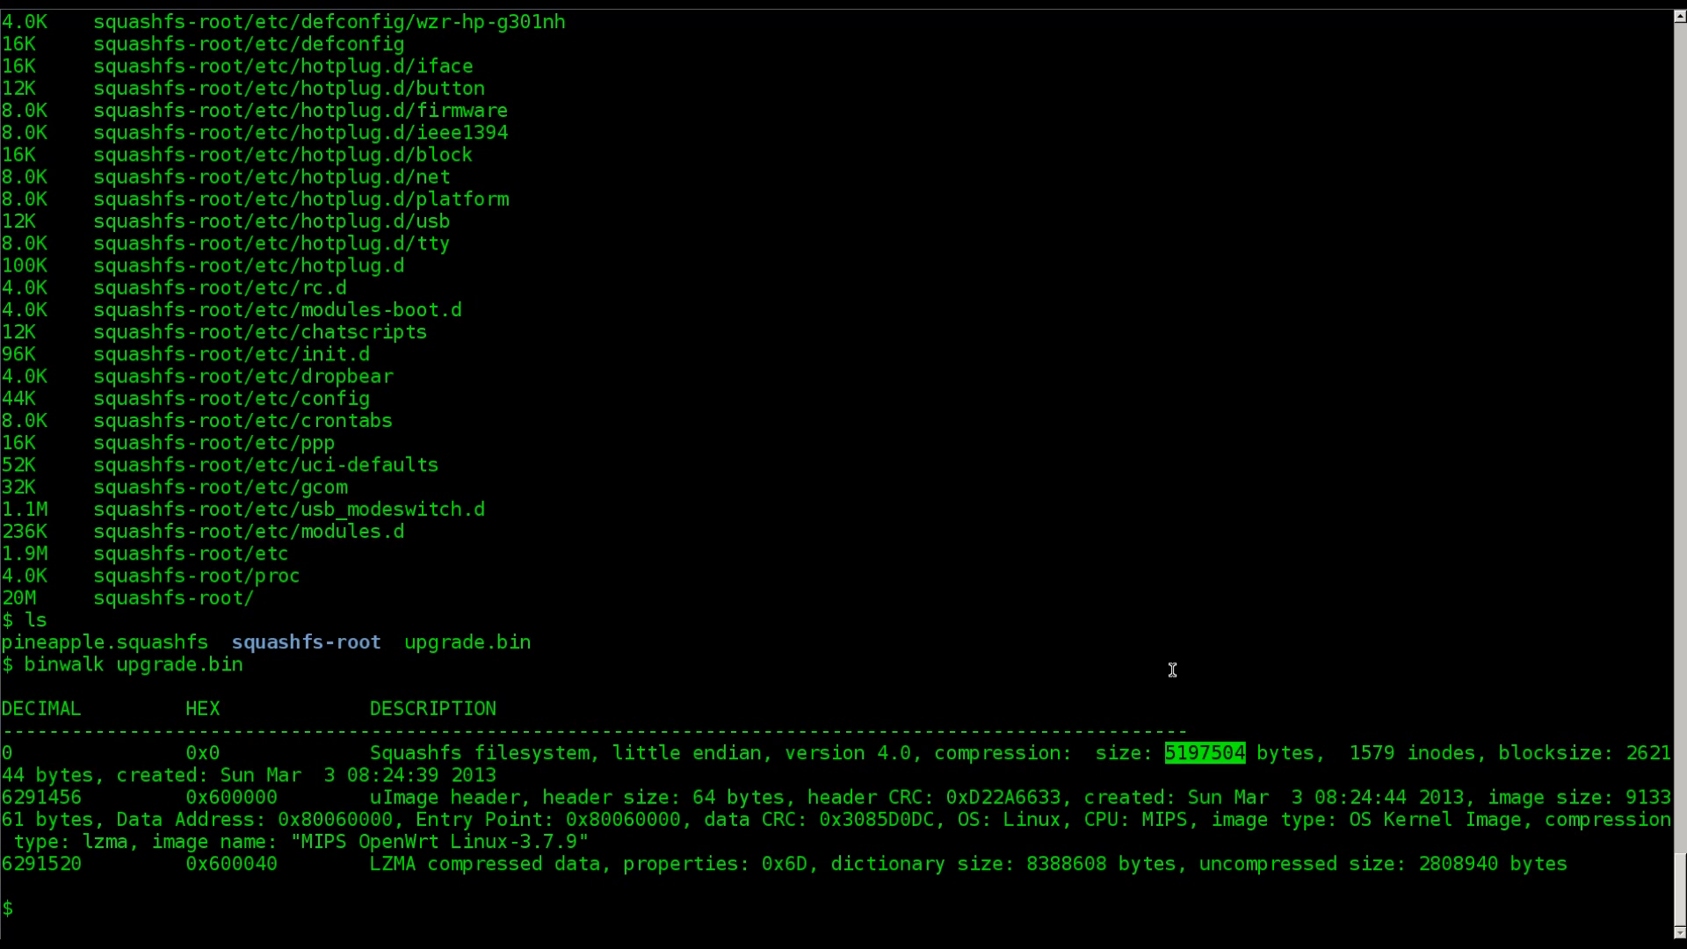
Step: Type ls at the prompt after the full binwalk report finishes
{"action": "type", "text": "ls"}
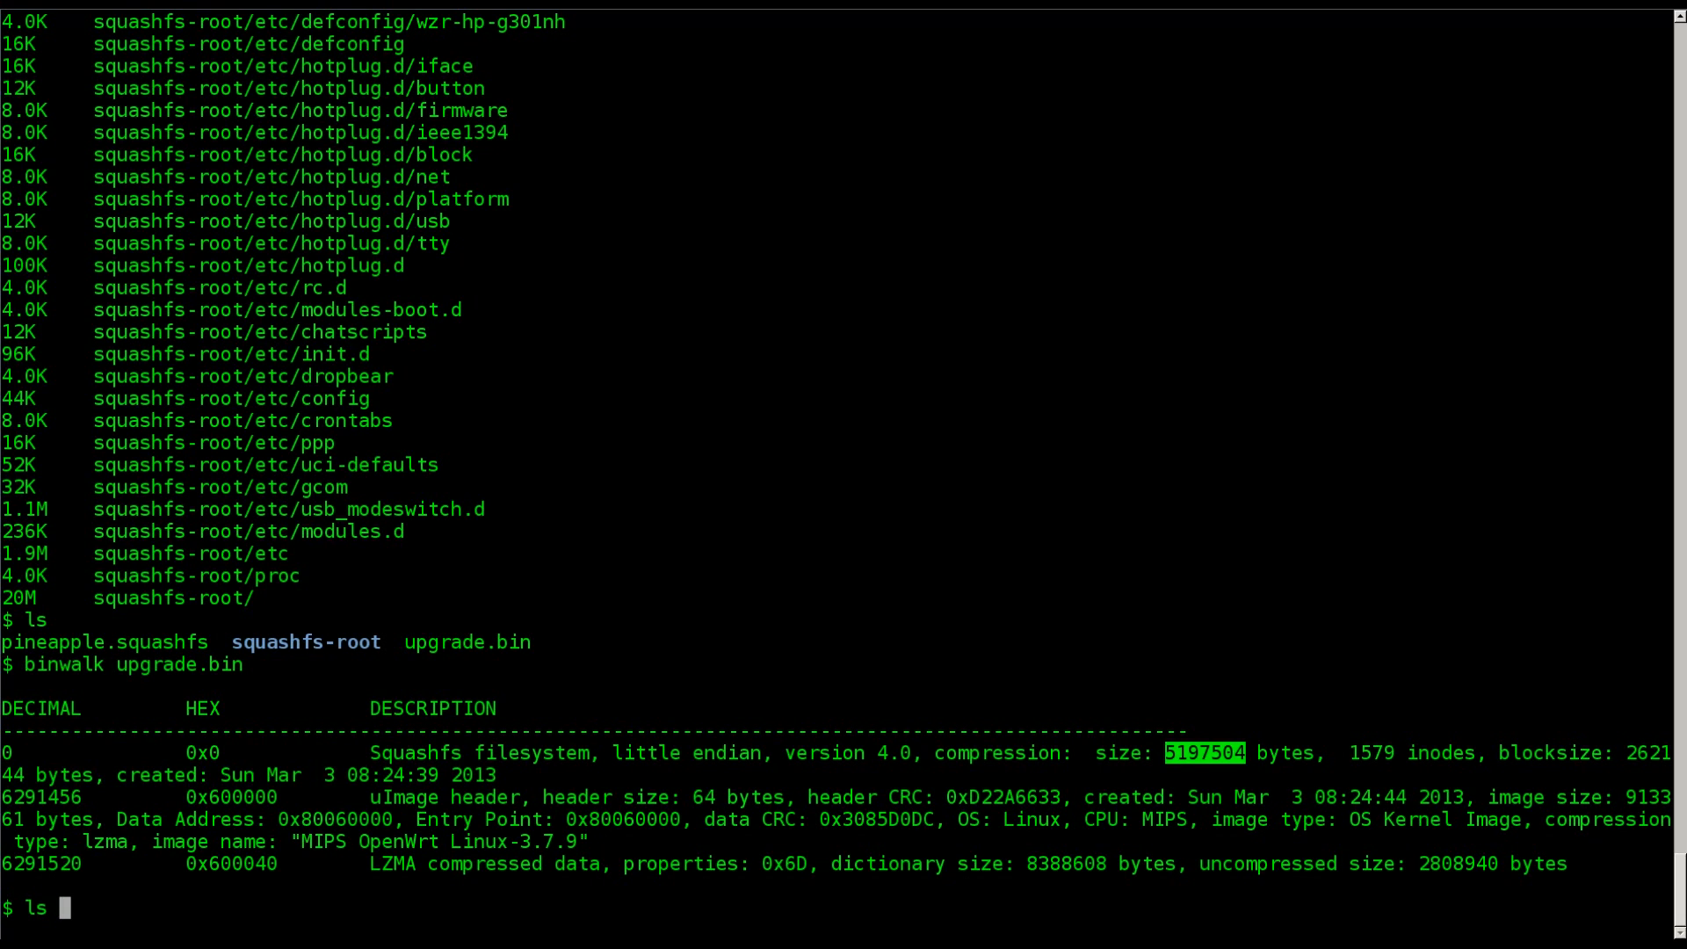